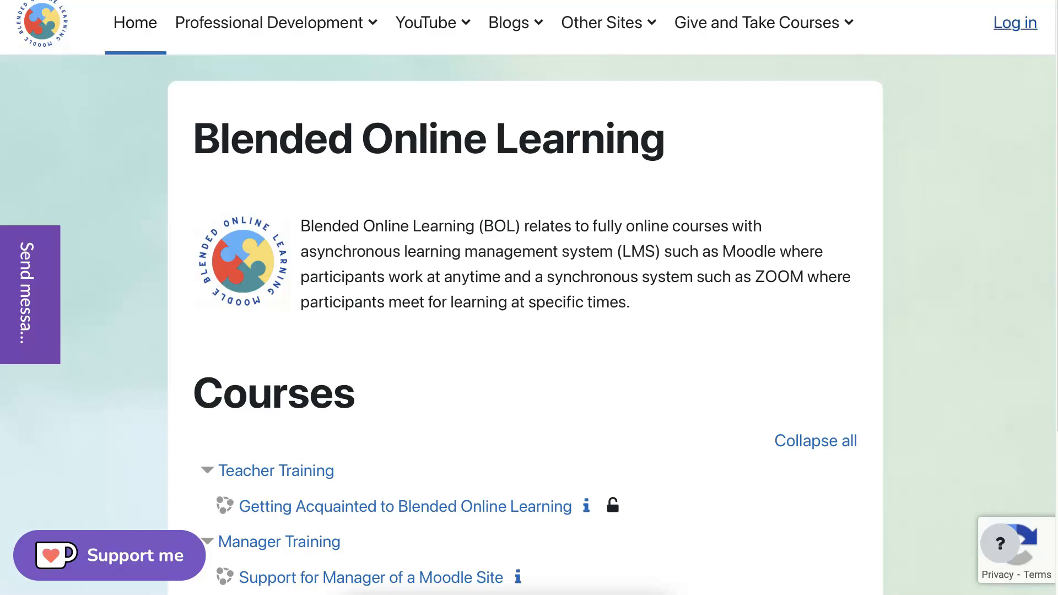
Log in to the Blended Online Learning Moodle site to reach the personal dashboard
{"action": "left_click", "coordinate": [1014, 23]}
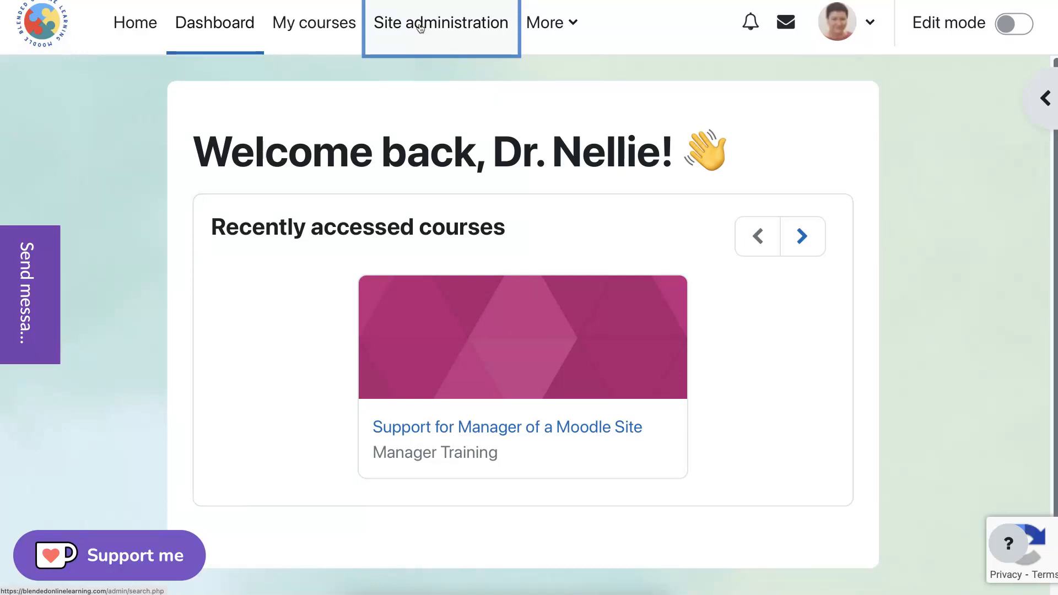
Go to Site administration and enter 'BigBlueButton' as the admin settings search term
{"action": "left_click", "coordinate": [441, 22]}
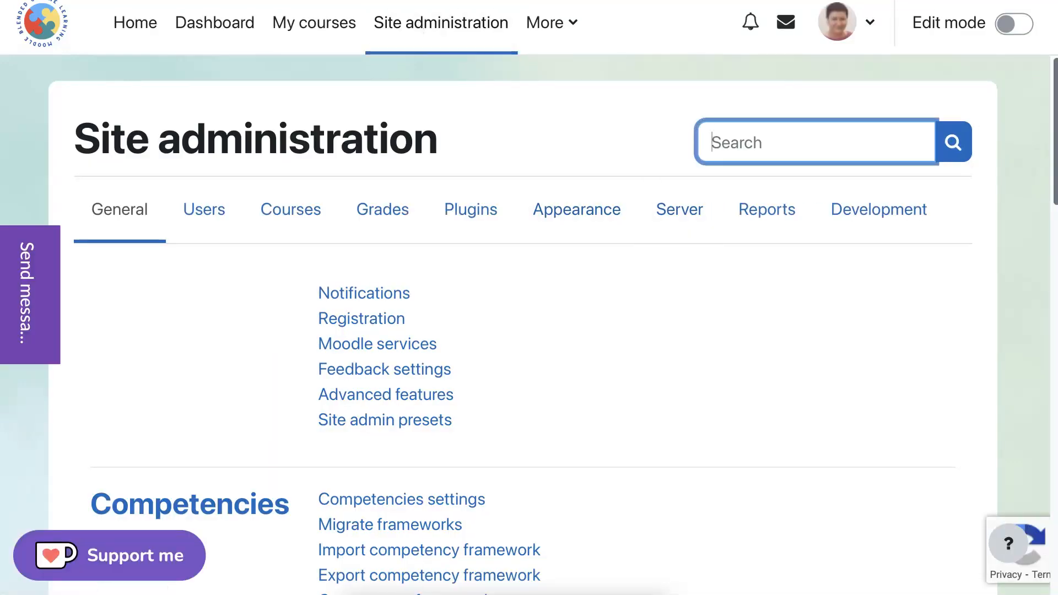
{"action": "type", "text": "B"}
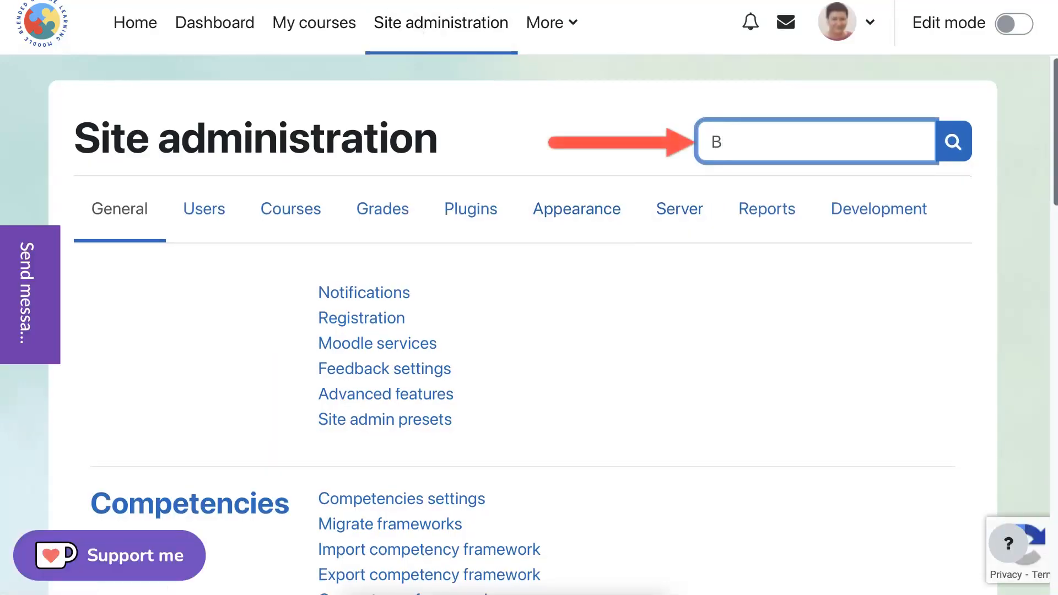
{"action": "type", "text": "igBlueButton"}
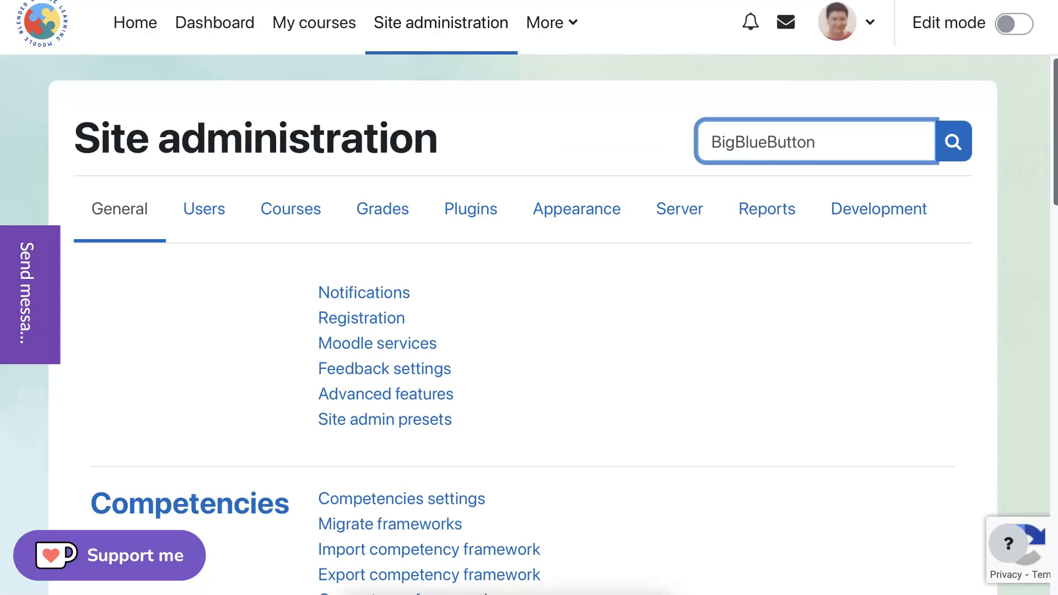
Run the search and review BigBlueButton's General settings, including the test server URL and shared secret
{"action": "left_click", "coordinate": [951, 141]}
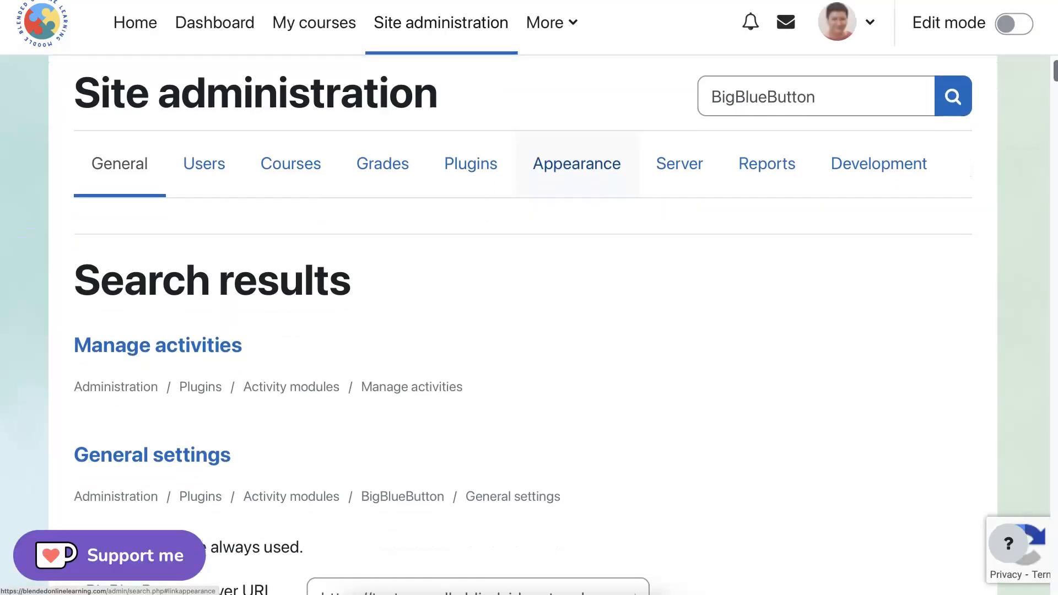
{"action": "scroll", "scroll_direction": "down", "scroll_amount": 3}
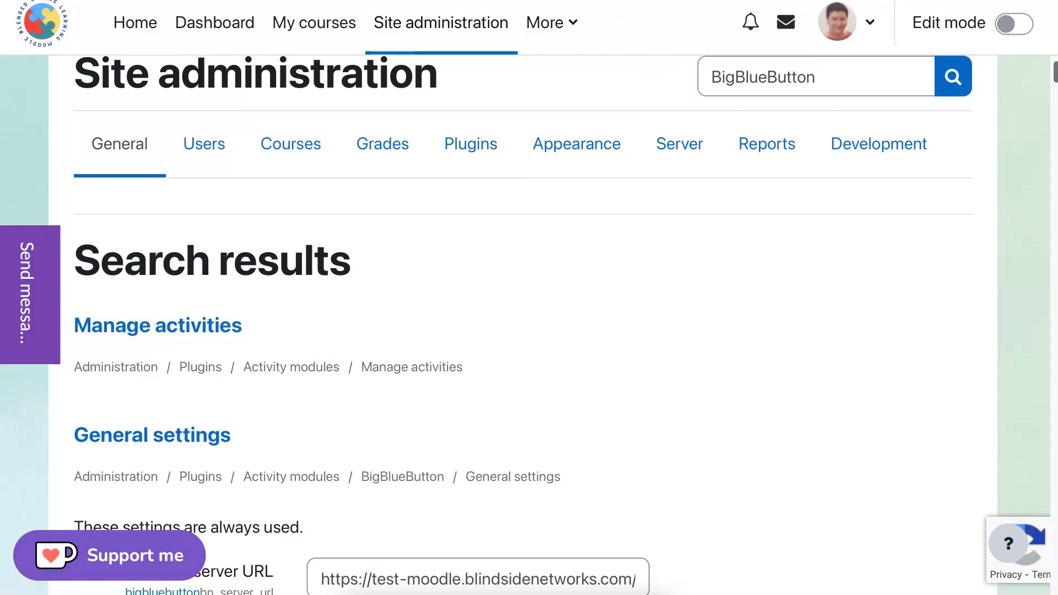
{"action": "scroll", "scroll_direction": "down", "scroll_amount": 3}
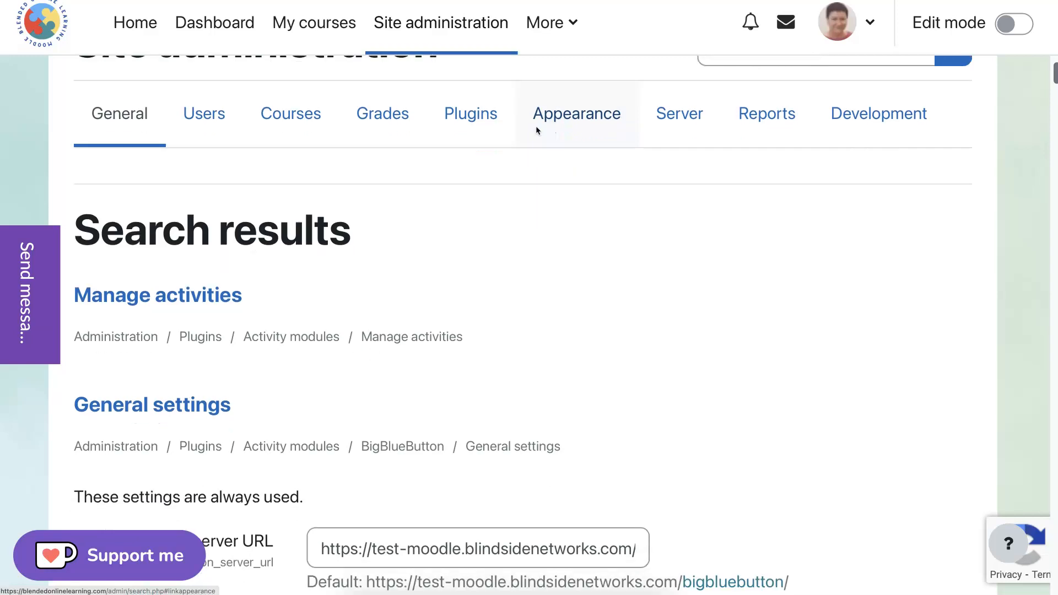
{"action": "scroll", "scroll_direction": "down", "scroll_amount": 3}
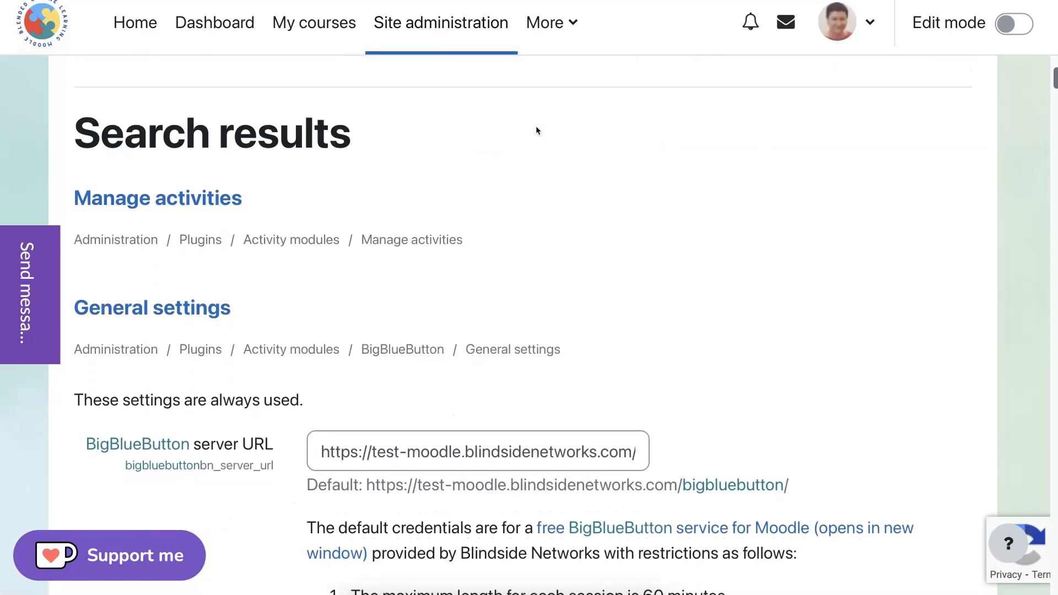
{"action": "scroll", "scroll_direction": "down", "scroll_amount": 3}
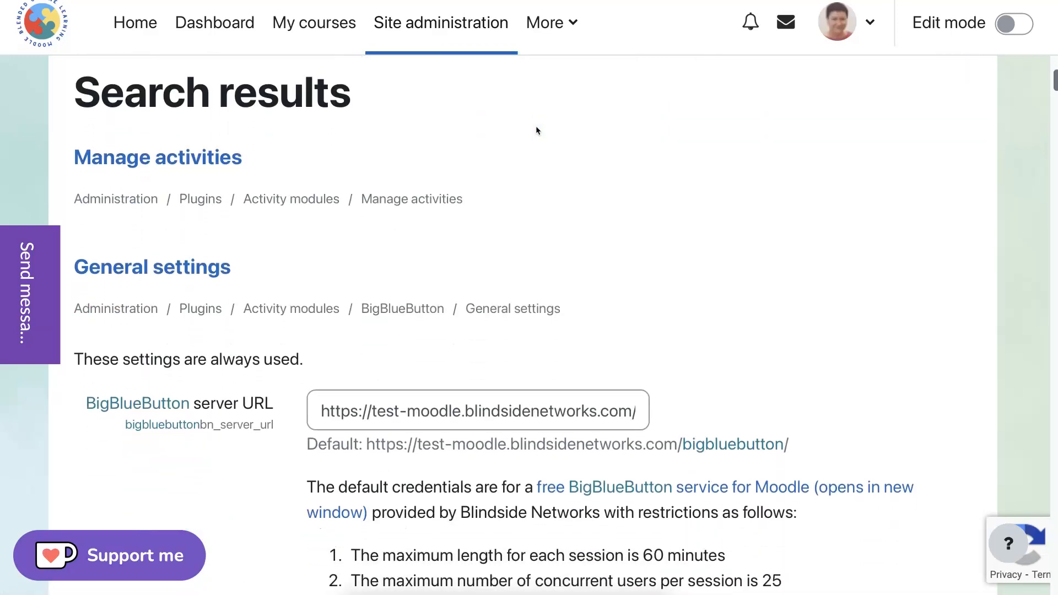
{"action": "scroll", "scroll_direction": "down", "scroll_amount": 3}
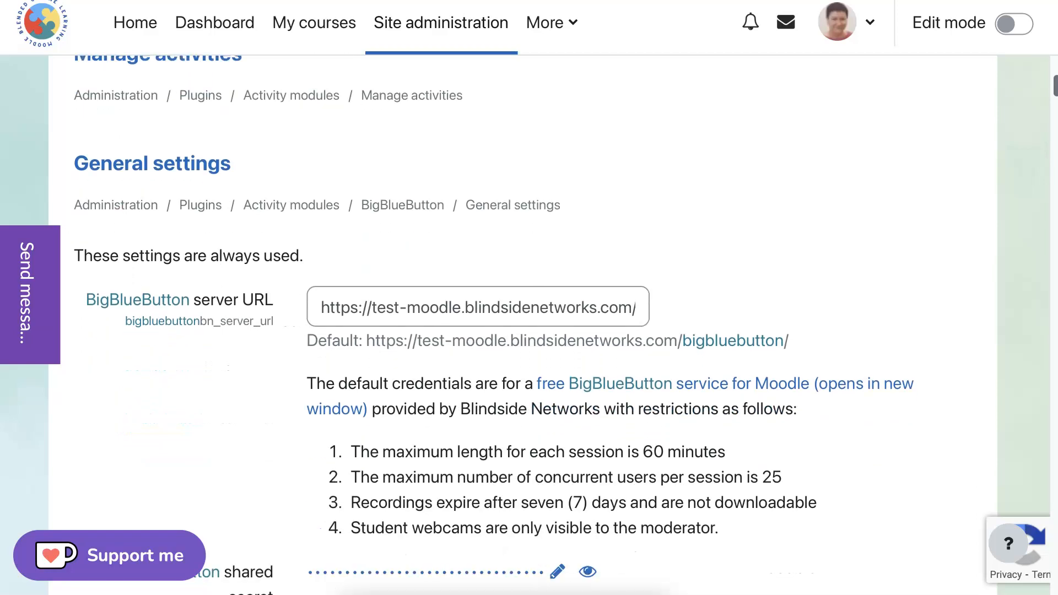
{"action": "scroll", "scroll_direction": "down", "scroll_amount": 3}
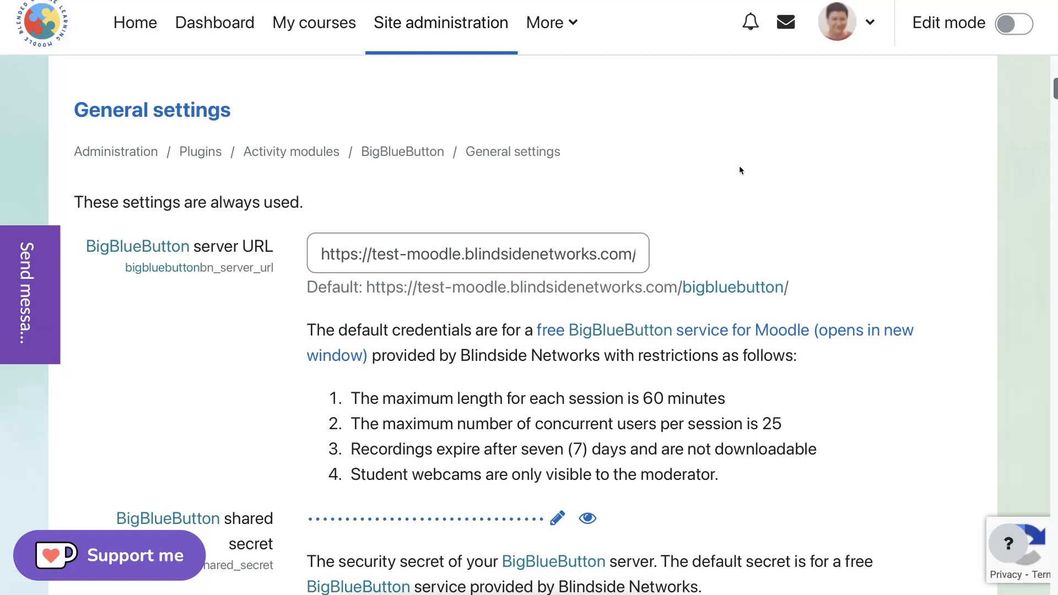
{"action": "scroll", "scroll_direction": "down", "scroll_amount": 3}
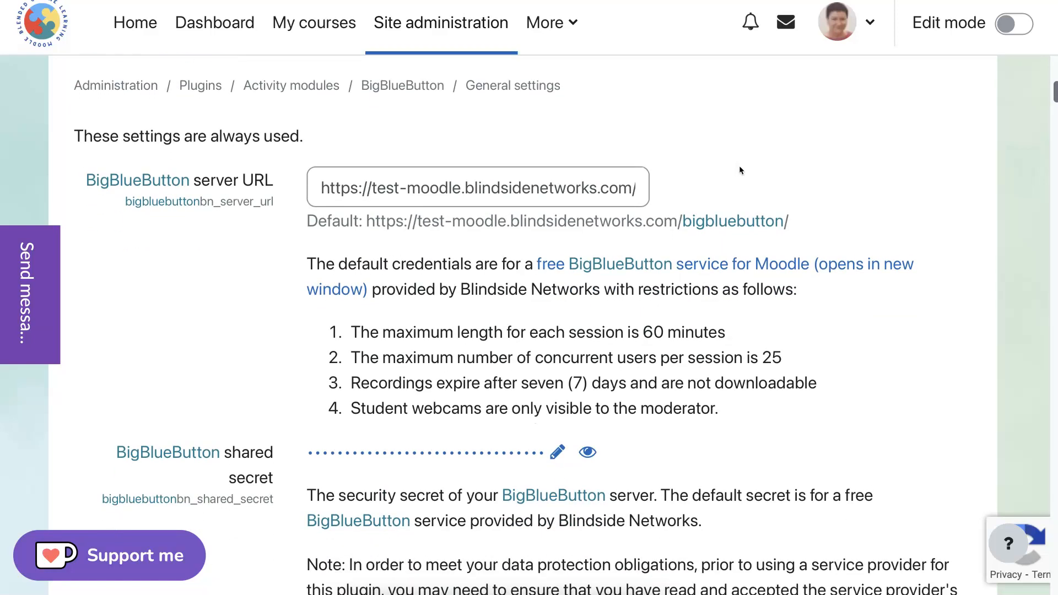
{"action": "scroll", "scroll_direction": "down", "scroll_amount": 3}
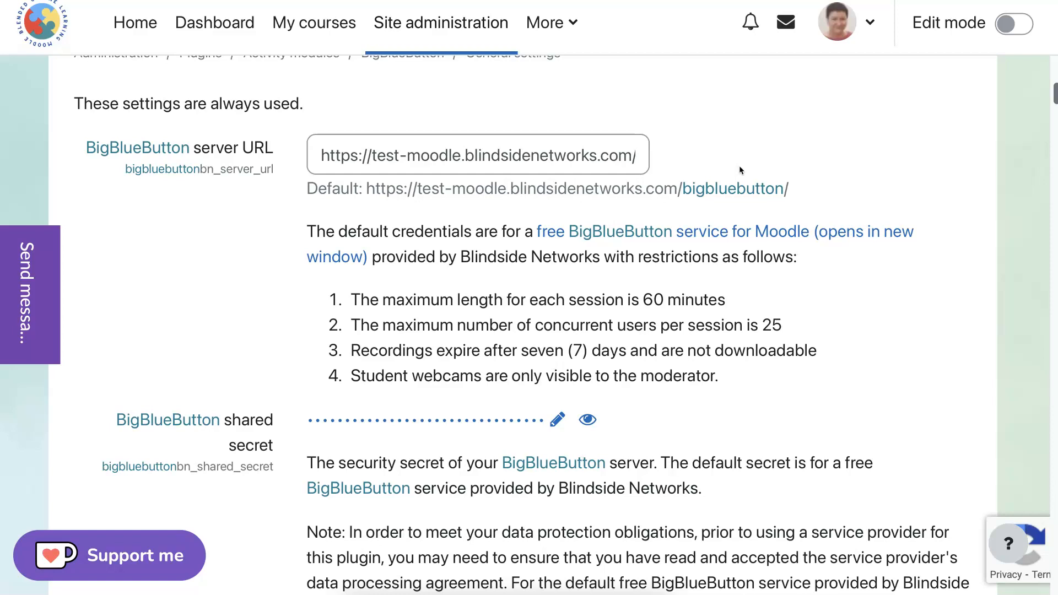
{"action": "scroll", "scroll_direction": "down", "scroll_amount": 3}
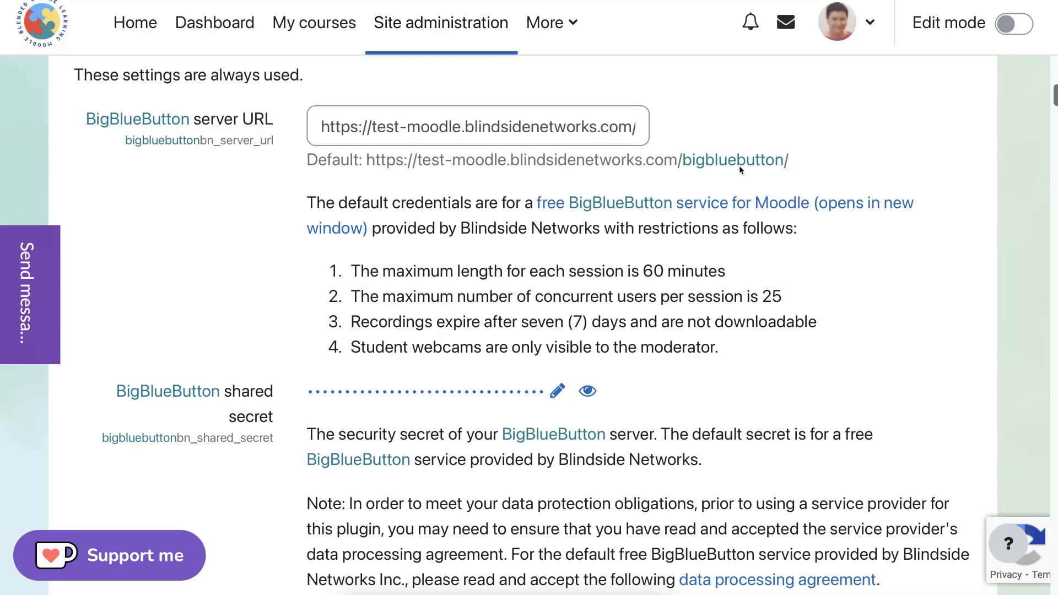
{"action": "scroll", "scroll_direction": "down", "scroll_amount": 3}
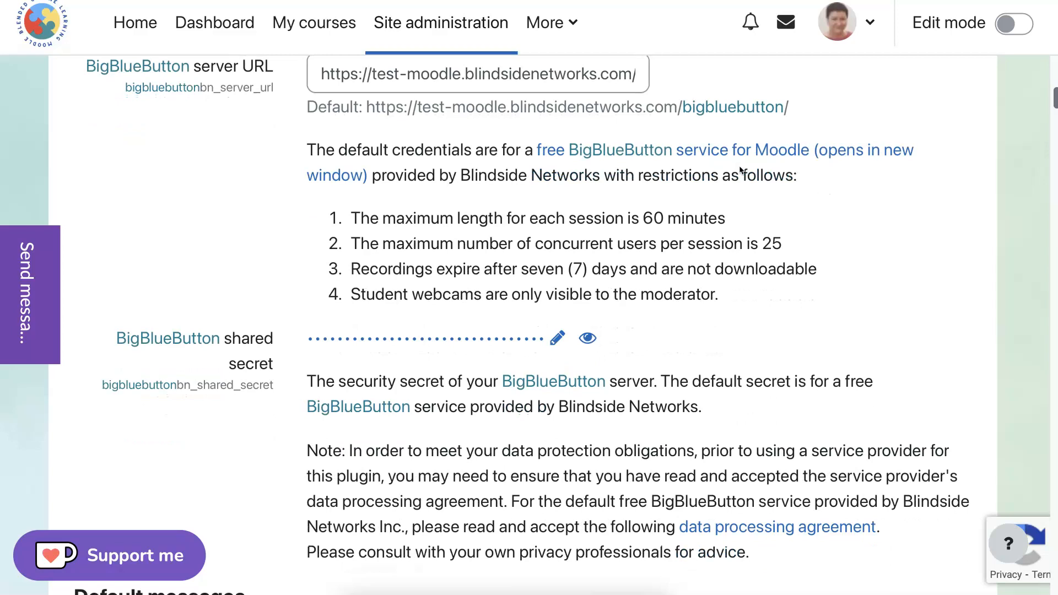
{"action": "scroll", "scroll_direction": "down", "scroll_amount": 3}
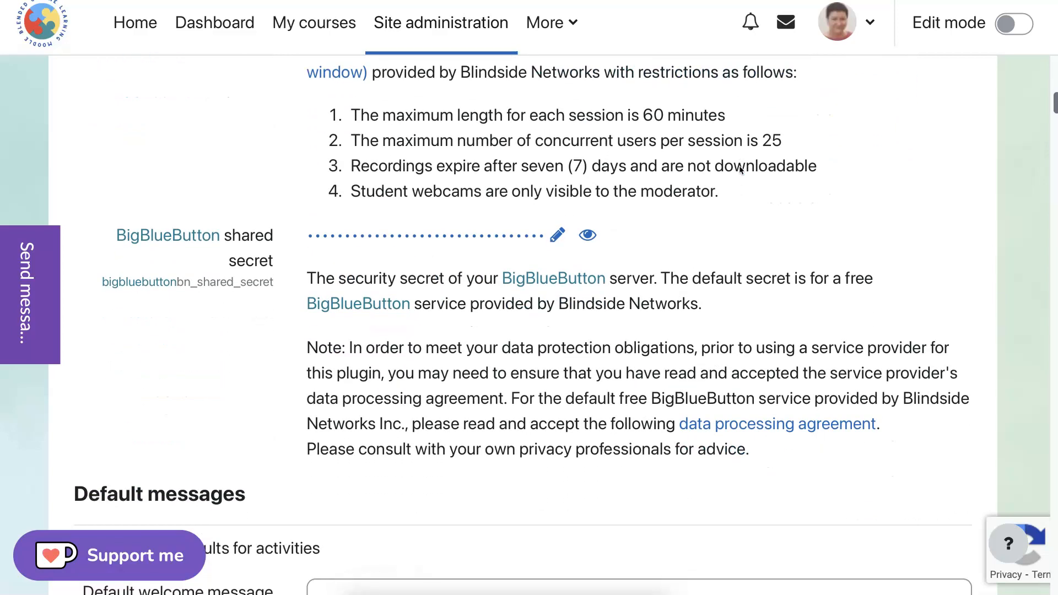
{"action": "scroll", "scroll_direction": "down", "scroll_amount": 3}
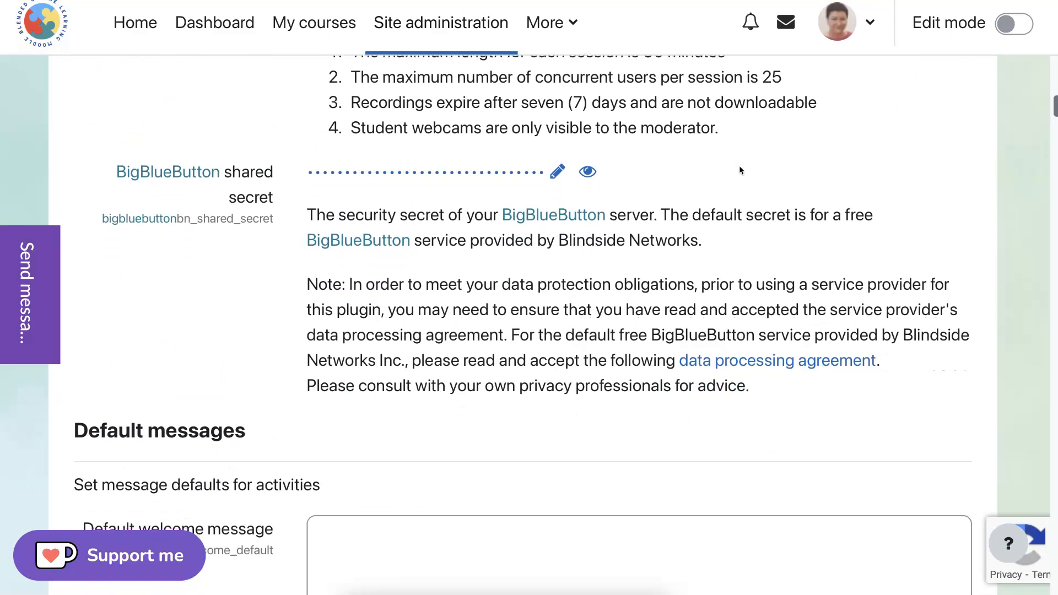
{"action": "scroll", "scroll_direction": "down", "scroll_amount": 3}
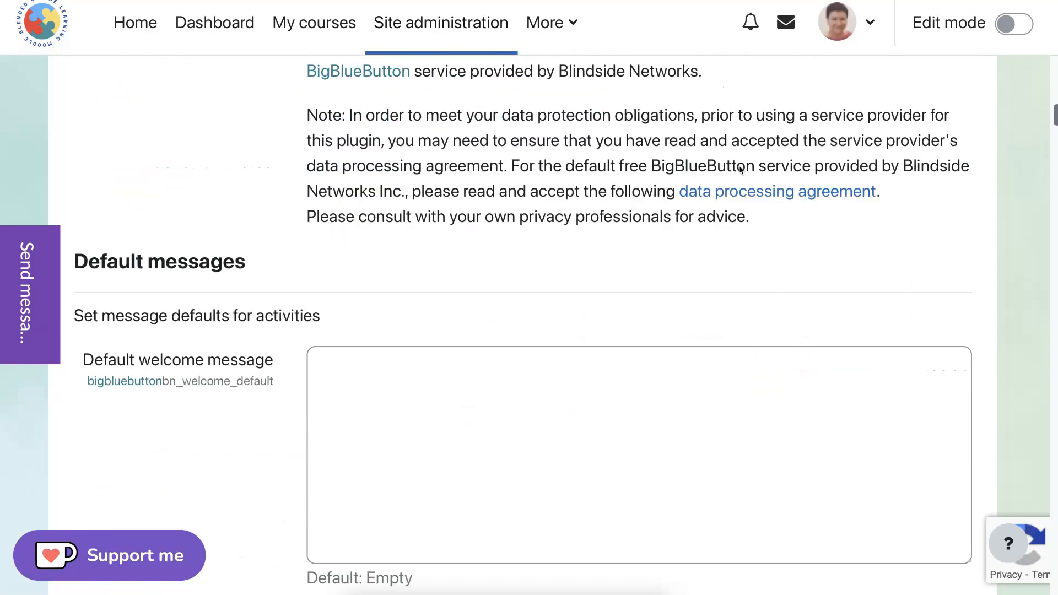
{"action": "scroll", "scroll_direction": "down", "scroll_amount": 3}
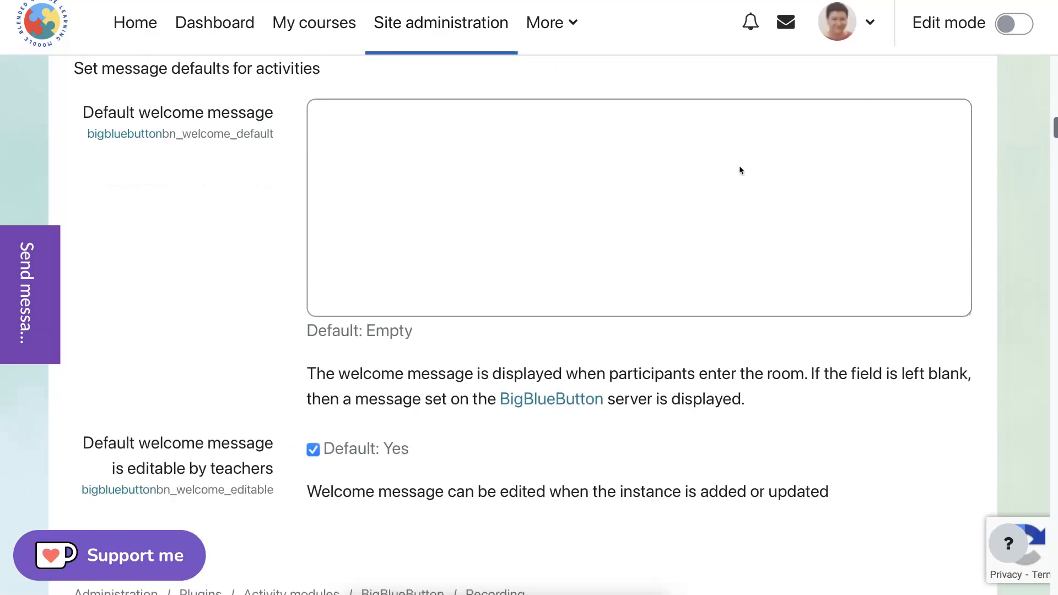
{"action": "scroll", "scroll_direction": "down", "scroll_amount": 3}
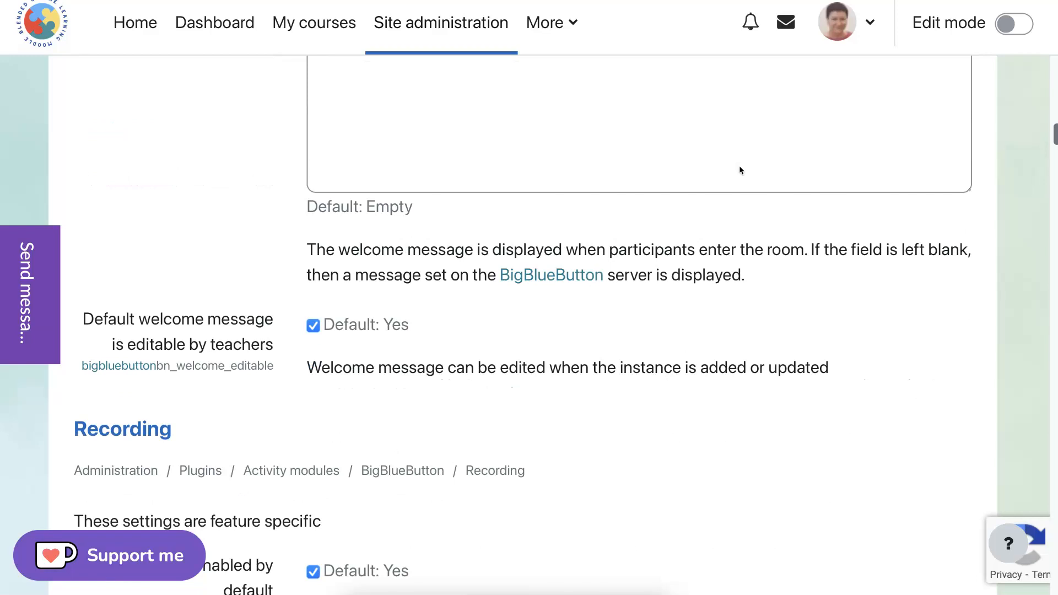
{"action": "scroll", "scroll_direction": "down", "scroll_amount": 3}
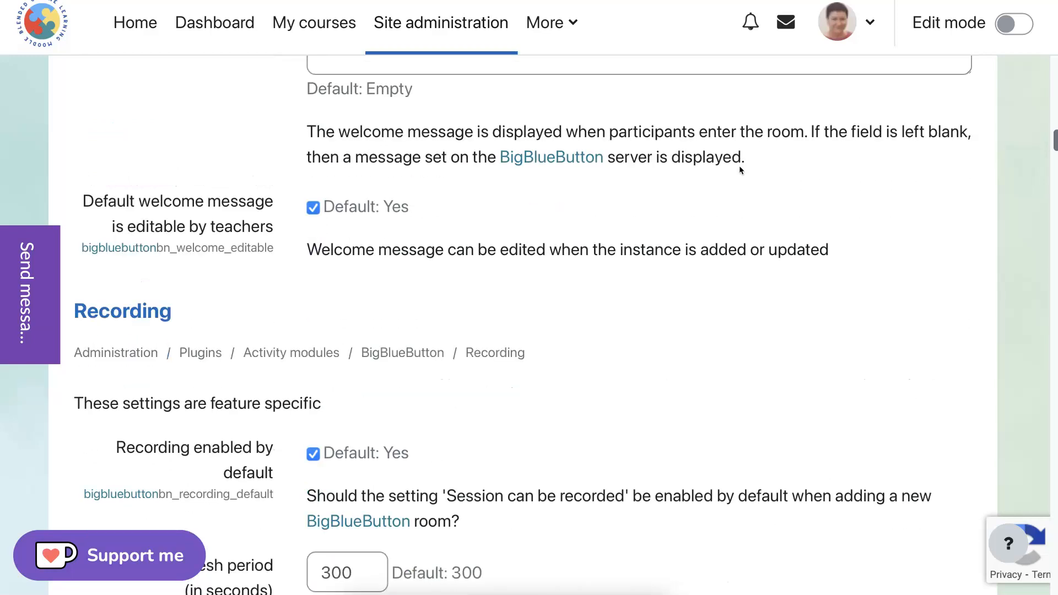
{"action": "scroll", "scroll_direction": "down", "scroll_amount": 3}
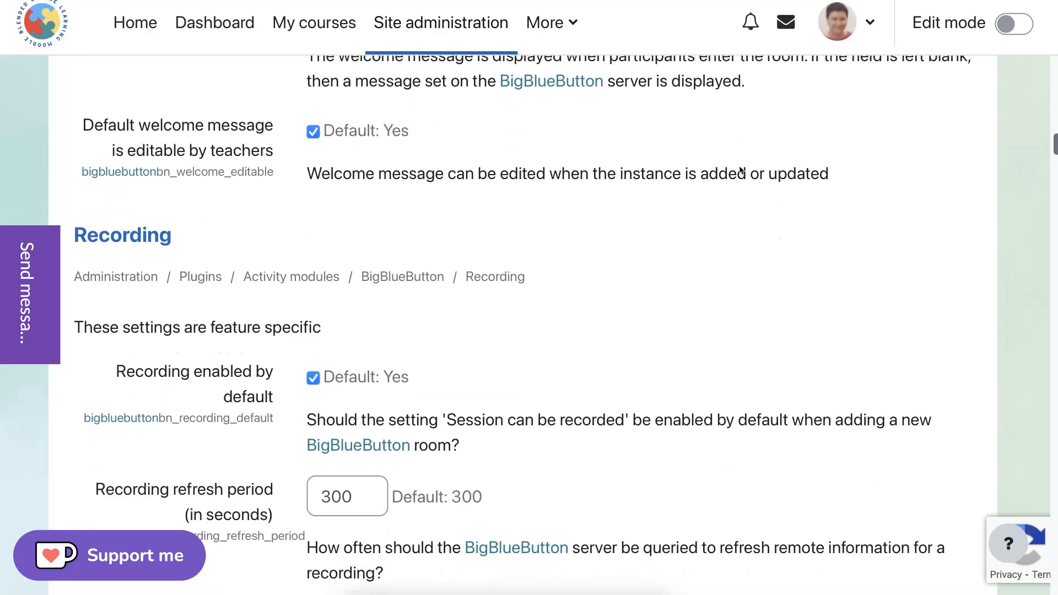
{"action": "scroll", "scroll_direction": "down", "scroll_amount": 3}
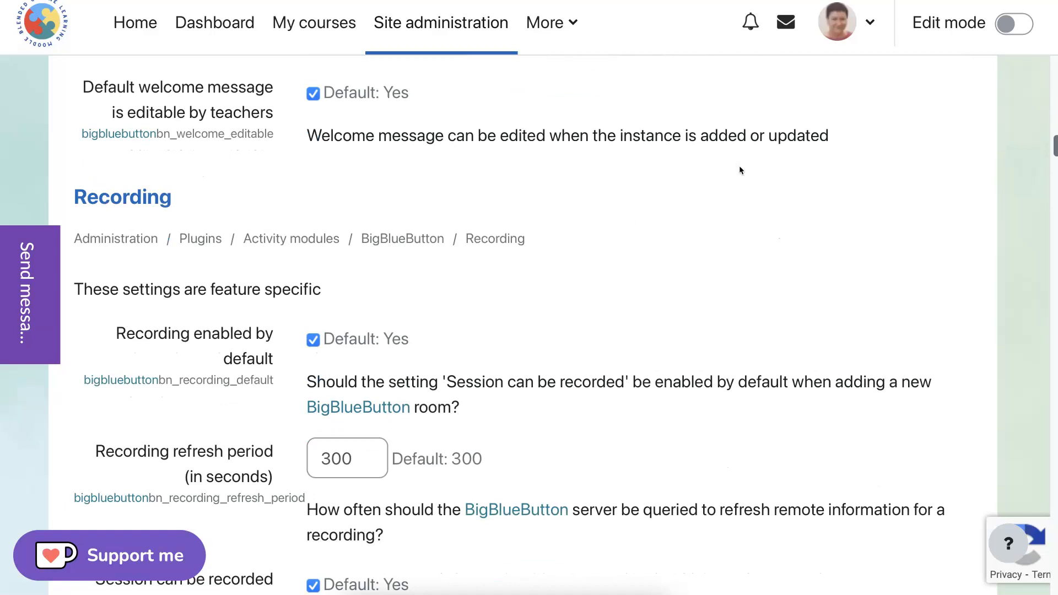
{"action": "scroll", "scroll_direction": "down", "scroll_amount": 3}
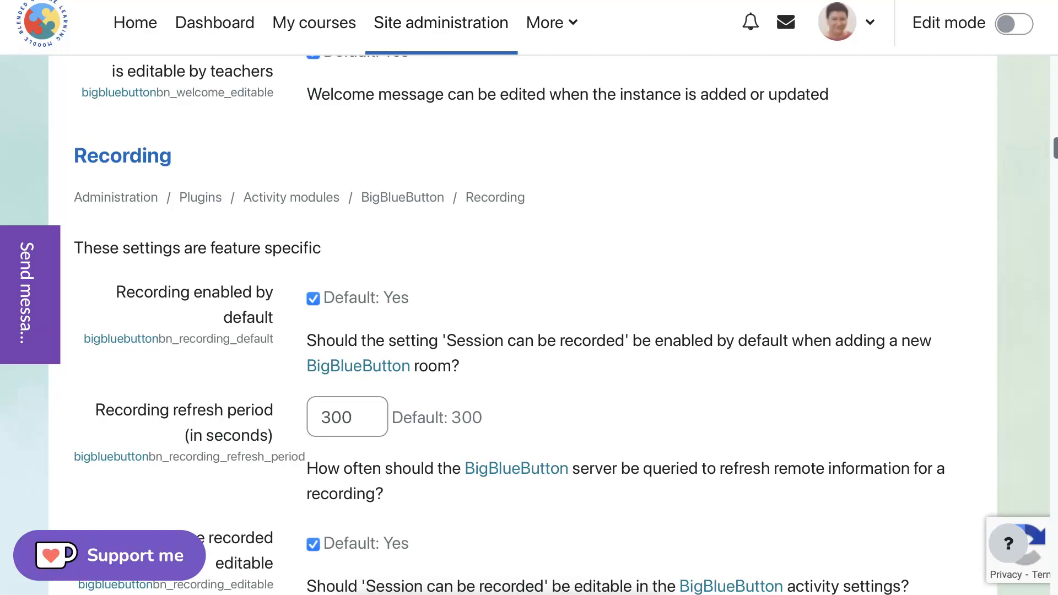
{"action": "scroll", "scroll_direction": "down", "scroll_amount": 3}
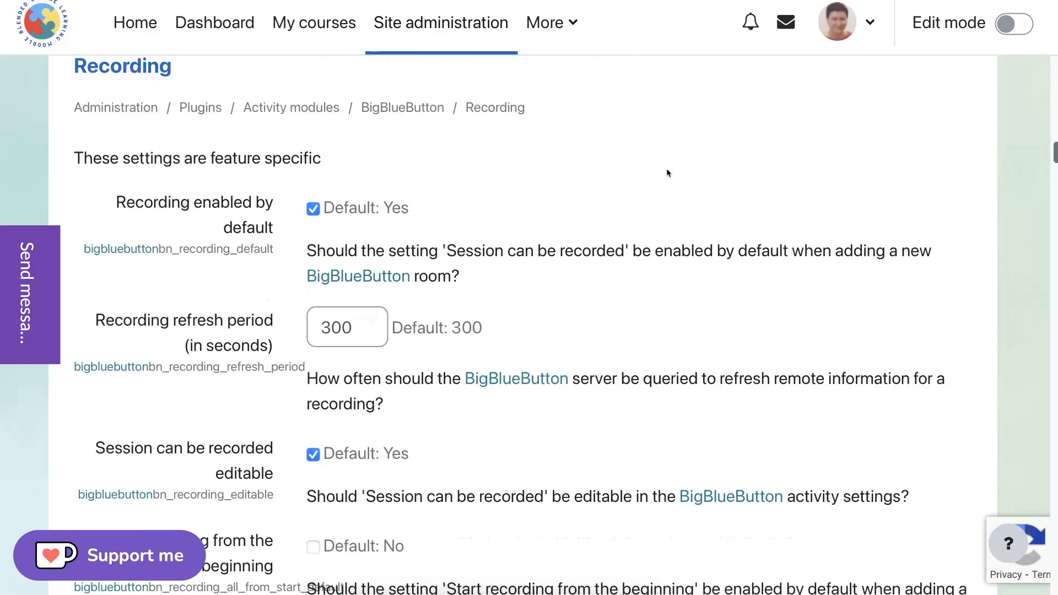
{"action": "scroll", "scroll_direction": "down", "scroll_amount": 3}
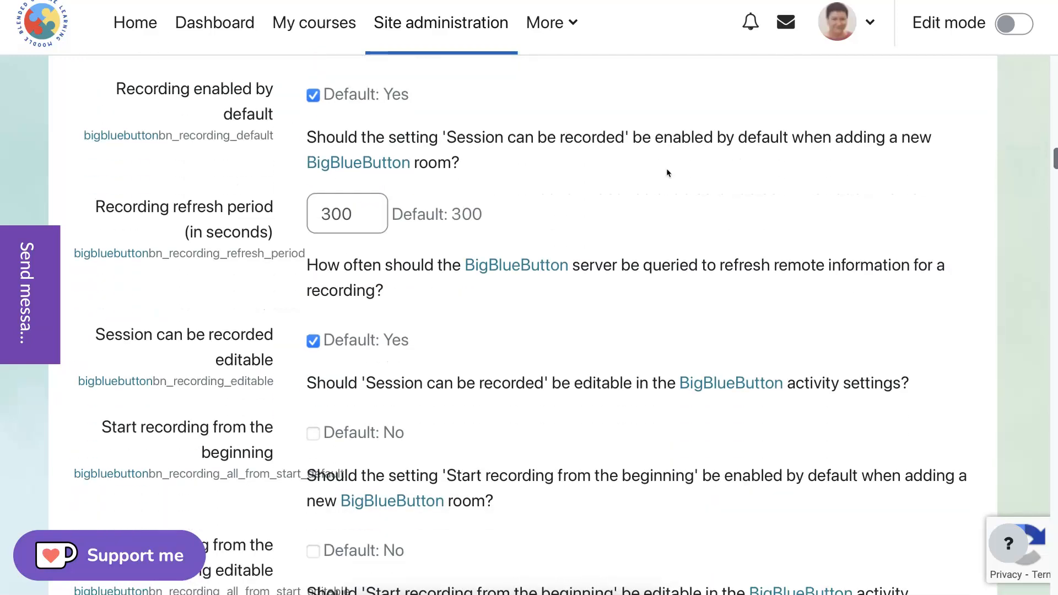
{"action": "scroll", "scroll_direction": "down", "scroll_amount": 3}
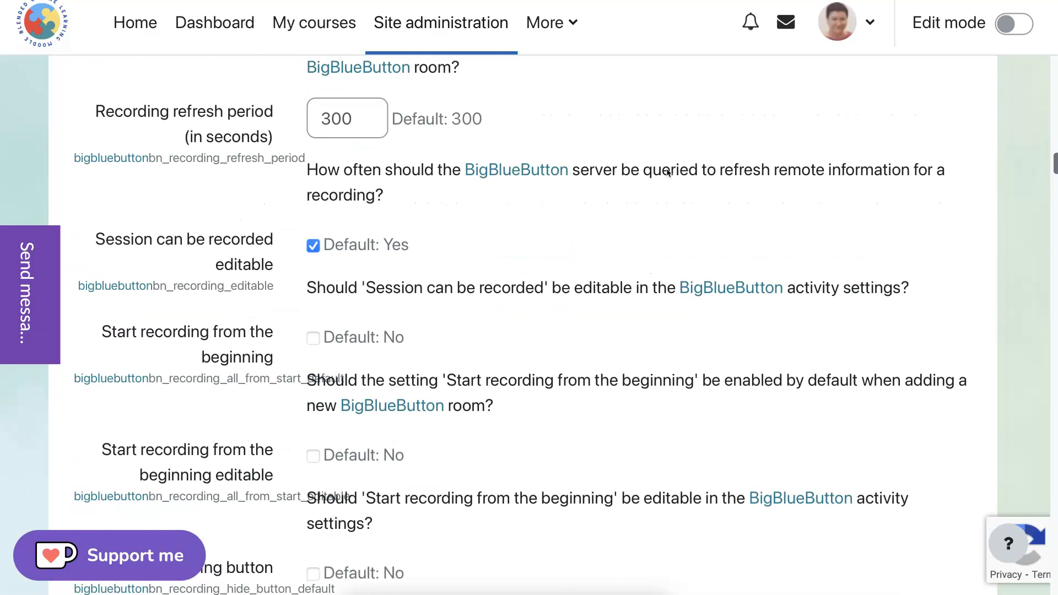
{"action": "scroll", "scroll_direction": "down", "scroll_amount": 3}
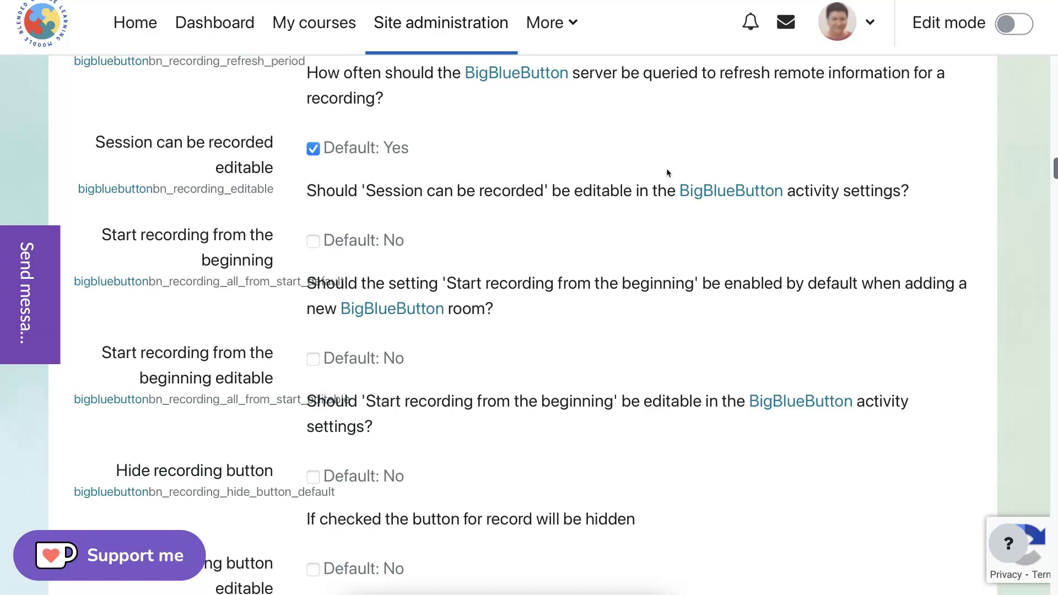
{"action": "scroll", "scroll_direction": "down", "scroll_amount": 3}
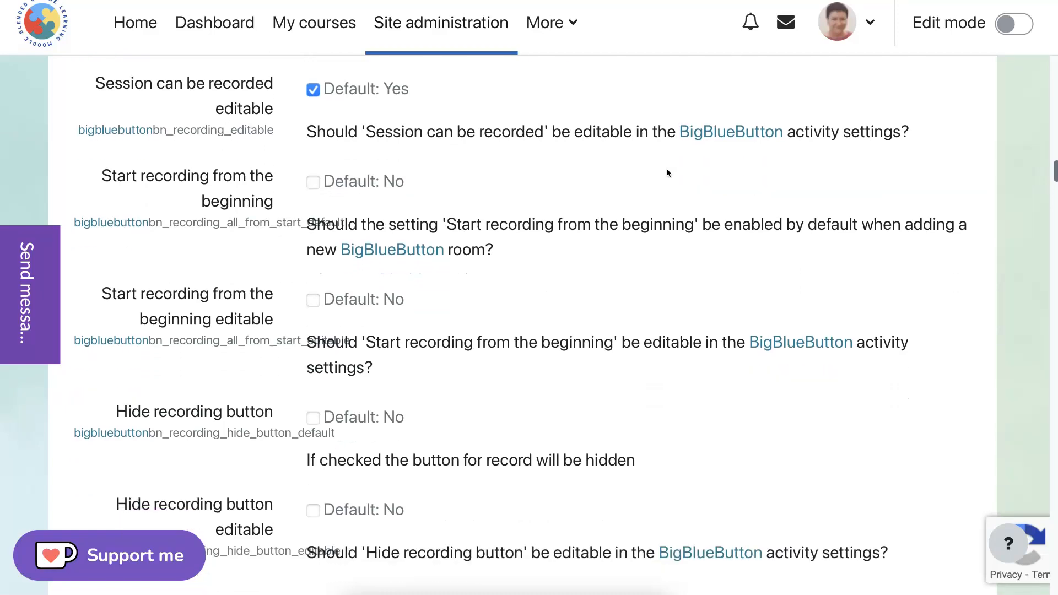
{"action": "scroll", "scroll_direction": "down", "scroll_amount": 3}
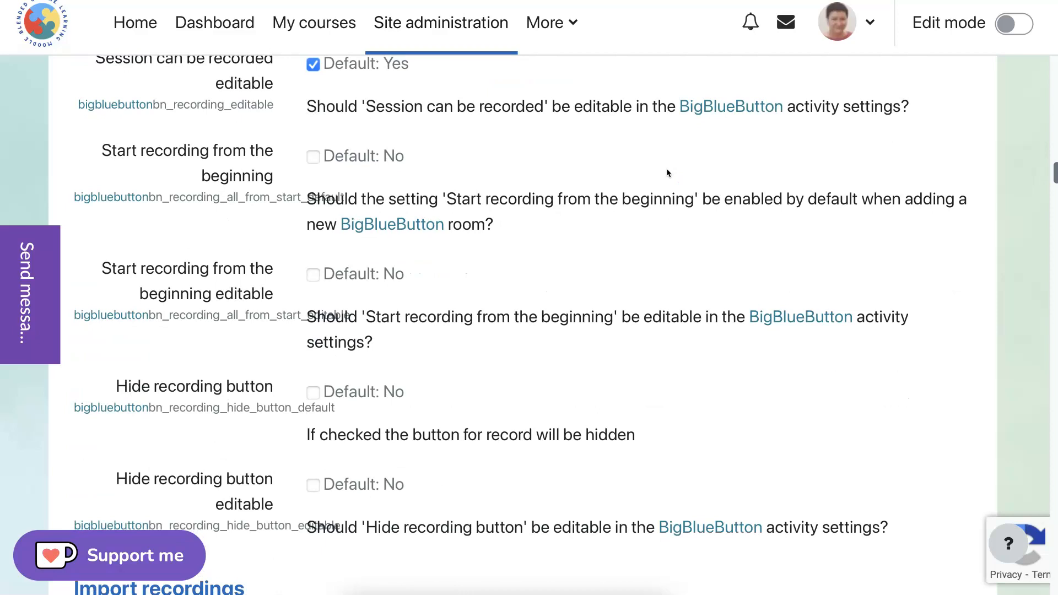
{"action": "scroll", "scroll_direction": "down", "scroll_amount": 3}
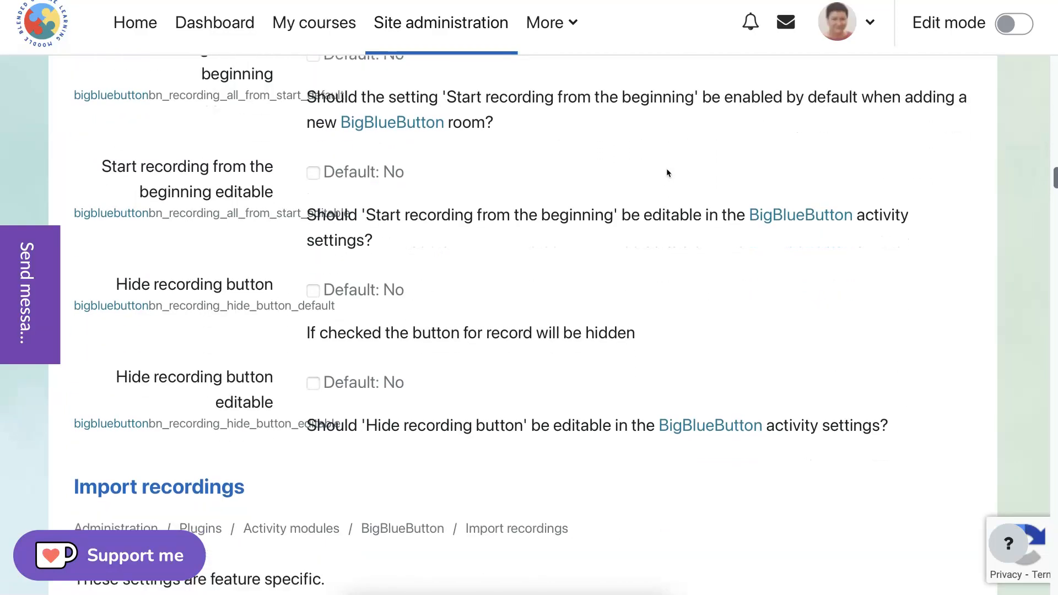
{"action": "scroll", "scroll_direction": "down", "scroll_amount": 3}
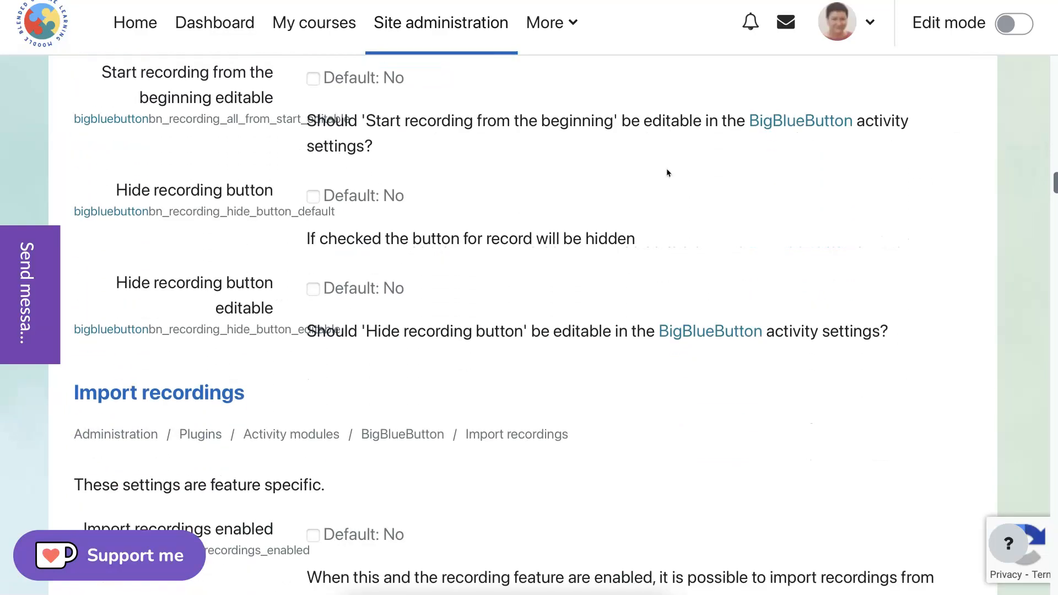
{"action": "scroll", "scroll_direction": "down", "scroll_amount": 3}
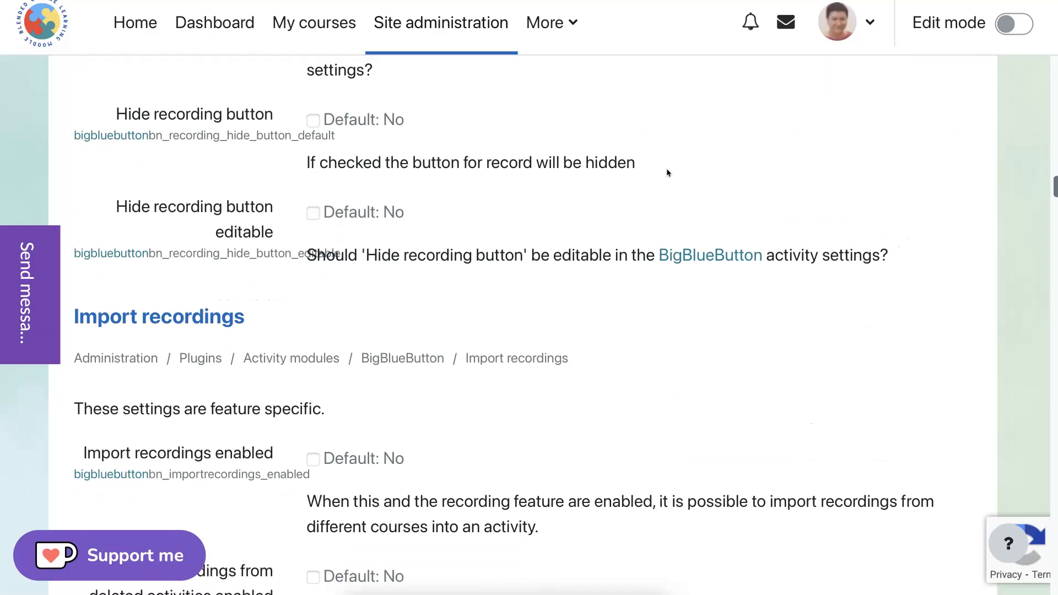
Review the Import recordings, Show recordings, Wait for moderator, Voice bridge and User limit defaults
{"action": "scroll", "scroll_direction": "down", "scroll_amount": 3}
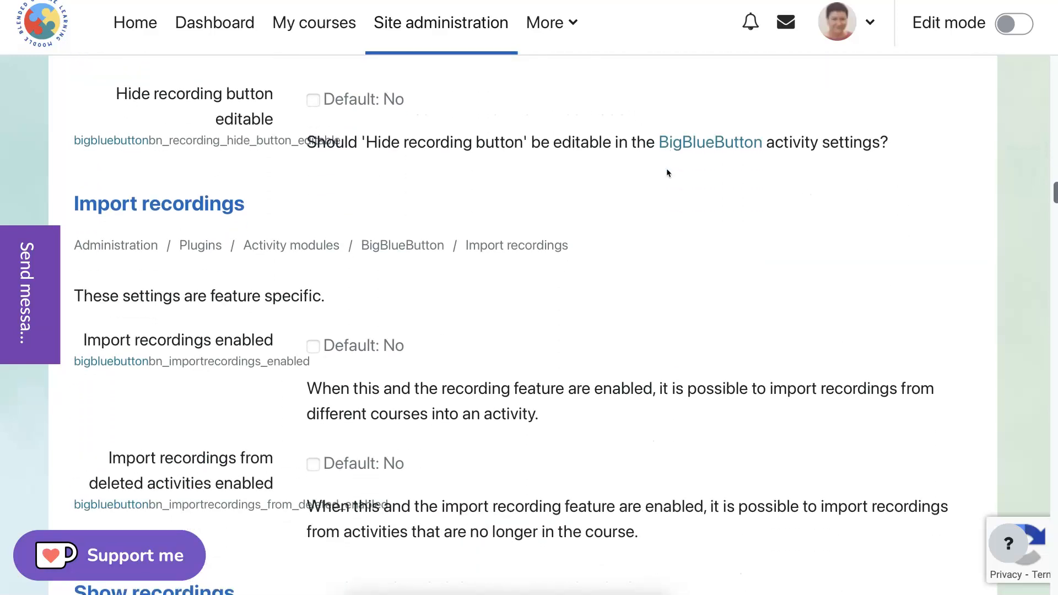
{"action": "scroll", "scroll_direction": "down", "scroll_amount": 3}
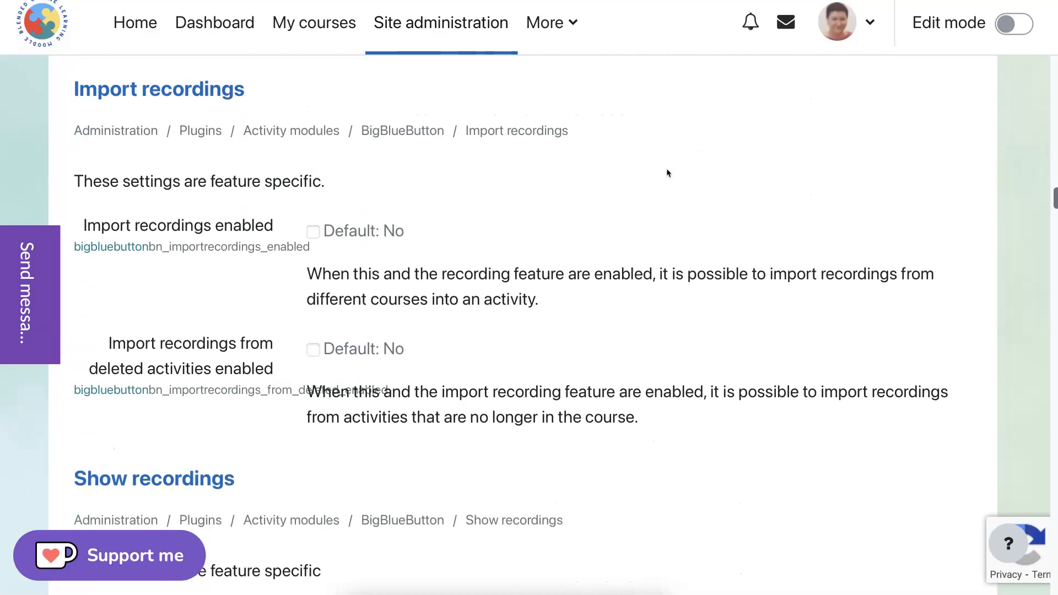
{"action": "scroll", "scroll_direction": "down", "scroll_amount": 3}
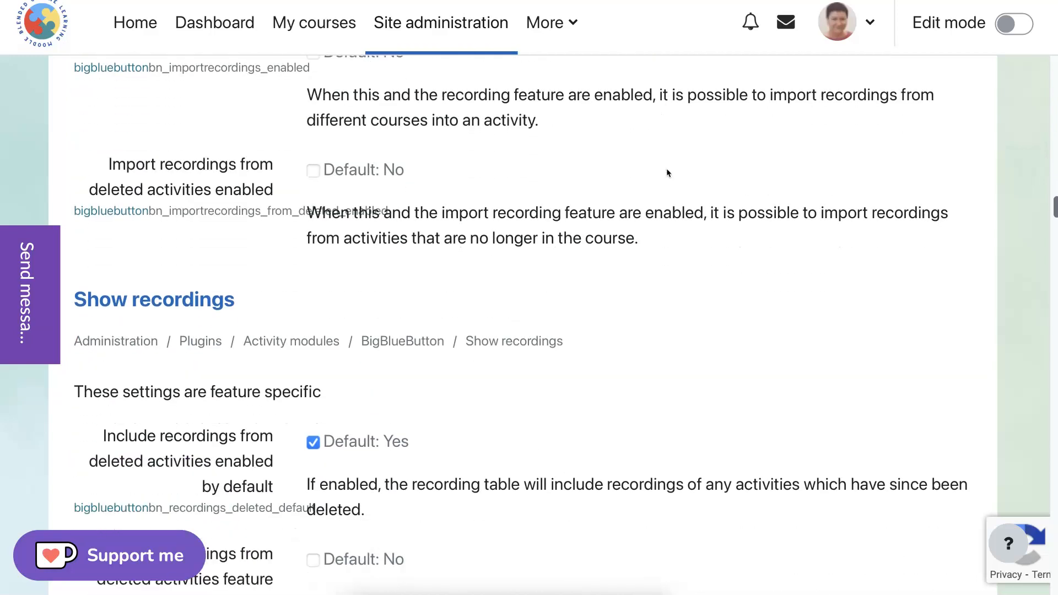
{"action": "scroll", "scroll_direction": "down", "scroll_amount": 3}
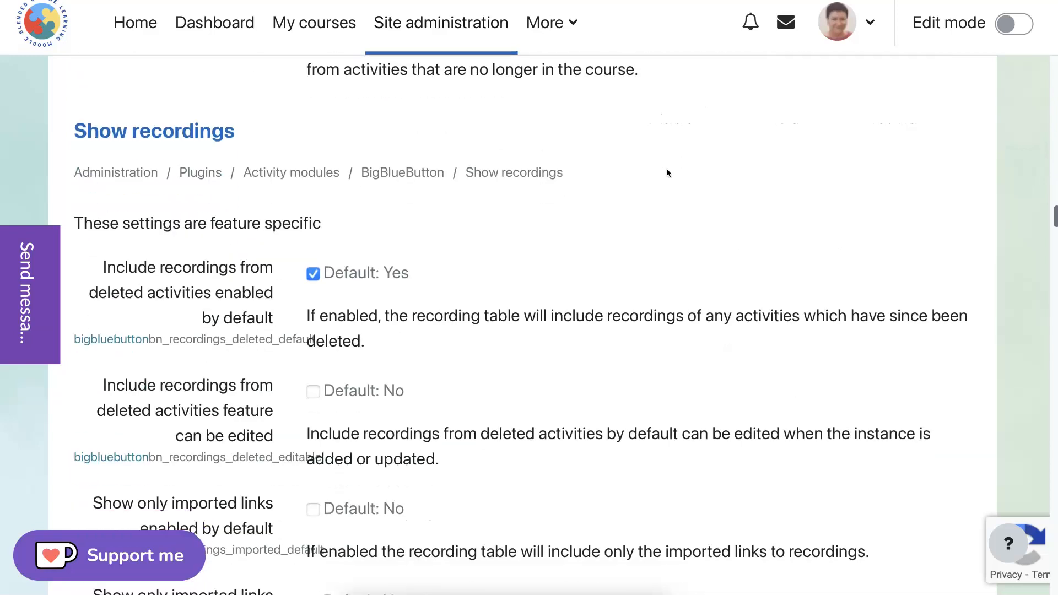
{"action": "scroll", "scroll_direction": "down", "scroll_amount": 3}
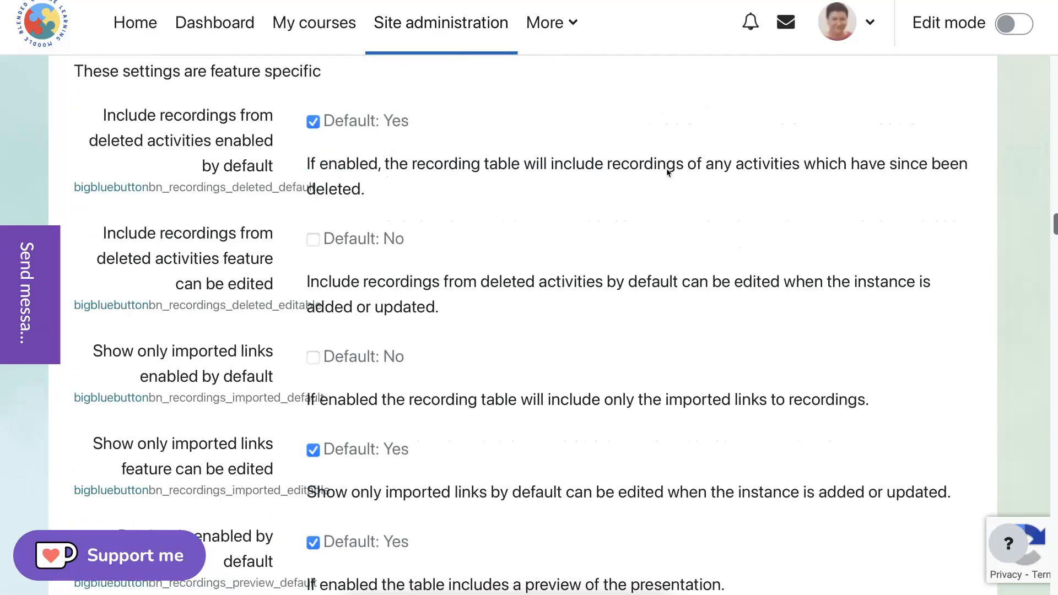
{"action": "scroll", "scroll_direction": "down", "scroll_amount": 3}
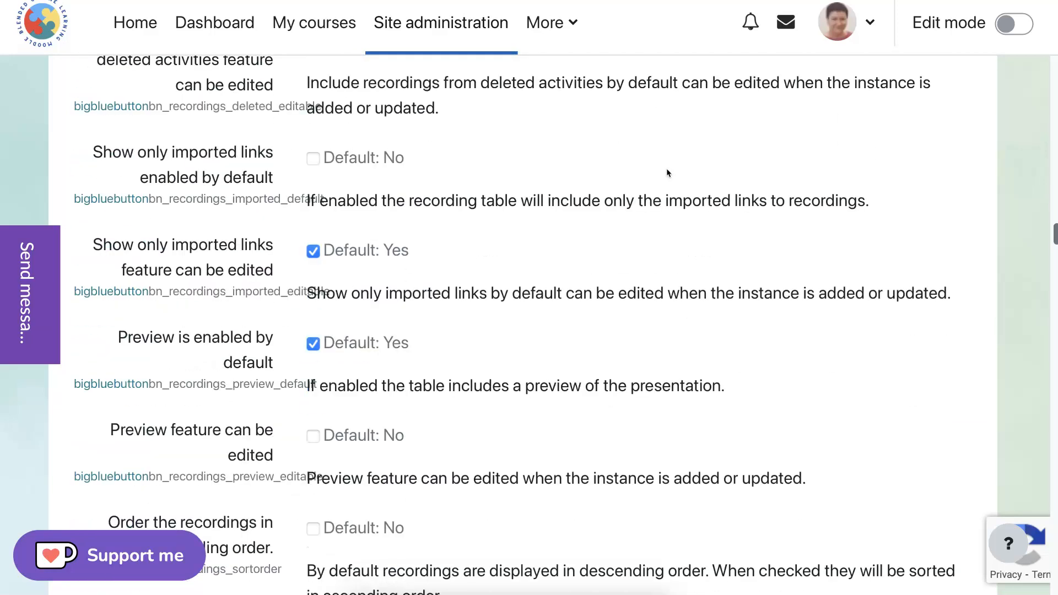
{"action": "scroll", "scroll_direction": "down", "scroll_amount": 3}
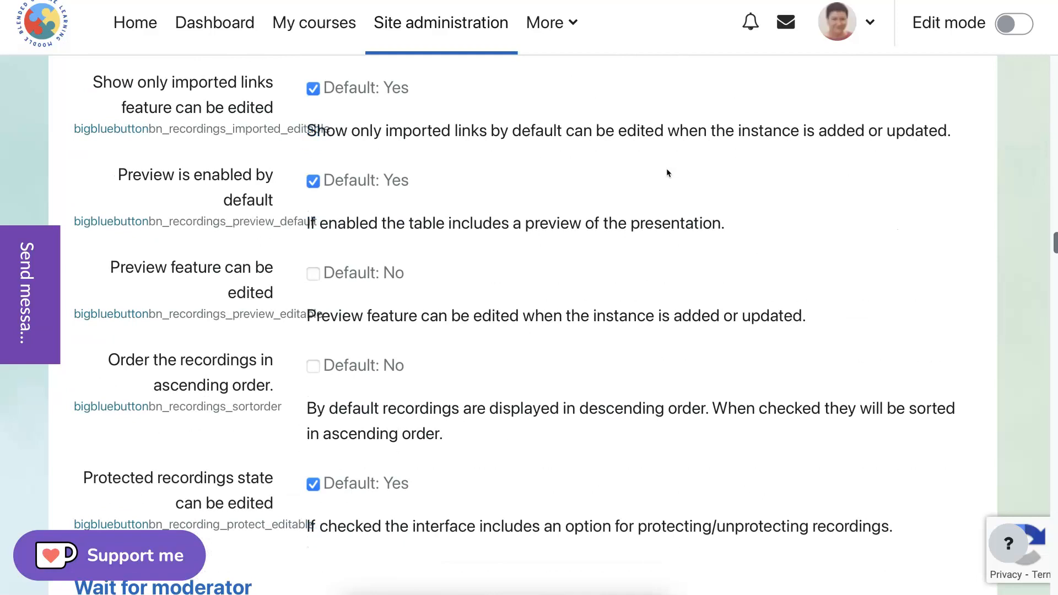
{"action": "scroll", "scroll_direction": "down", "scroll_amount": 3}
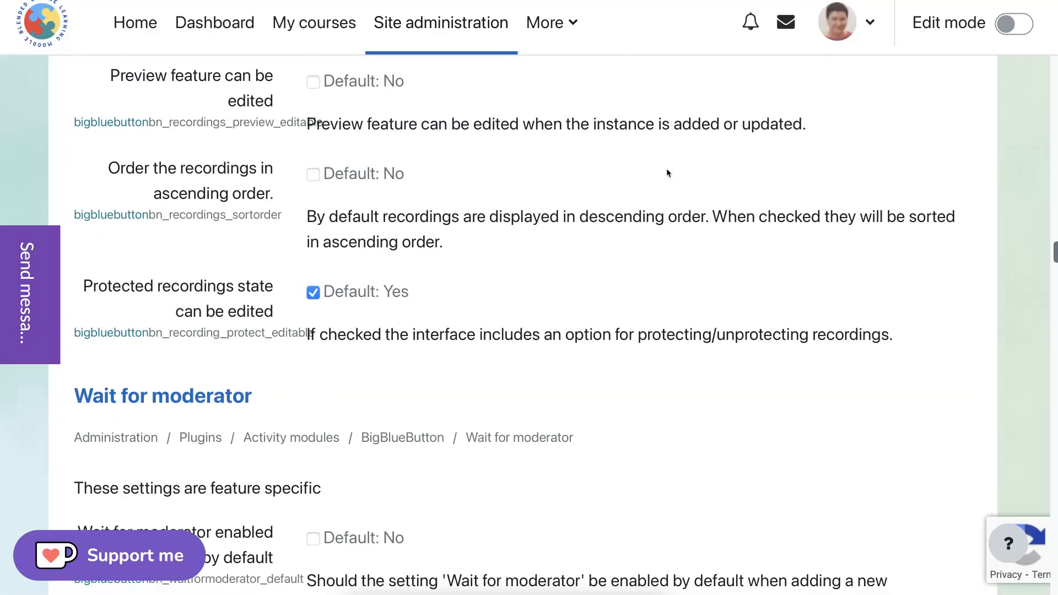
{"action": "scroll", "scroll_direction": "down", "scroll_amount": 3}
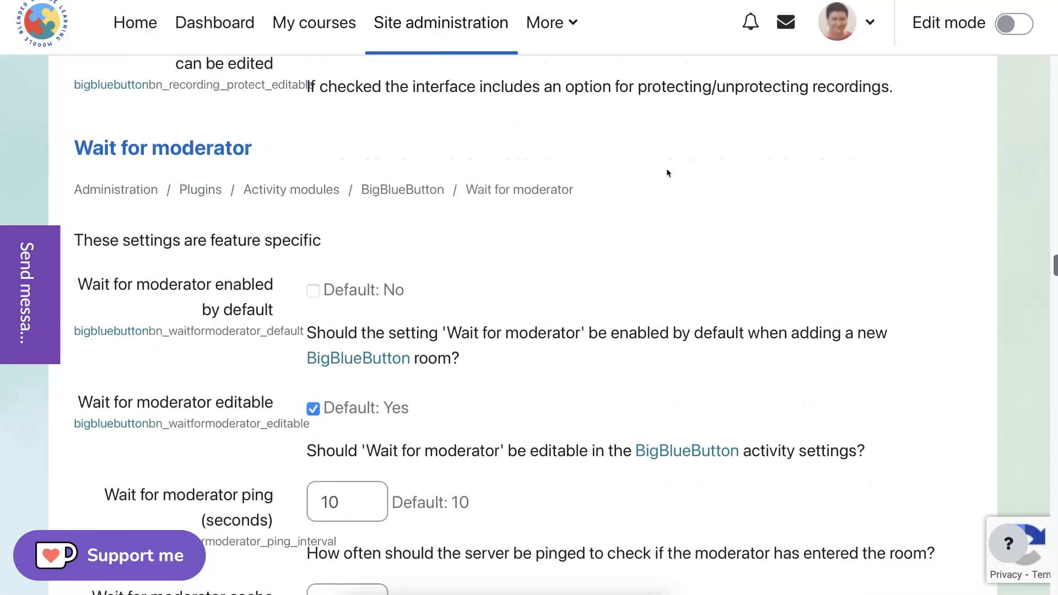
{"action": "scroll", "scroll_direction": "down", "scroll_amount": 3}
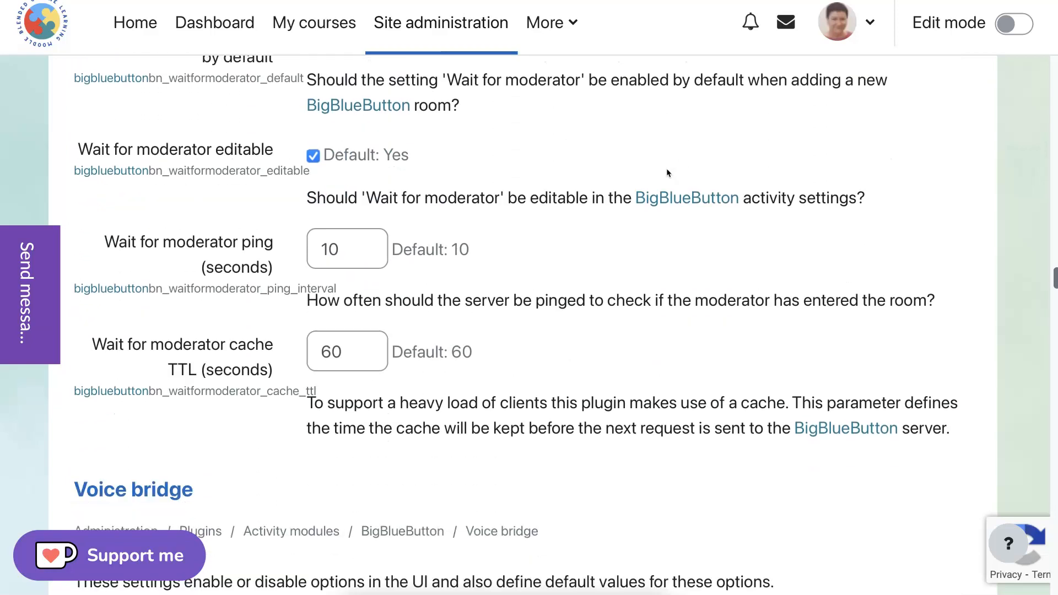
{"action": "scroll", "scroll_direction": "down", "scroll_amount": 3}
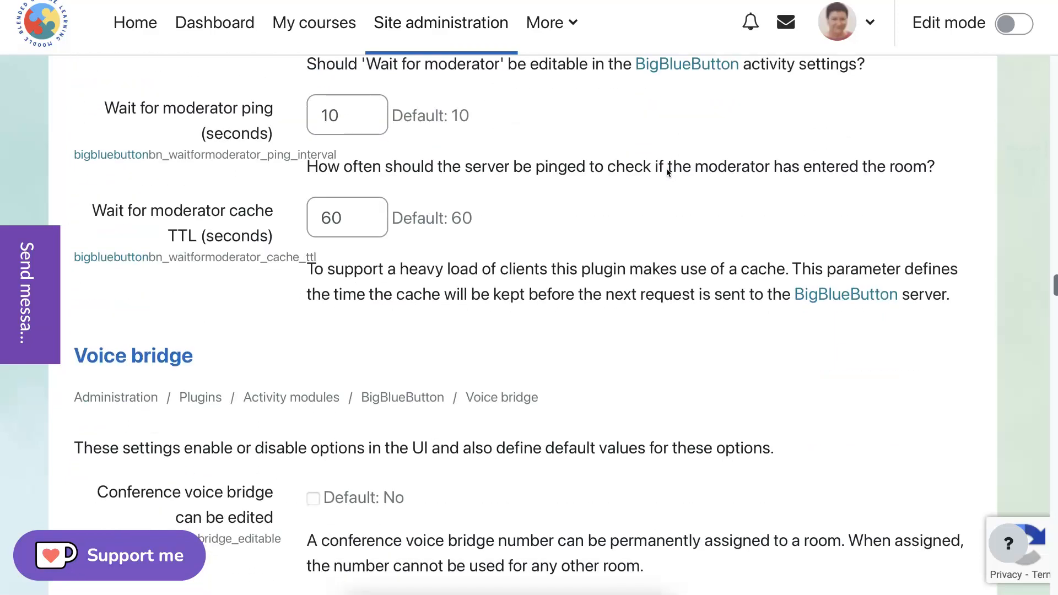
{"action": "scroll", "scroll_direction": "down", "scroll_amount": 3}
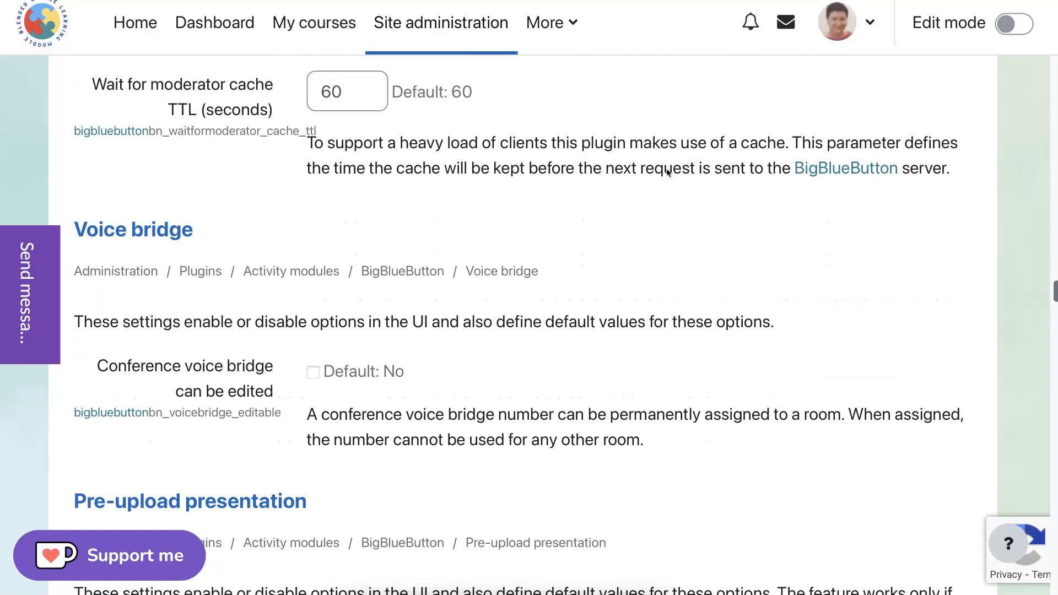
{"action": "scroll", "scroll_direction": "down", "scroll_amount": 3}
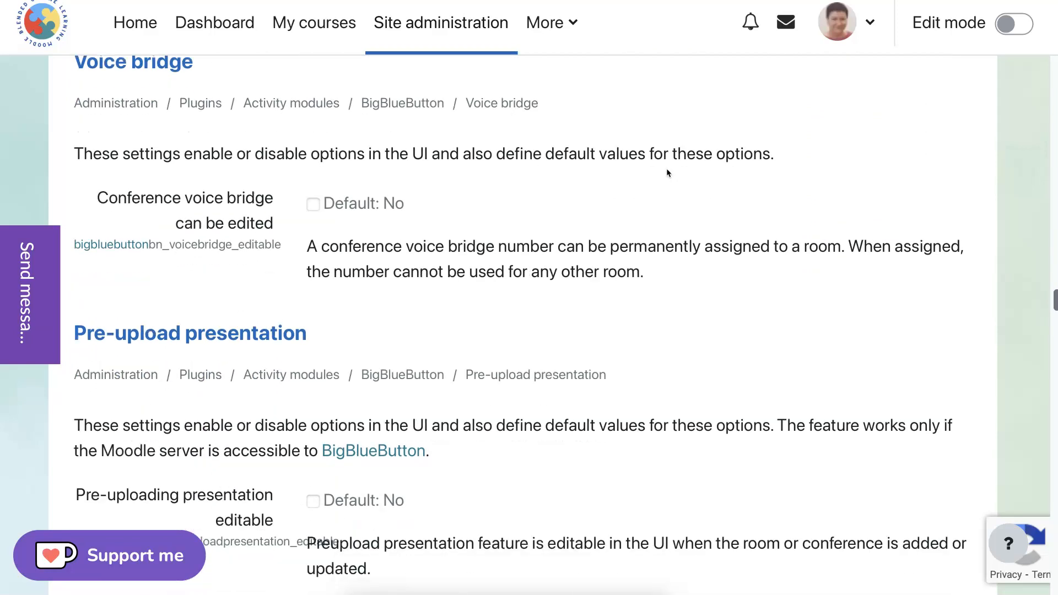
{"action": "scroll", "scroll_direction": "down", "scroll_amount": 3}
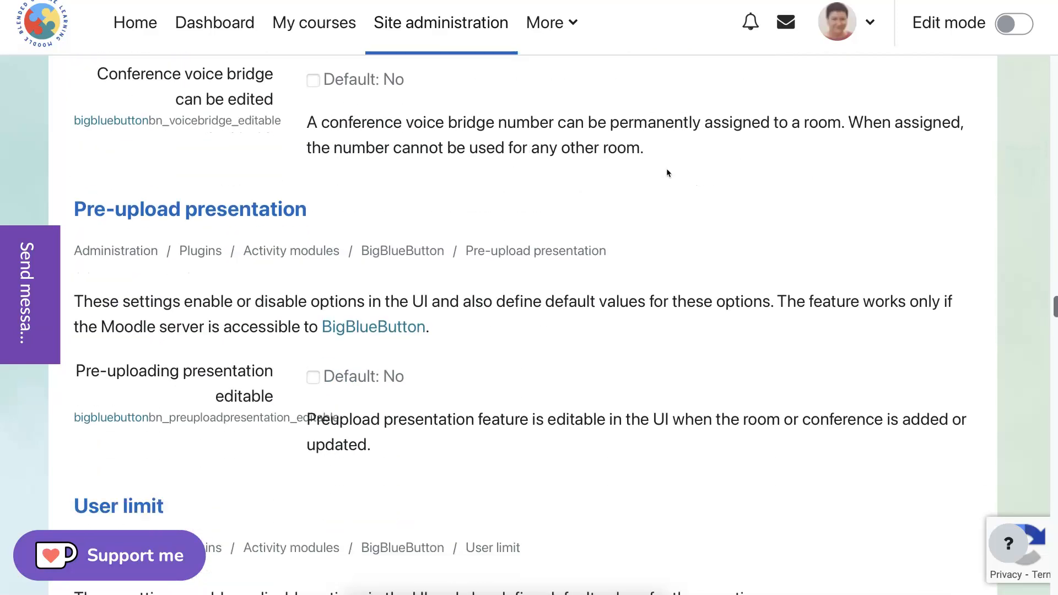
{"action": "scroll", "scroll_direction": "down", "scroll_amount": 3}
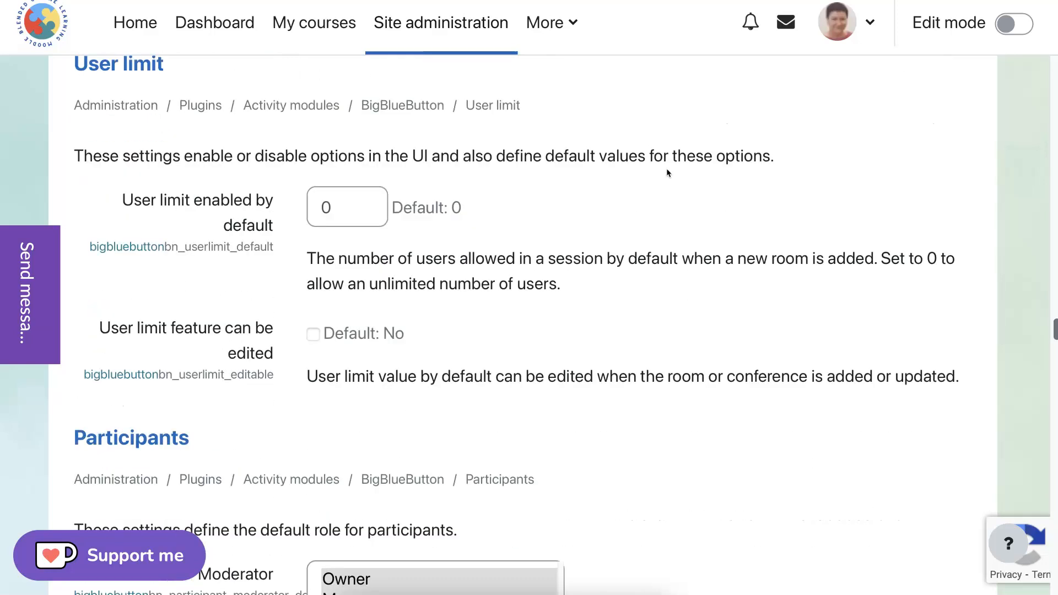
{"action": "scroll", "scroll_direction": "up", "scroll_amount": 3}
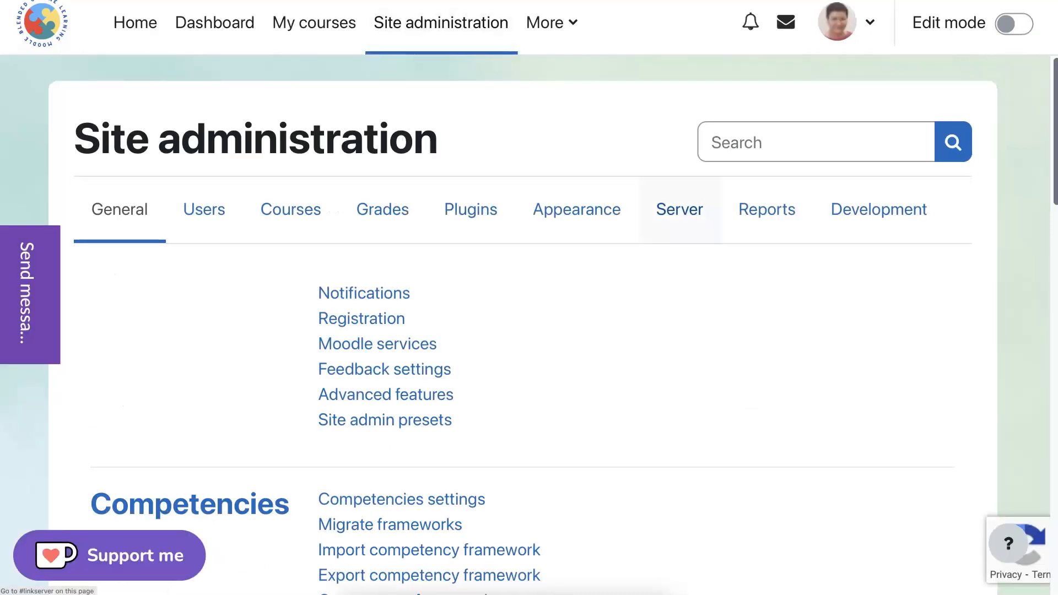
View the installed activity modules in the Plugins list, then go to the My courses overview
{"action": "left_click", "coordinate": [470, 208]}
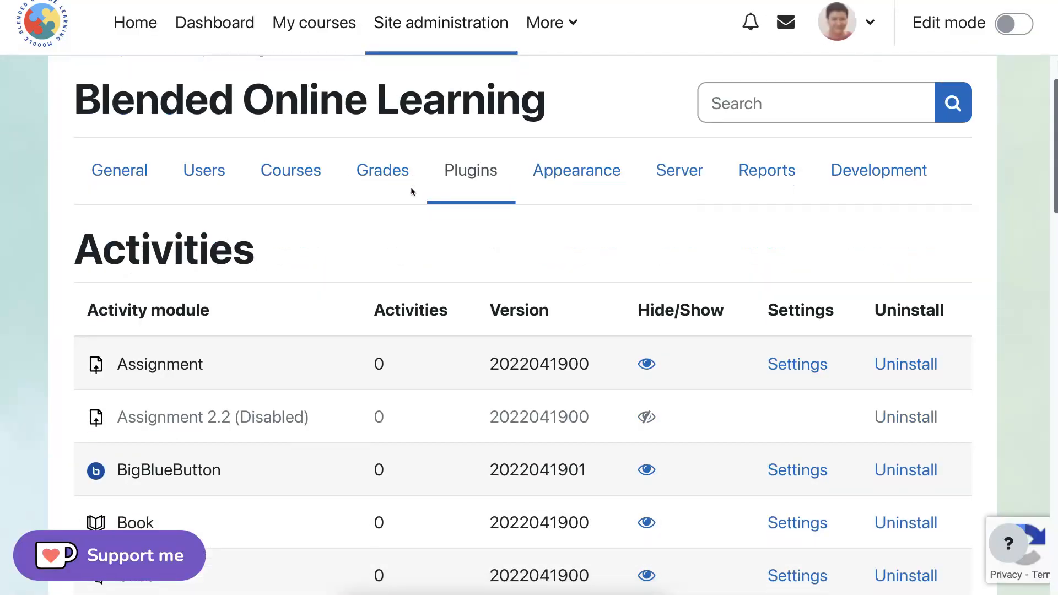
{"action": "scroll", "scroll_direction": "down", "scroll_amount": 3}
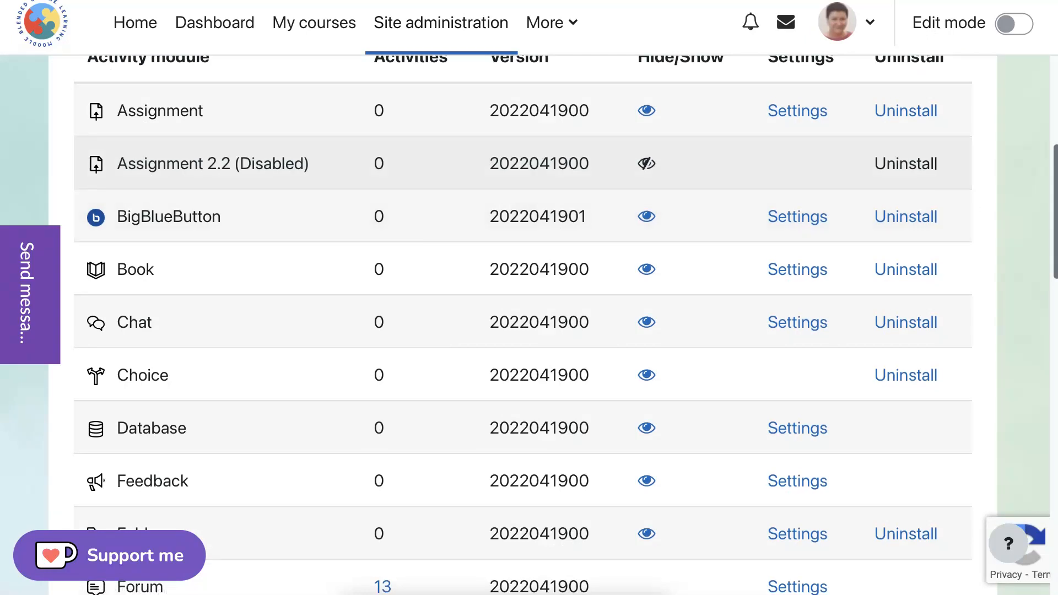
{"action": "scroll", "scroll_direction": "down", "scroll_amount": 3}
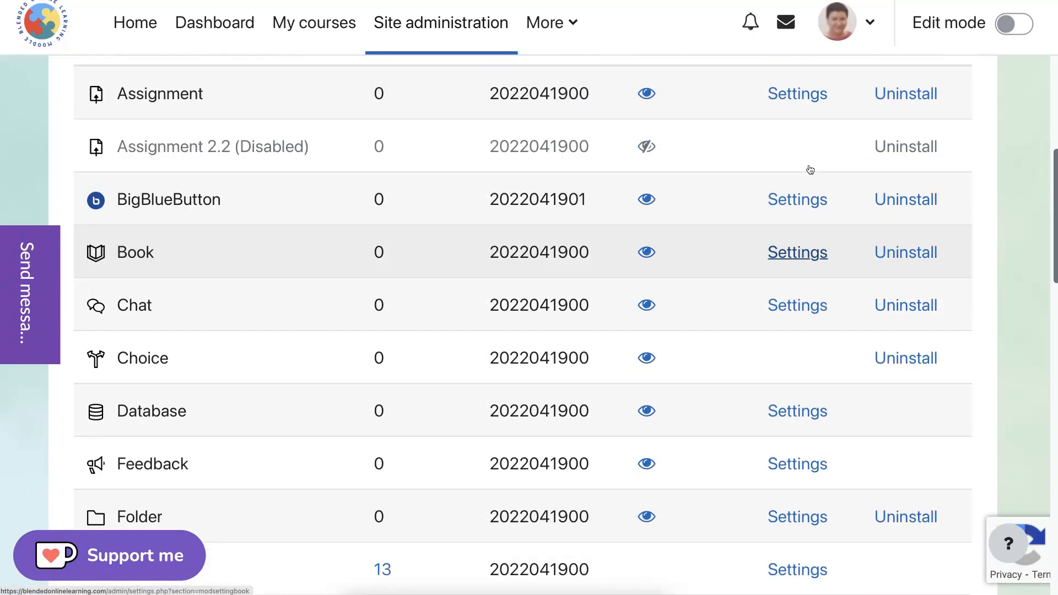
{"action": "left_click", "coordinate": [314, 22]}
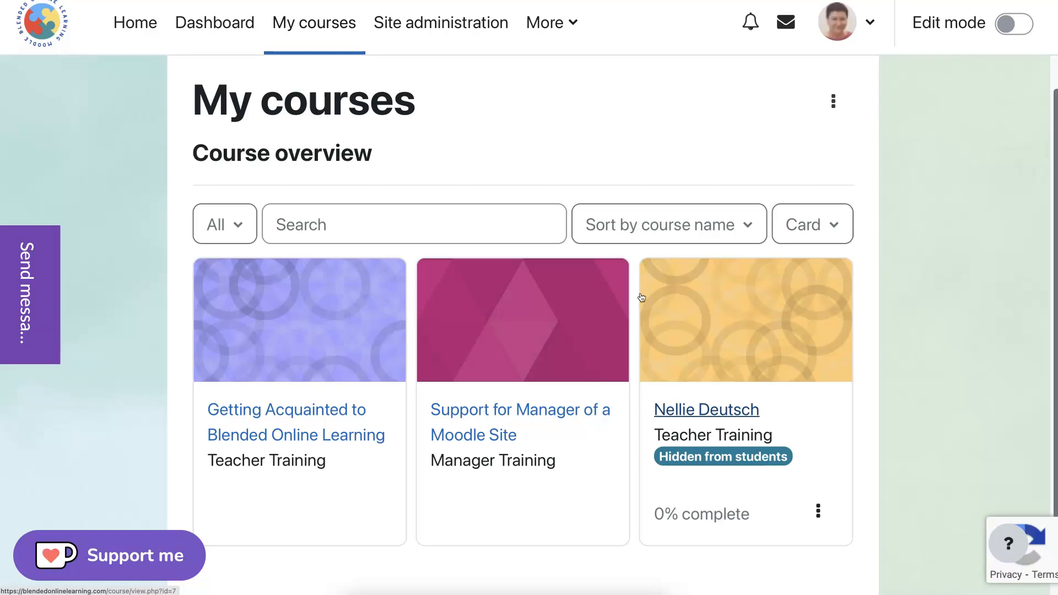
Open the Admin Manager Training course, dismiss the Accessibility panel, and bring the External Tool 'Test' into view
{"action": "left_click", "coordinate": [705, 410]}
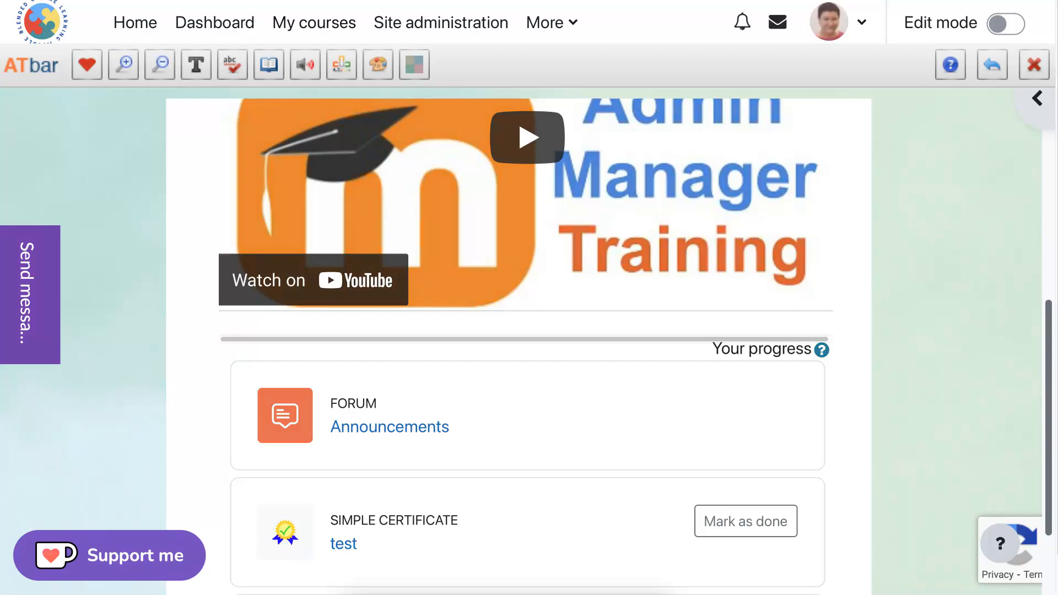
{"action": "mouse_move", "coordinate": [1036, 99]}
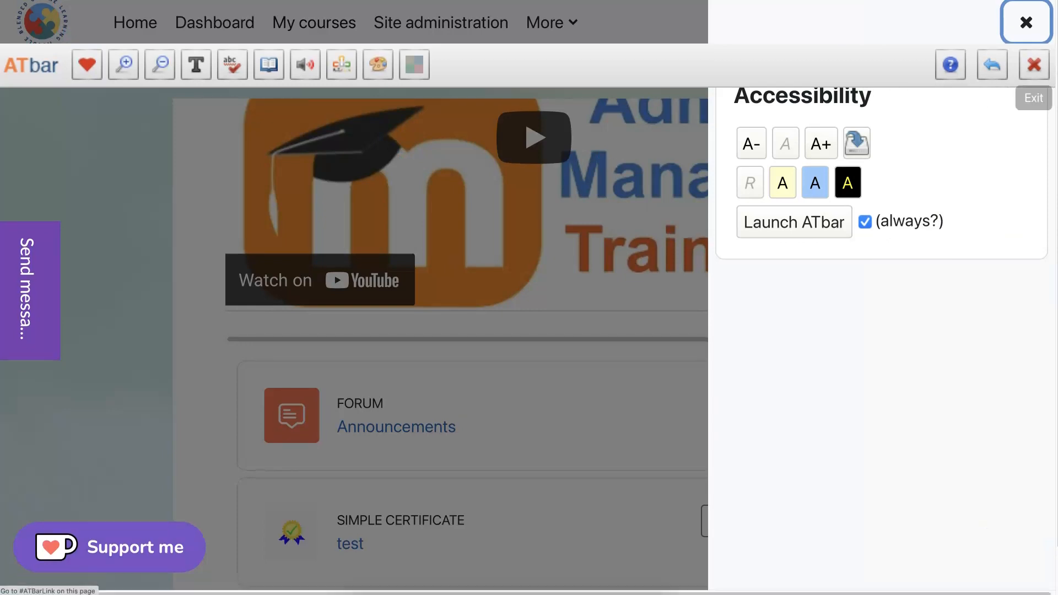
{"action": "left_click", "coordinate": [1025, 22]}
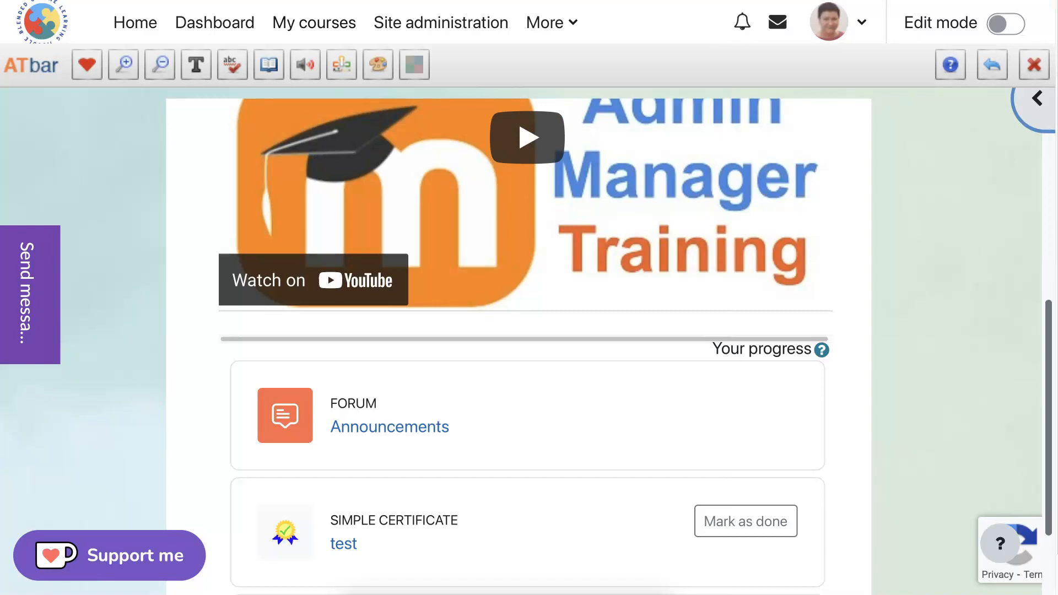
{"action": "scroll", "scroll_direction": "down", "scroll_amount": 3}
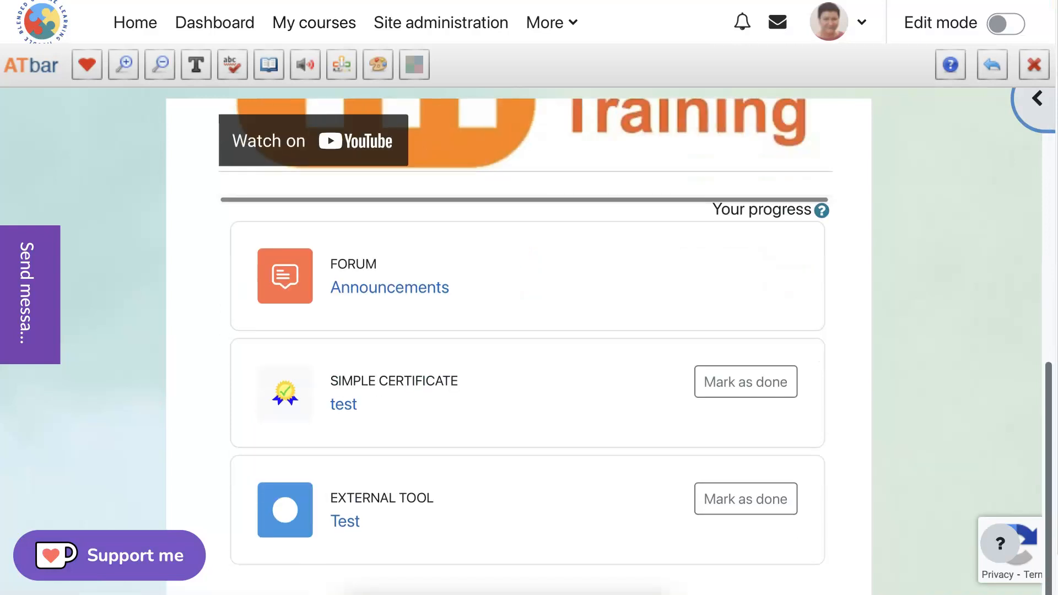
{"action": "scroll", "scroll_direction": "down", "scroll_amount": 3}
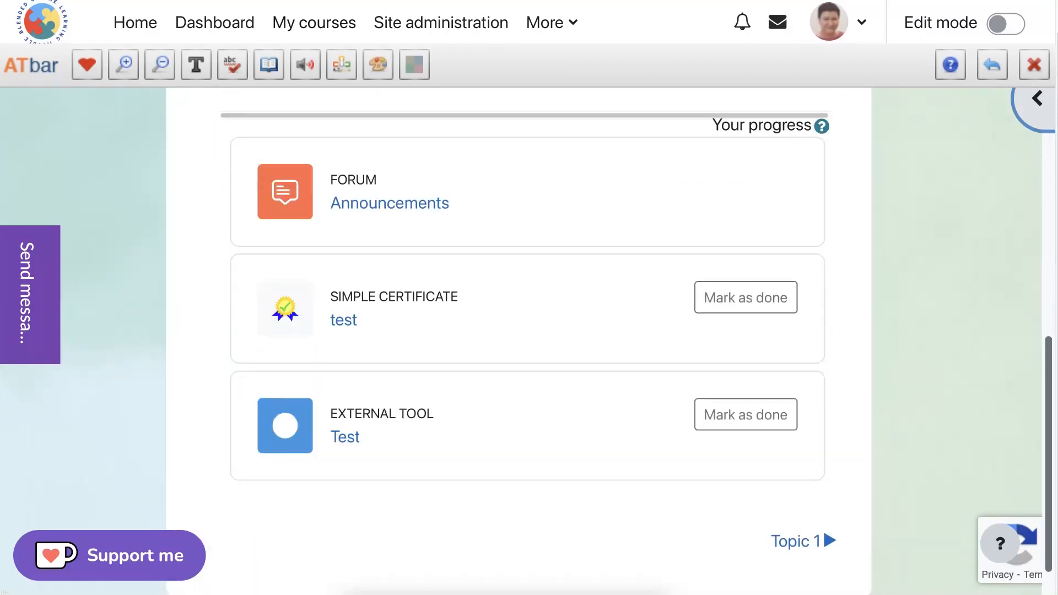
Turn on edit mode and start adding an activity or resource to the General section
{"action": "left_click", "coordinate": [1005, 24]}
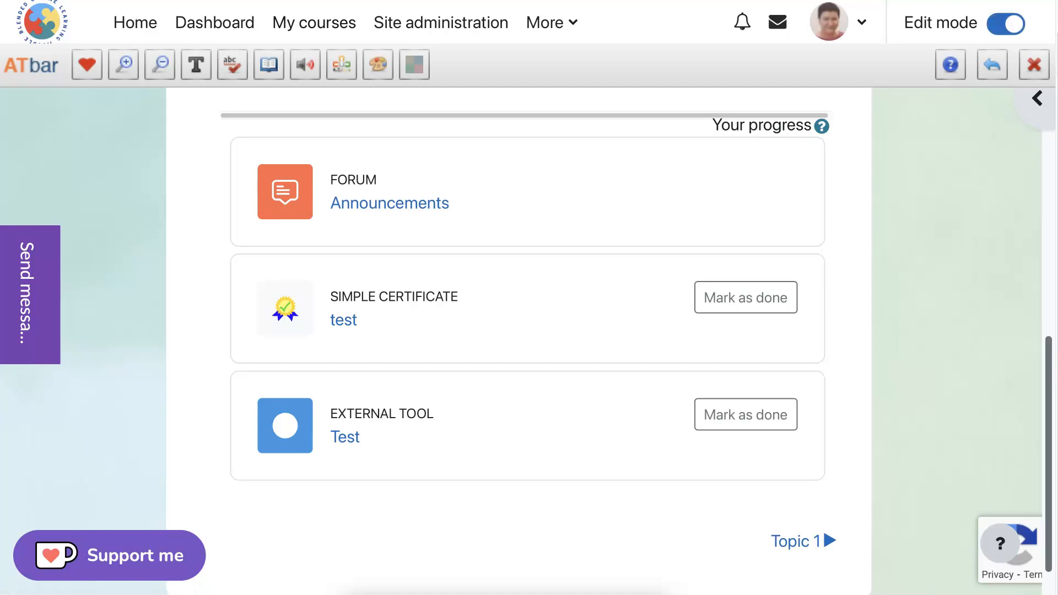
{"action": "scroll", "scroll_direction": "up", "scroll_amount": 3}
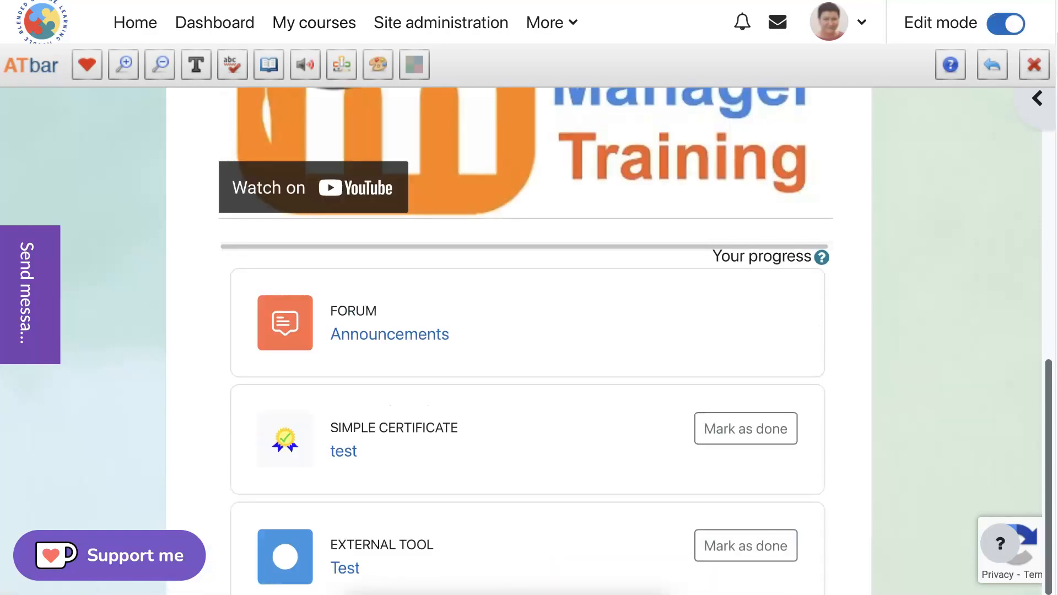
{"action": "scroll", "scroll_direction": "up", "scroll_amount": 3}
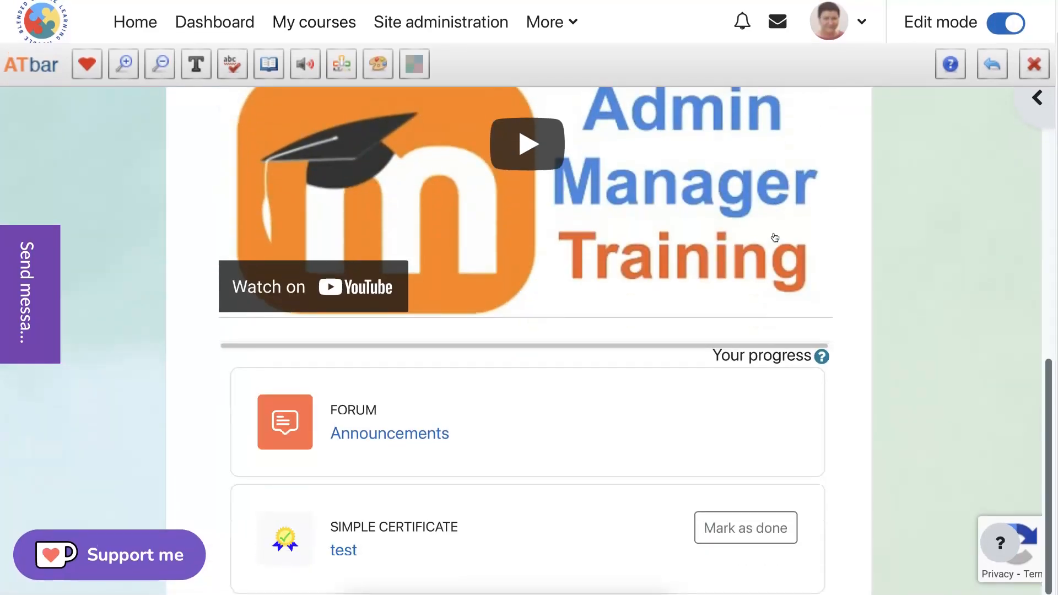
{"action": "mouse_move", "coordinate": [757, 216]}
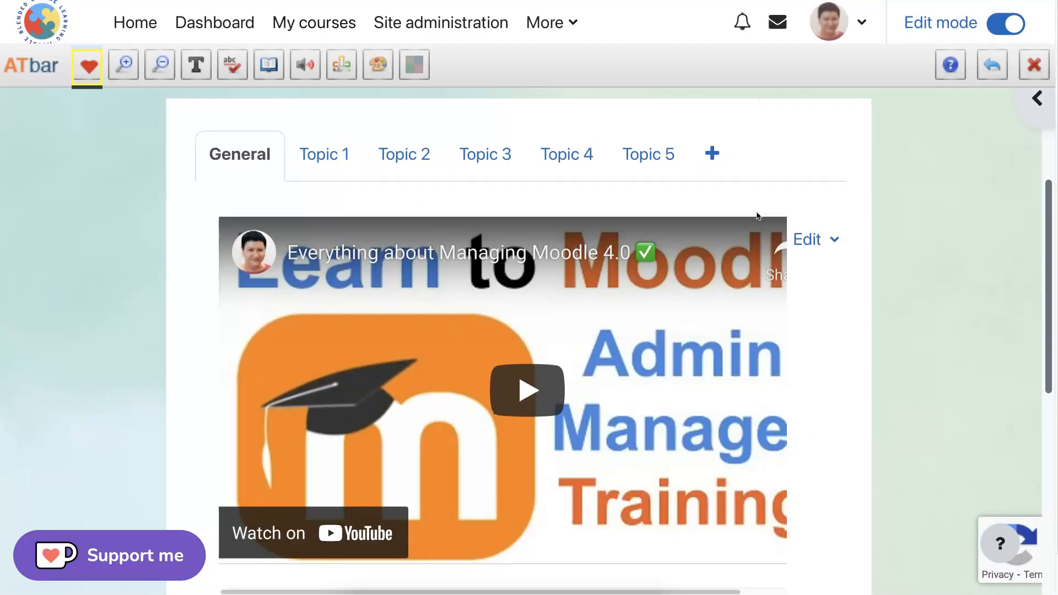
{"action": "scroll", "scroll_direction": "down", "scroll_amount": 3}
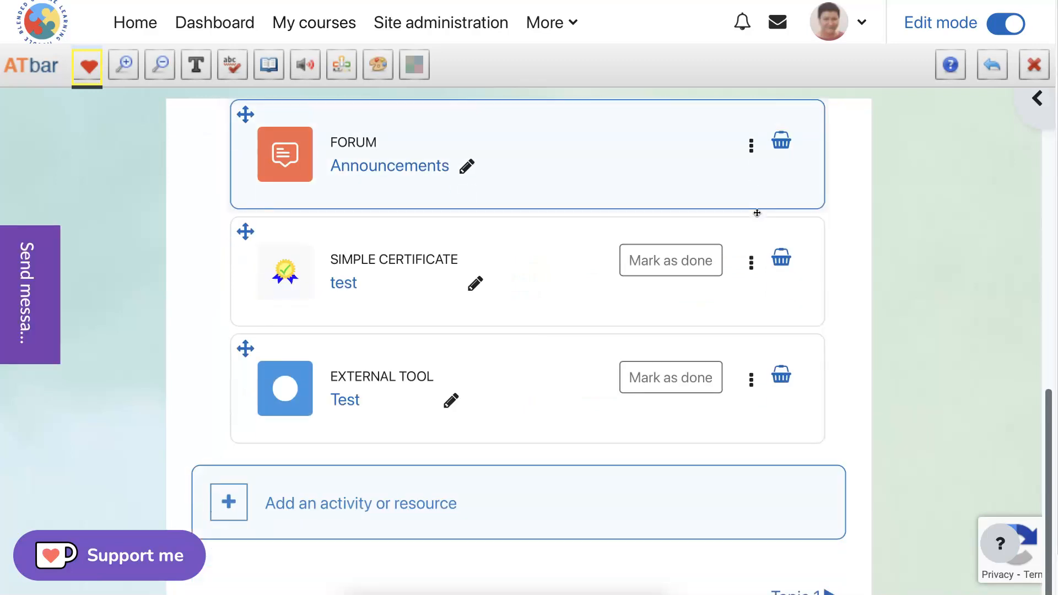
{"action": "scroll", "scroll_direction": "down", "scroll_amount": 3}
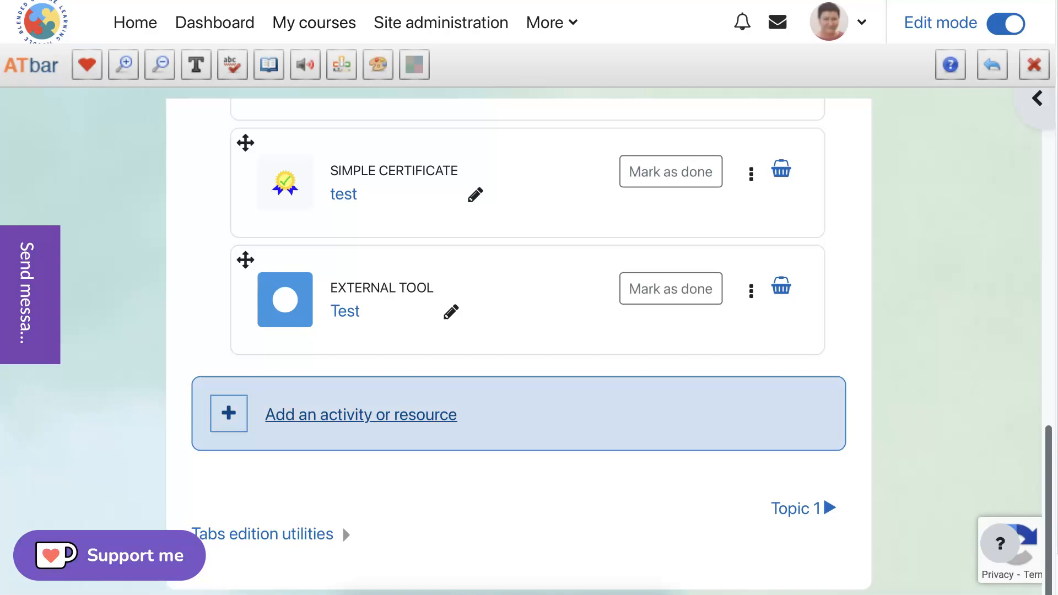
{"action": "left_click", "coordinate": [360, 414]}
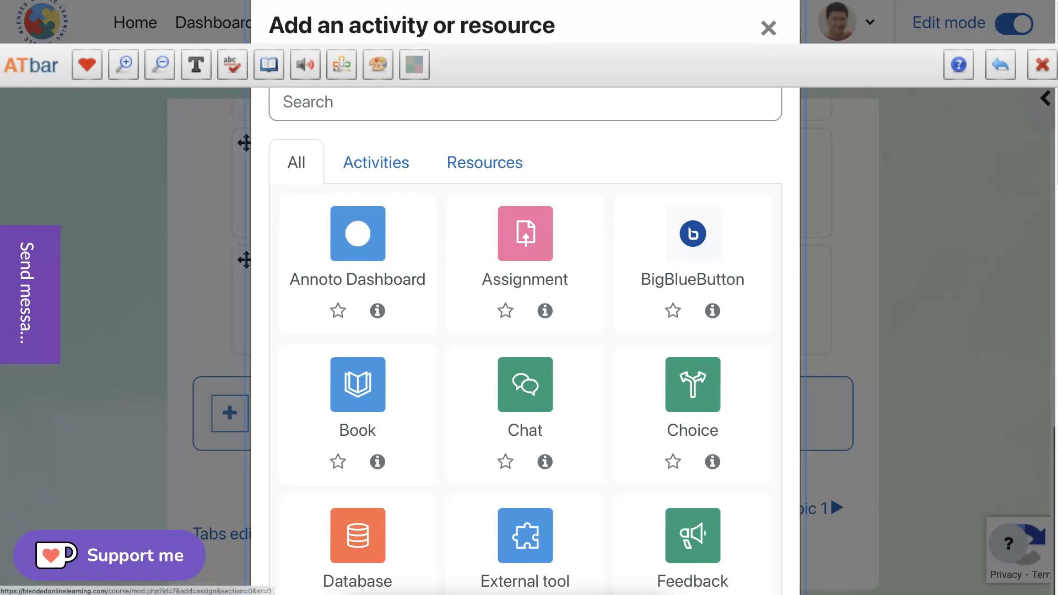
Filter the chooser to Activities, read BigBlueButton's info, and start a new BigBlueButton activity
{"action": "left_click", "coordinate": [376, 162]}
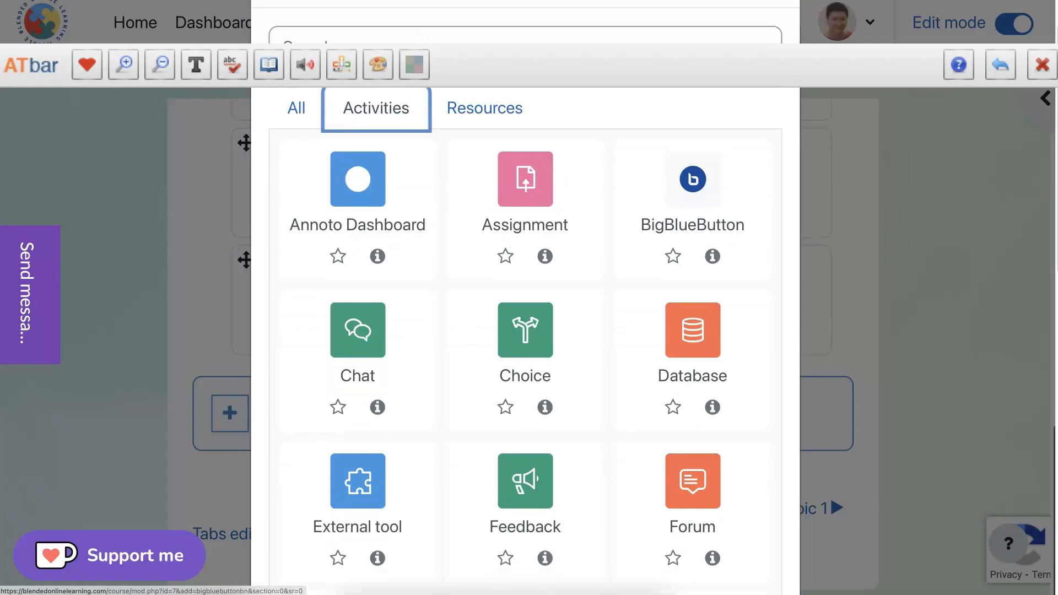
{"action": "mouse_move", "coordinate": [692, 179]}
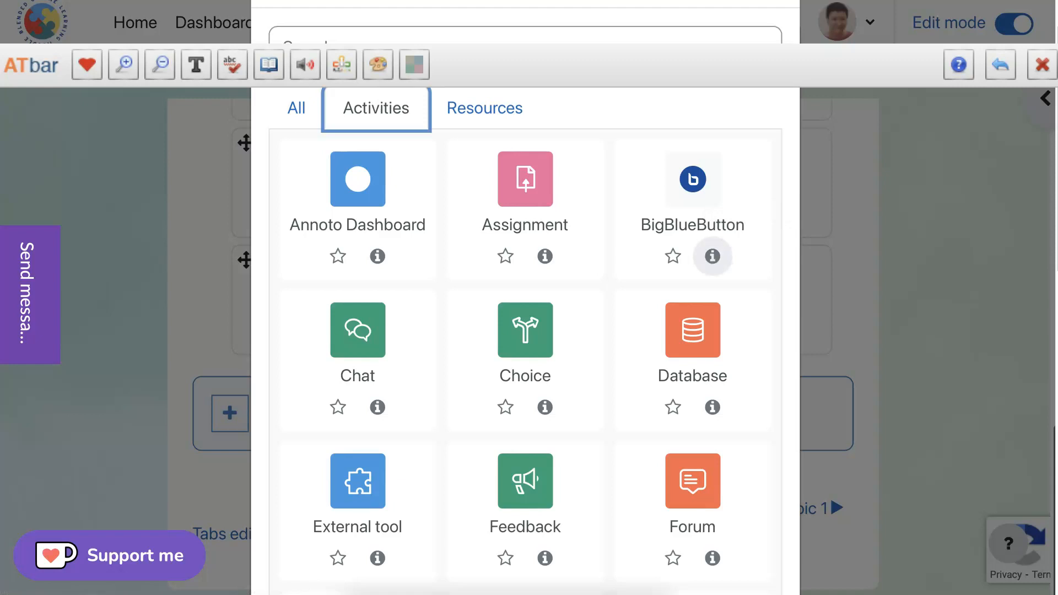
{"action": "left_click", "coordinate": [712, 257]}
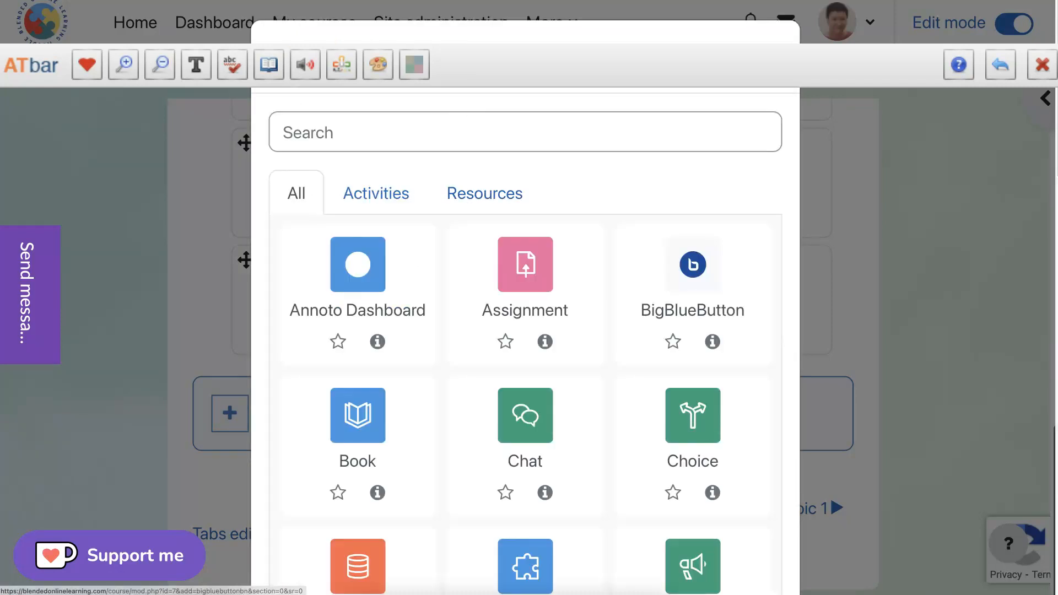
{"action": "left_click", "coordinate": [692, 264]}
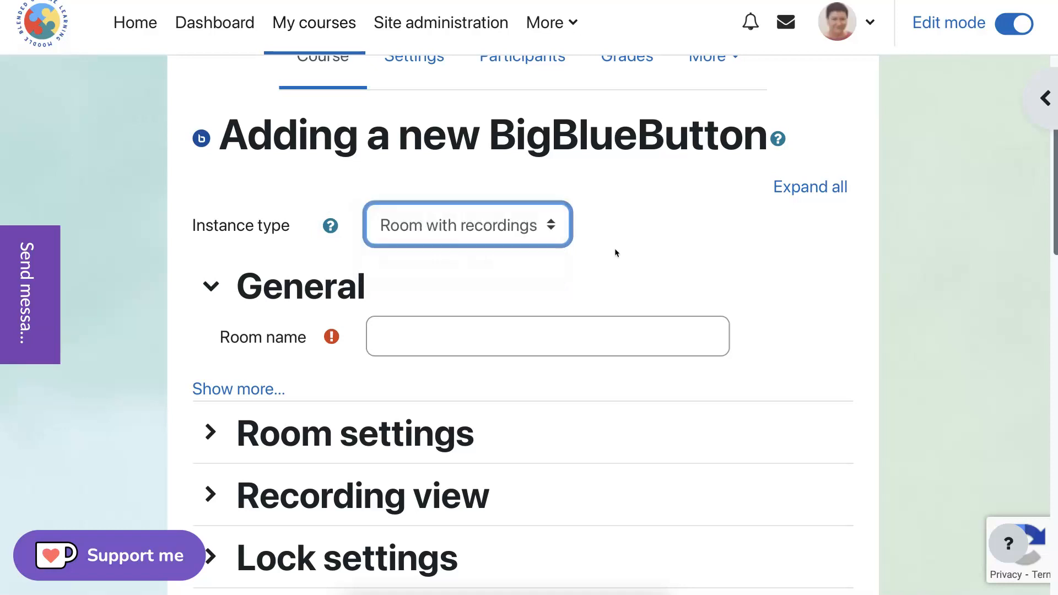
Expand Room settings and confirm enrolled users join as viewers, managers and teachers as moderators
{"action": "scroll", "scroll_direction": "down", "scroll_amount": 3}
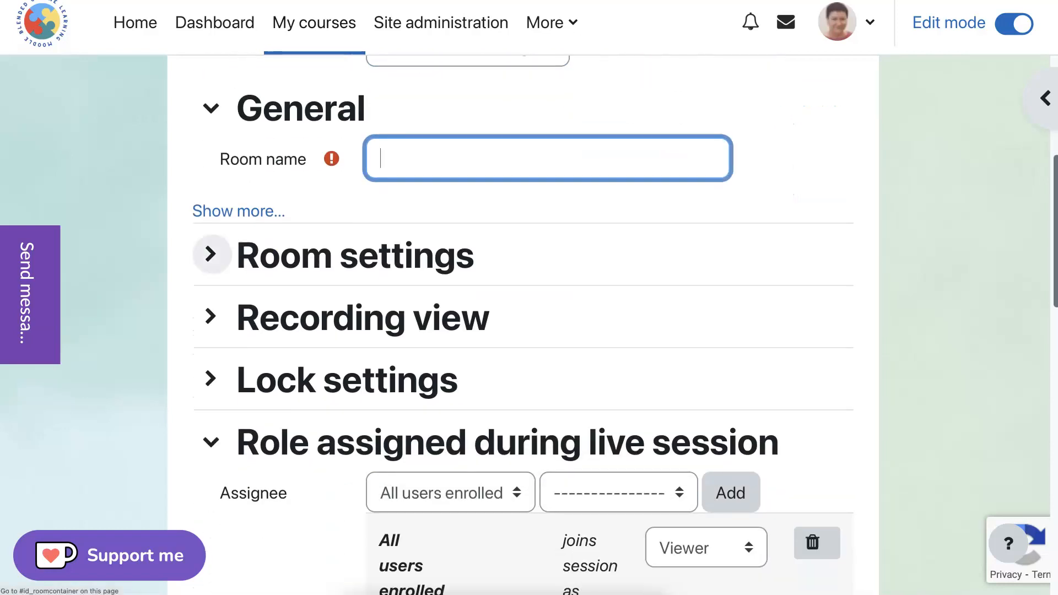
{"action": "left_click", "coordinate": [211, 255]}
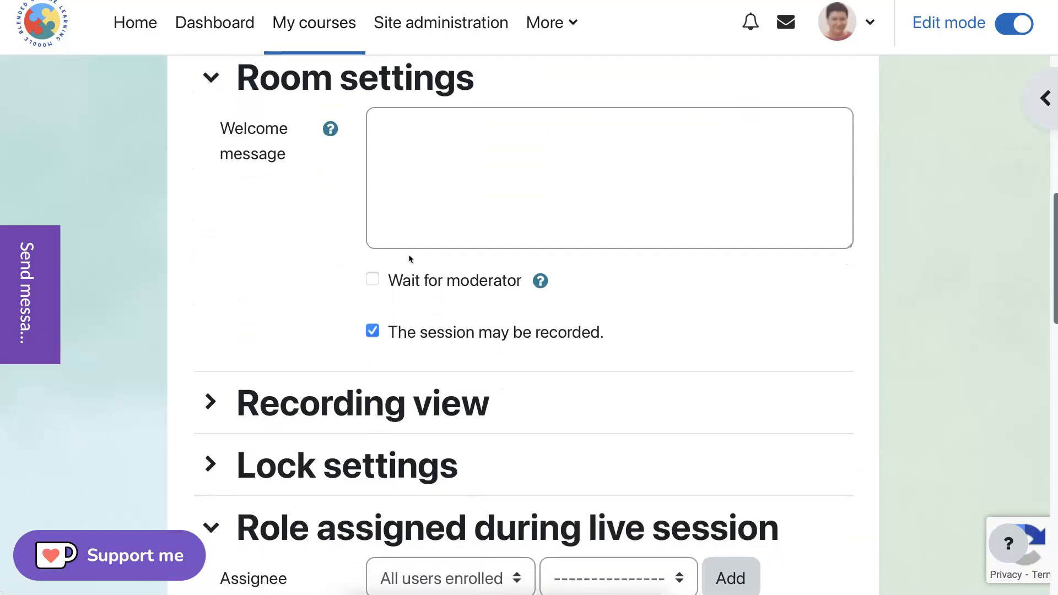
{"action": "scroll", "scroll_direction": "down", "scroll_amount": 3}
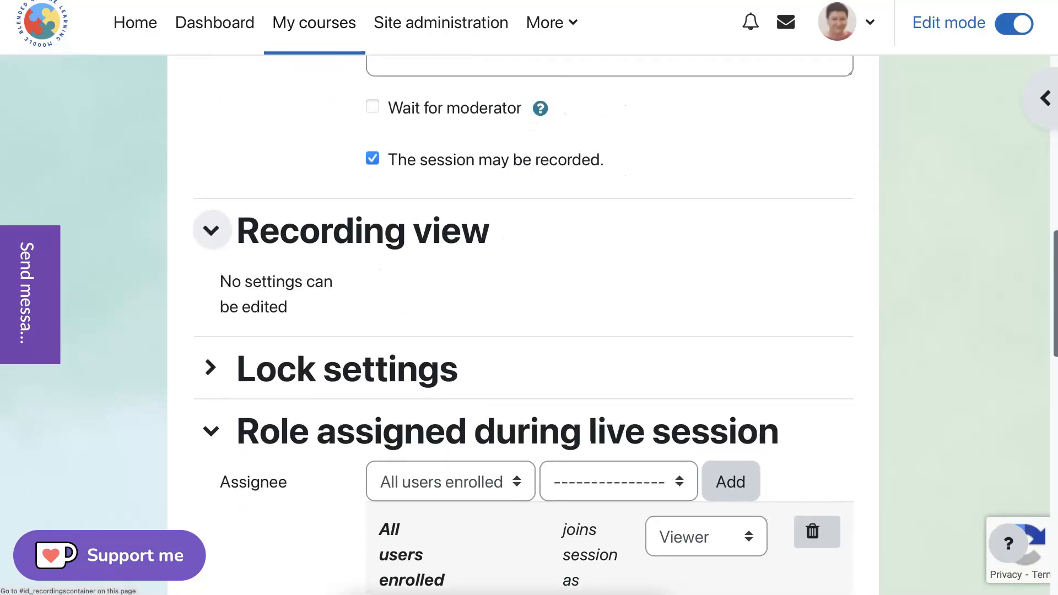
{"action": "scroll", "scroll_direction": "down", "scroll_amount": 3}
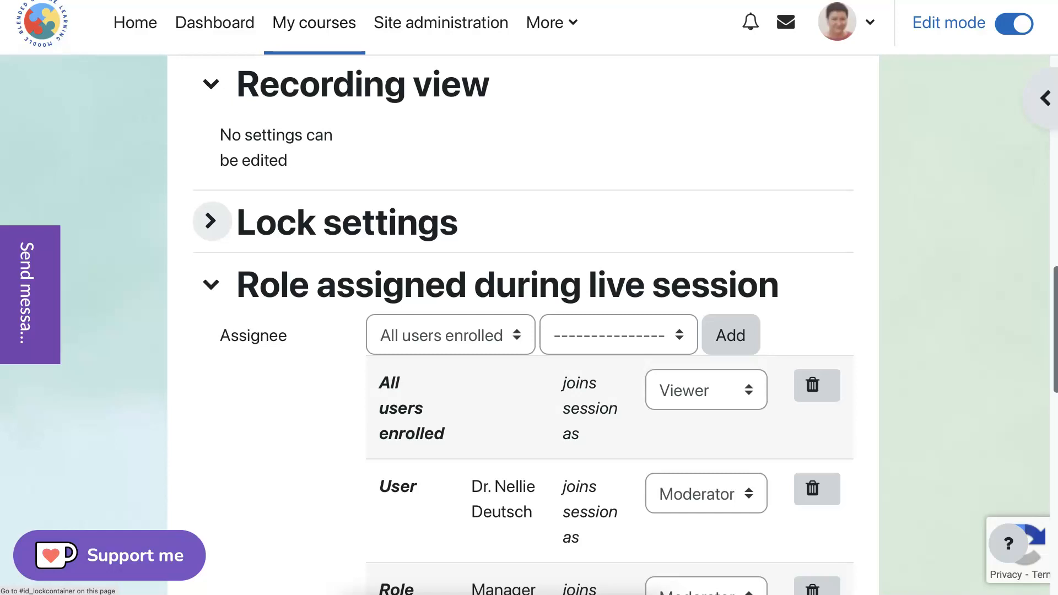
{"action": "scroll", "scroll_direction": "down", "scroll_amount": 3}
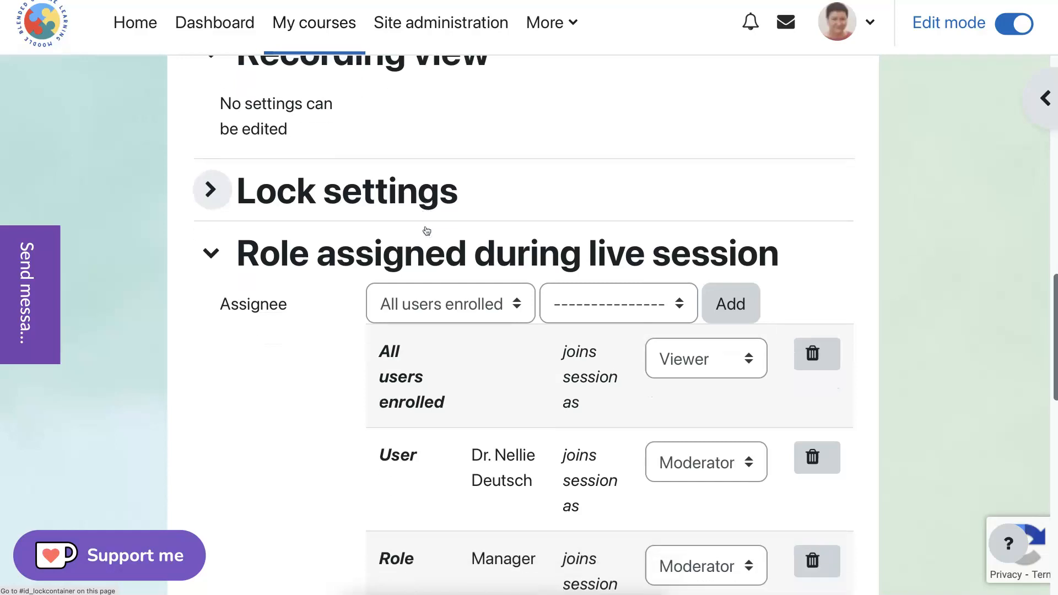
{"action": "mouse_move", "coordinate": [432, 203]}
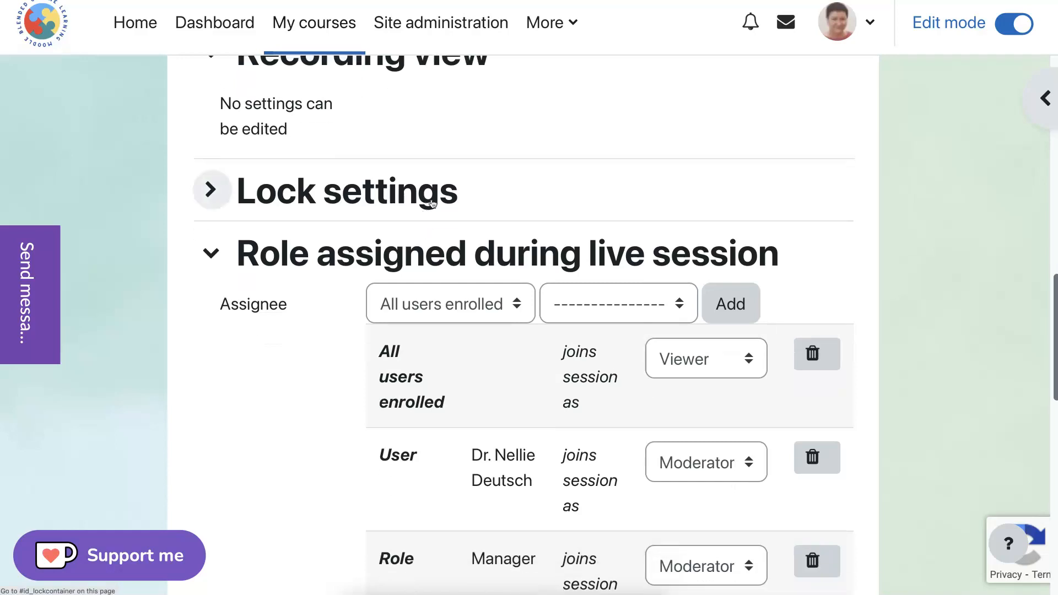
{"action": "scroll", "scroll_direction": "down", "scroll_amount": 3}
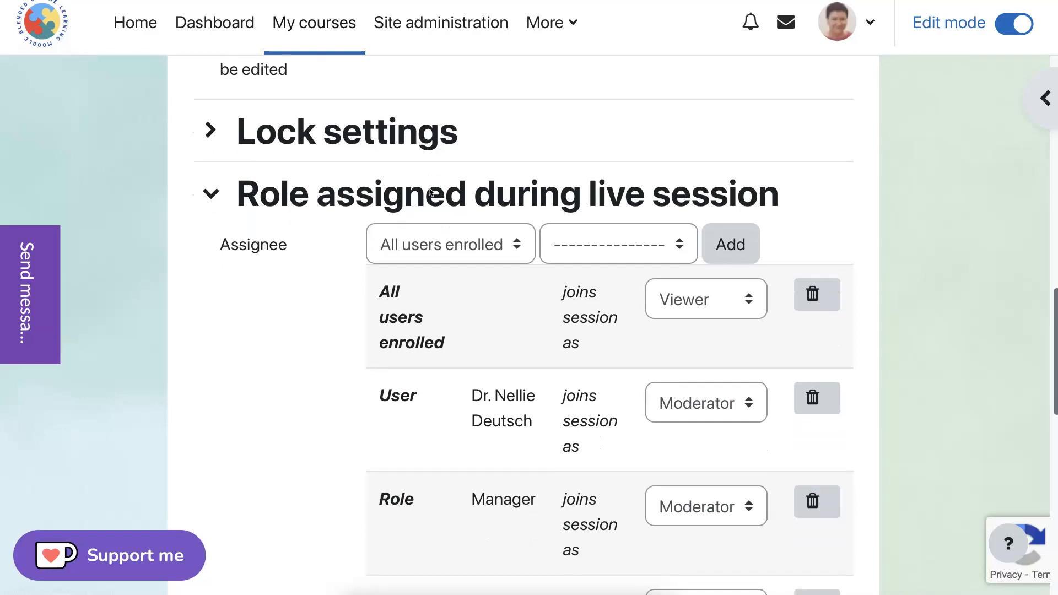
{"action": "scroll", "scroll_direction": "down", "scroll_amount": 3}
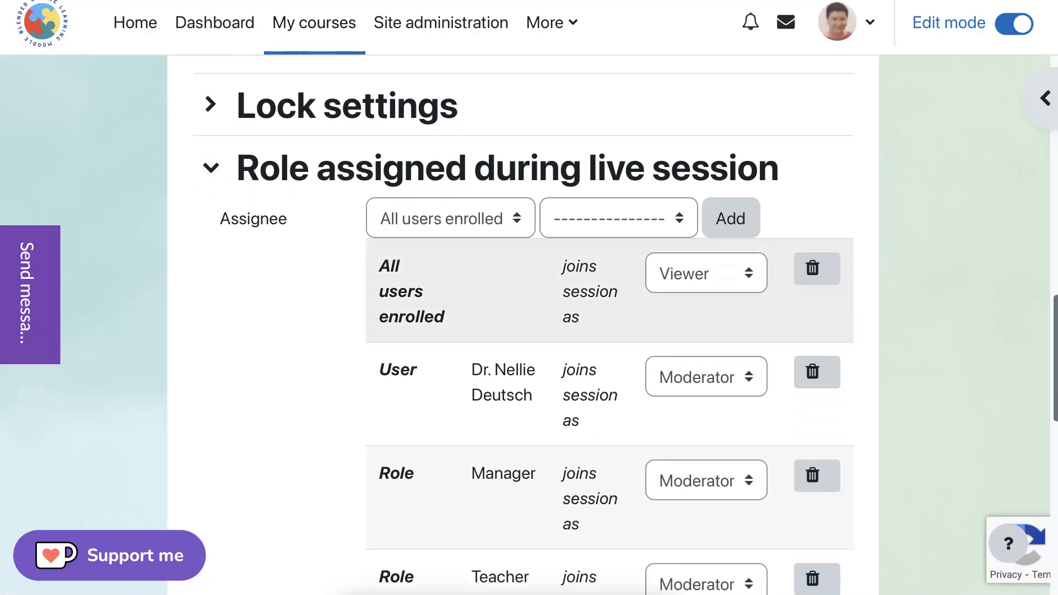
{"action": "scroll", "scroll_direction": "down", "scroll_amount": 3}
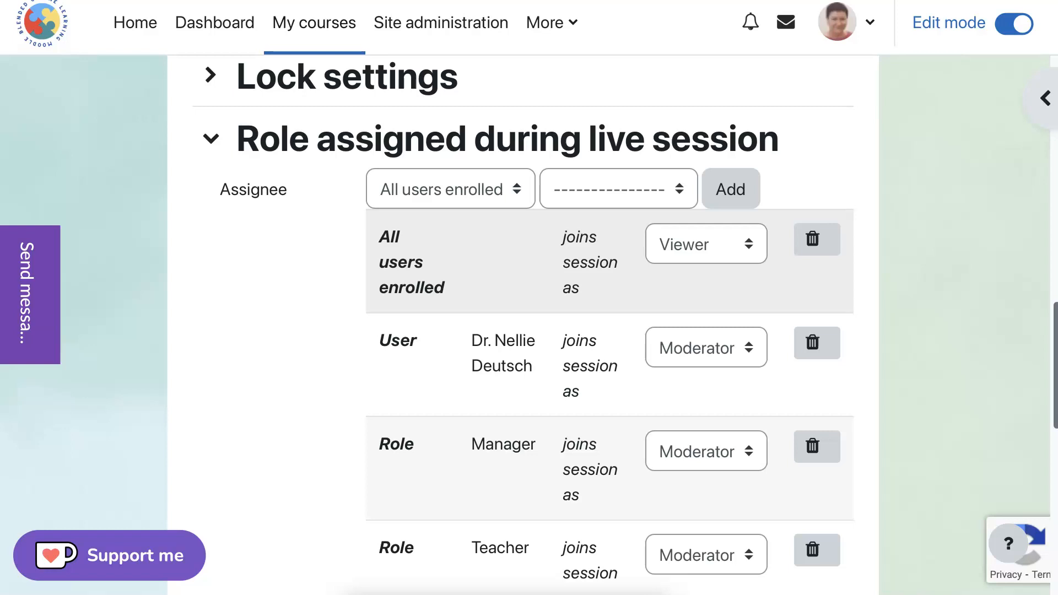
{"action": "left_click", "coordinate": [705, 243]}
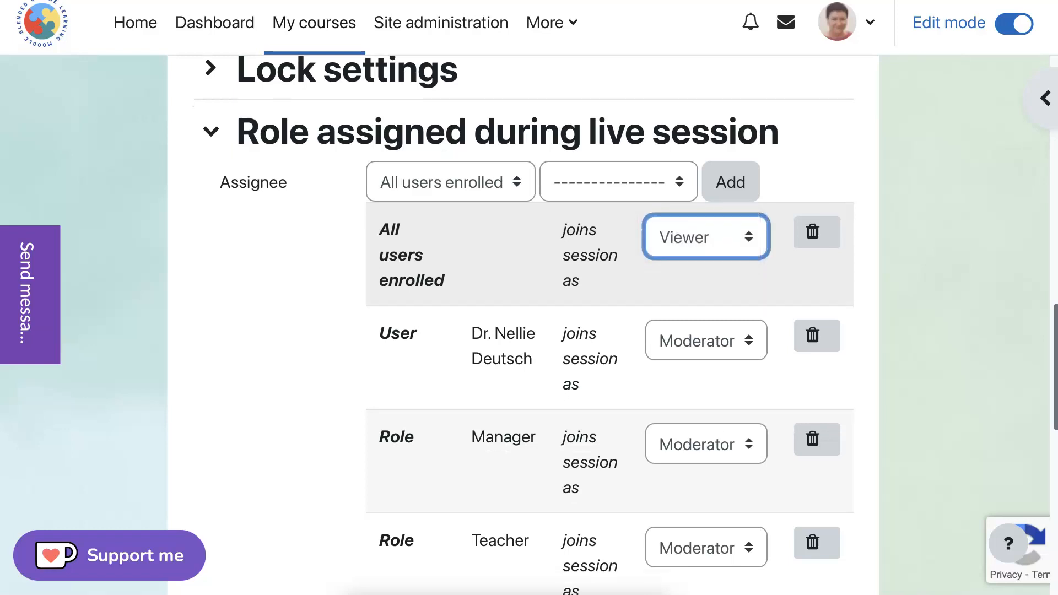
Expand the Session timing options of the BigBlueButton form
{"action": "scroll", "scroll_direction": "down", "scroll_amount": 3}
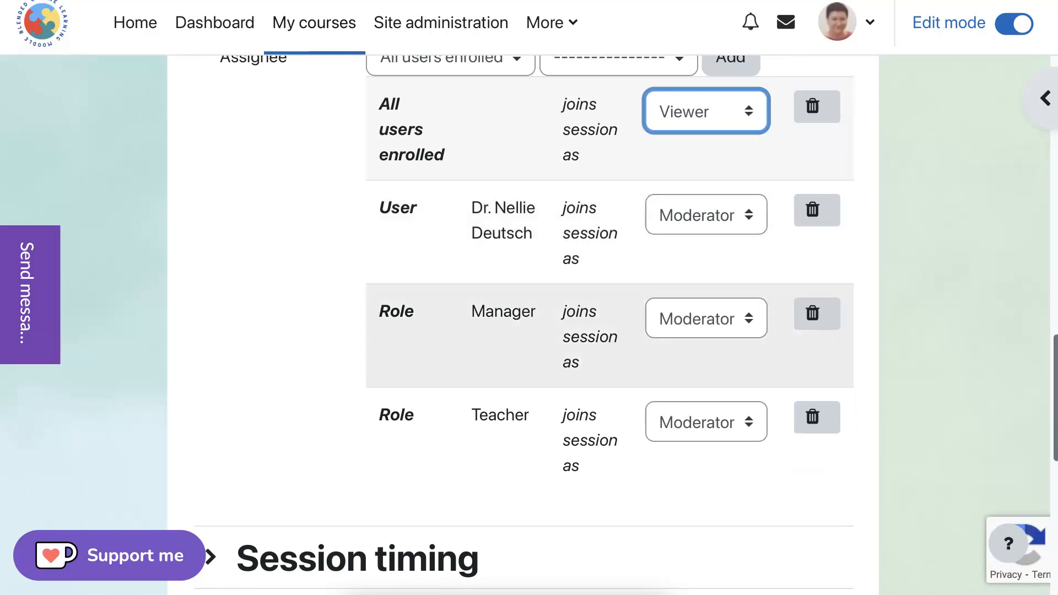
{"action": "scroll", "scroll_direction": "down", "scroll_amount": 3}
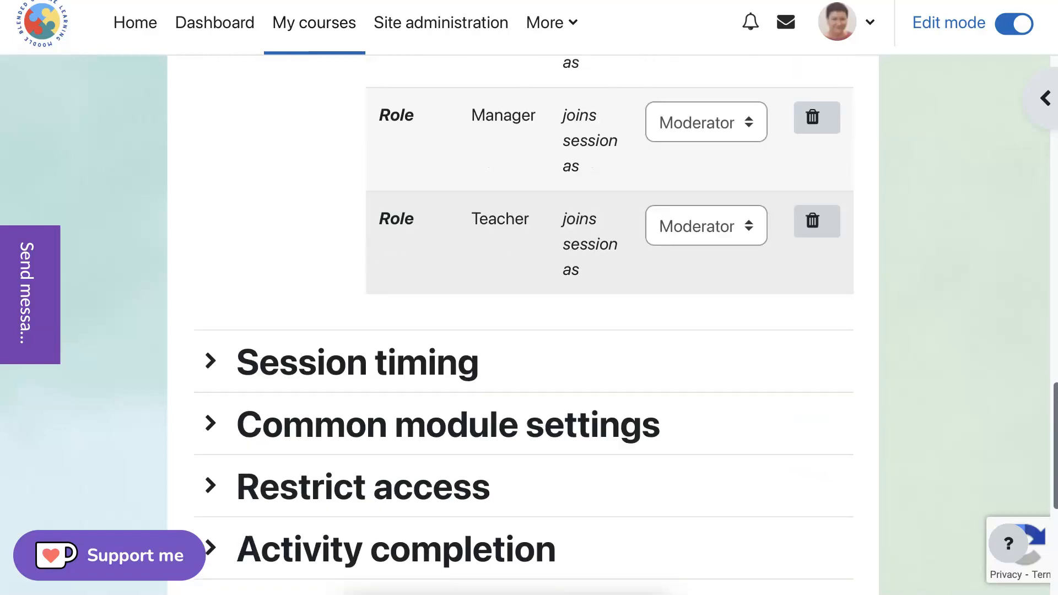
{"action": "left_click", "coordinate": [705, 224]}
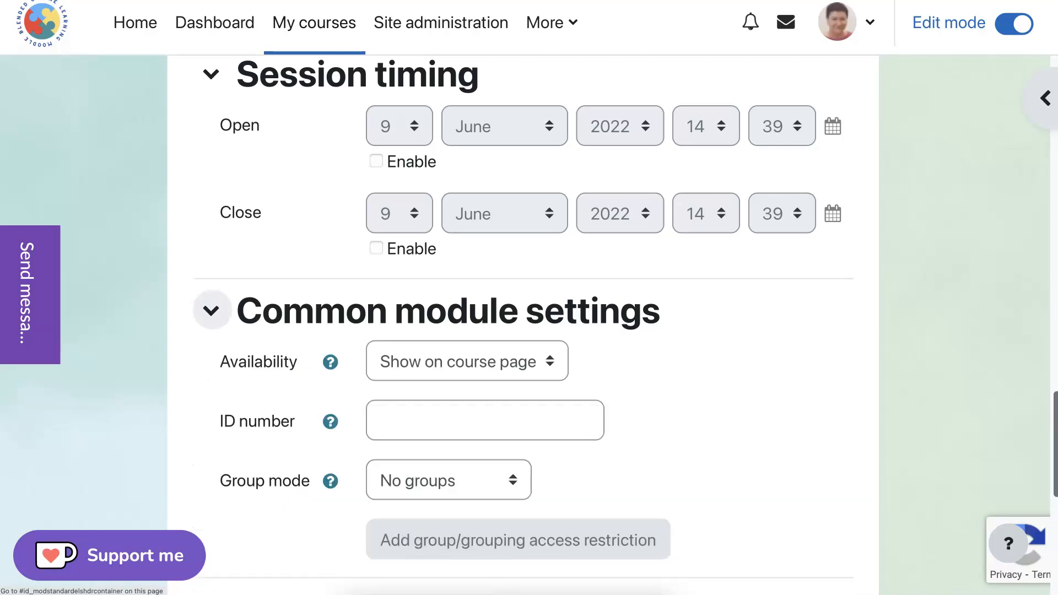
Set Completion tracking to 'Do not indicate activity completion' for the new room
{"action": "scroll", "scroll_direction": "down", "scroll_amount": 3}
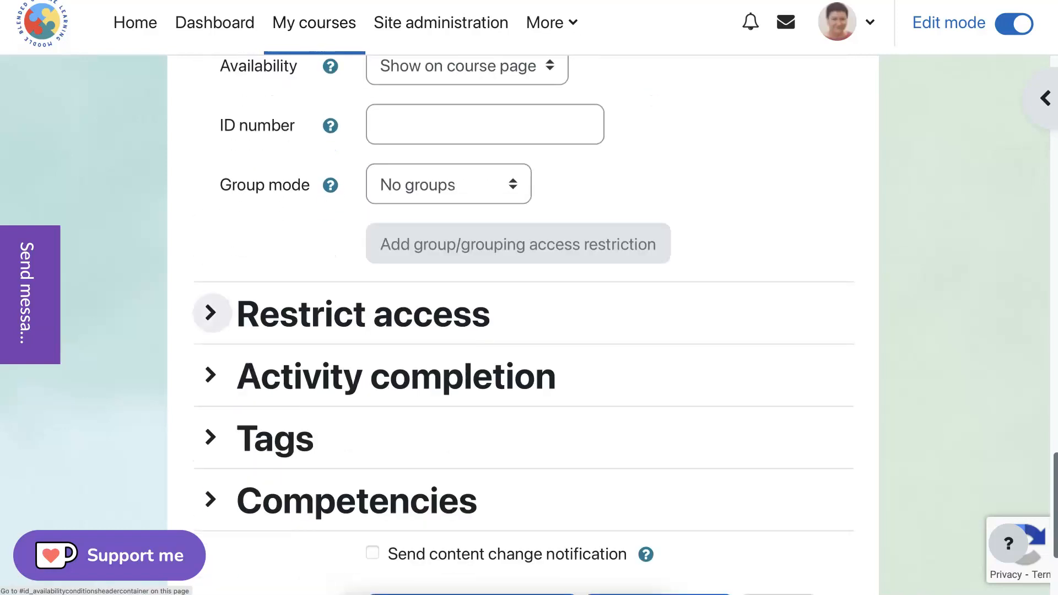
{"action": "mouse_move", "coordinate": [446, 324]}
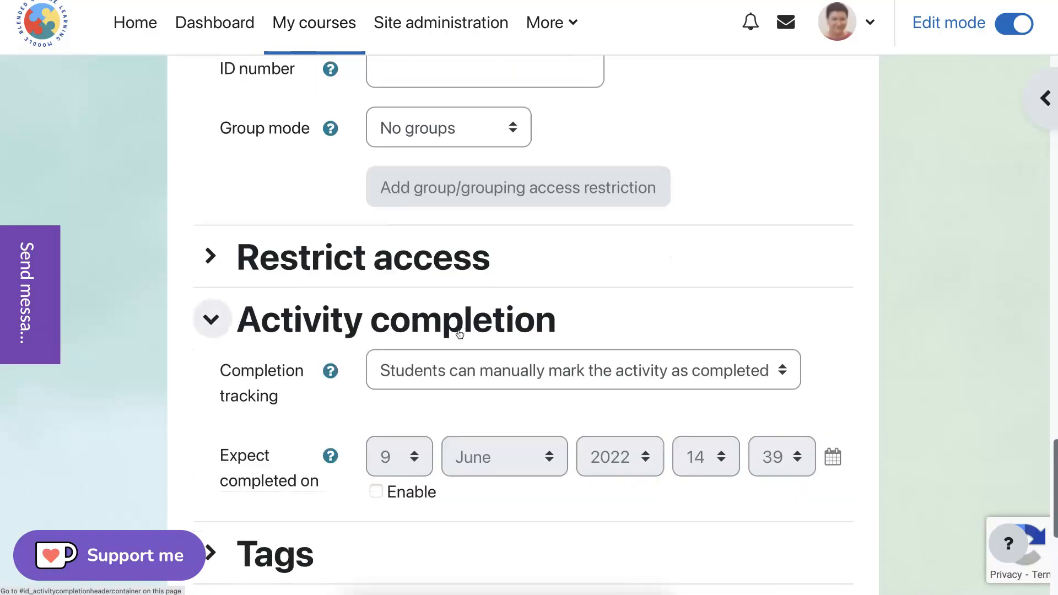
{"action": "left_click", "coordinate": [580, 370]}
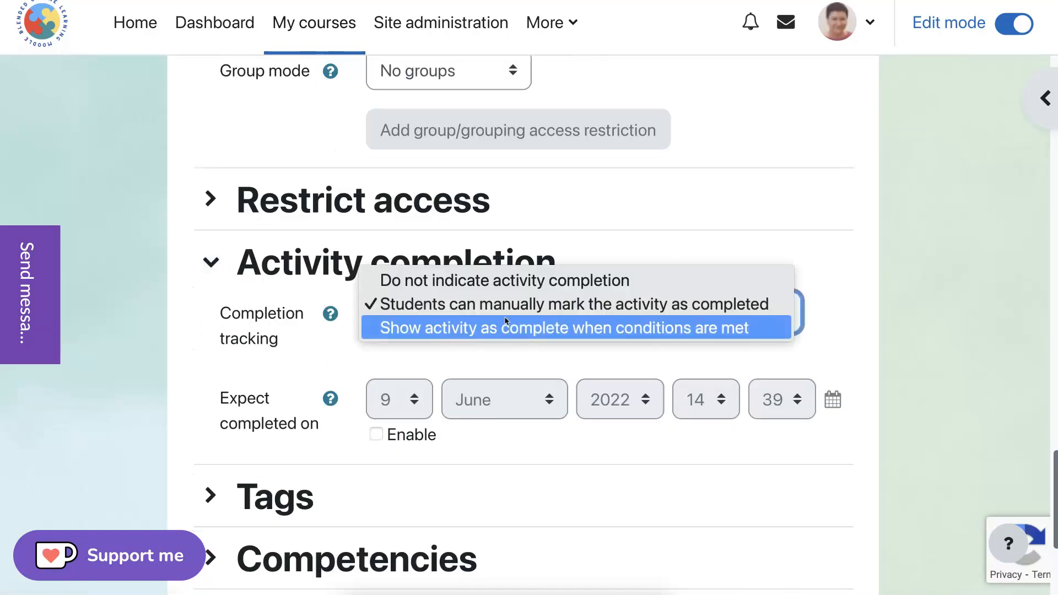
{"action": "mouse_move", "coordinate": [504, 280]}
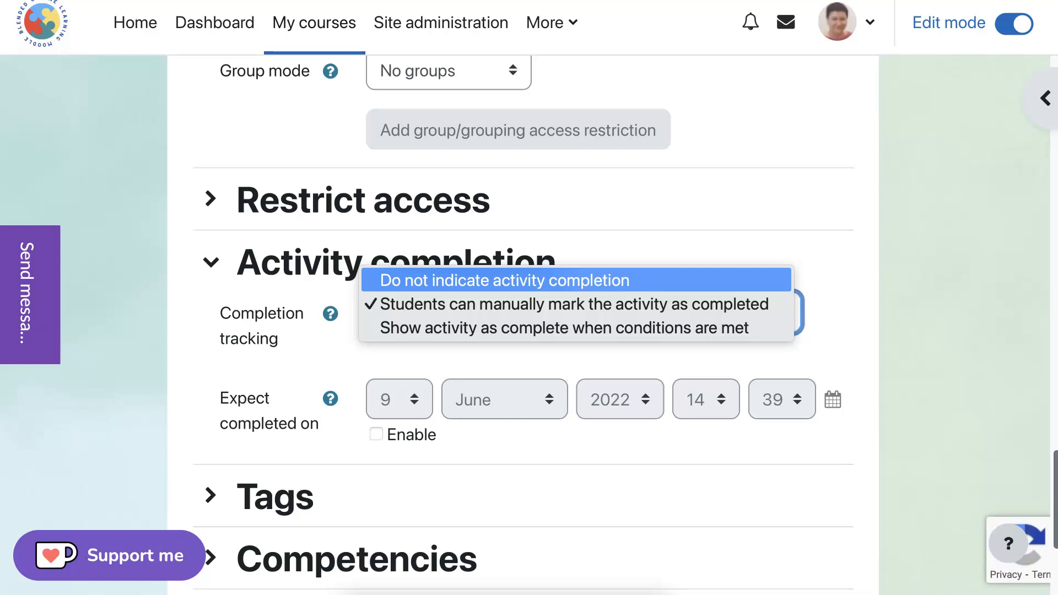
{"action": "left_click", "coordinate": [503, 280]}
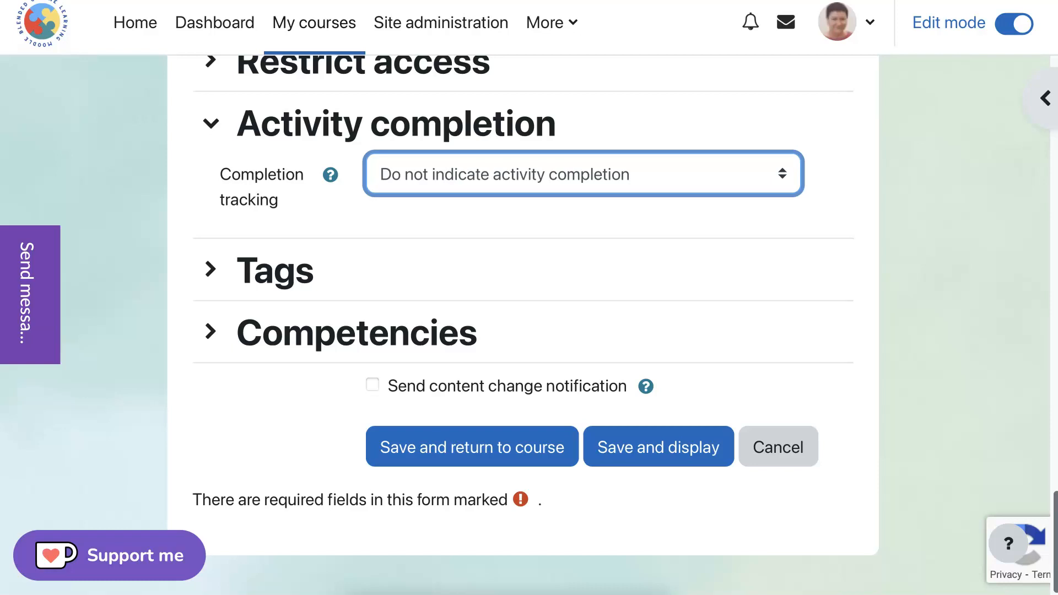
{"action": "mouse_move", "coordinate": [644, 387]}
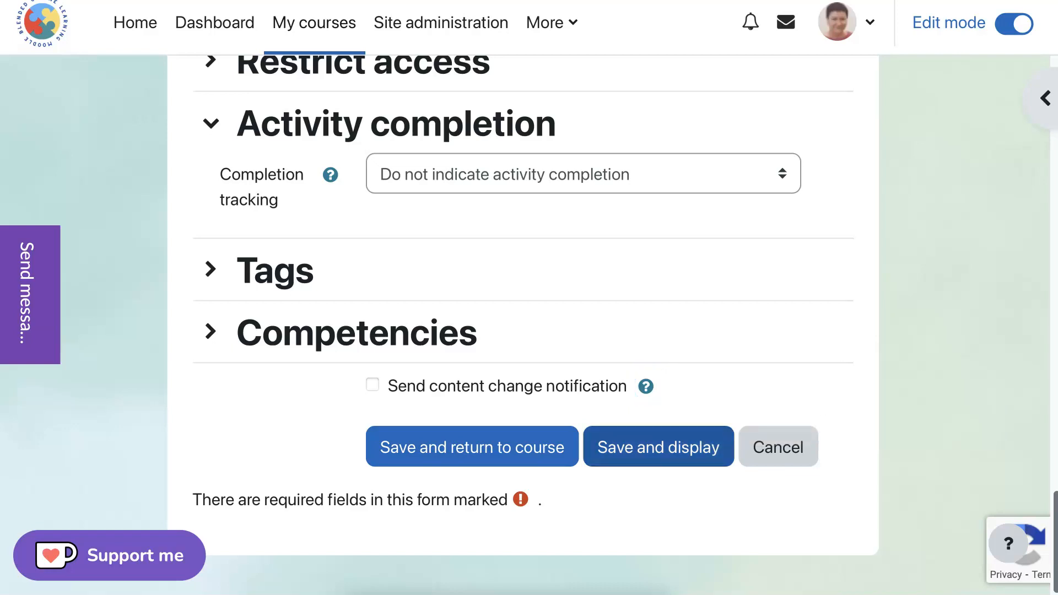
{"action": "scroll", "scroll_direction": "up", "scroll_amount": 3}
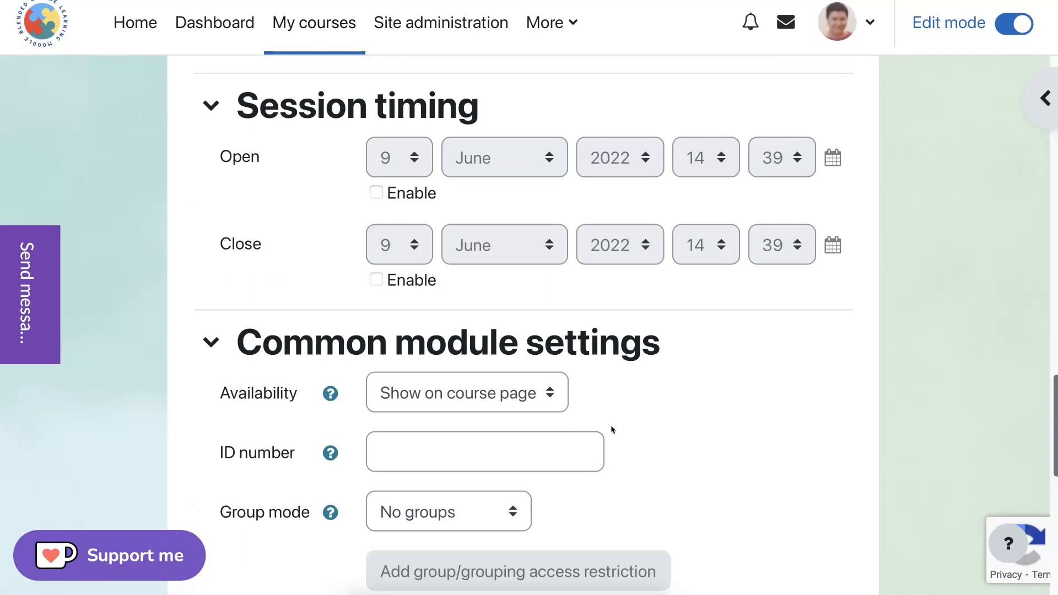
Enable the session open and close dates and set the closing hour to 15
{"action": "scroll", "scroll_direction": "down", "scroll_amount": 3}
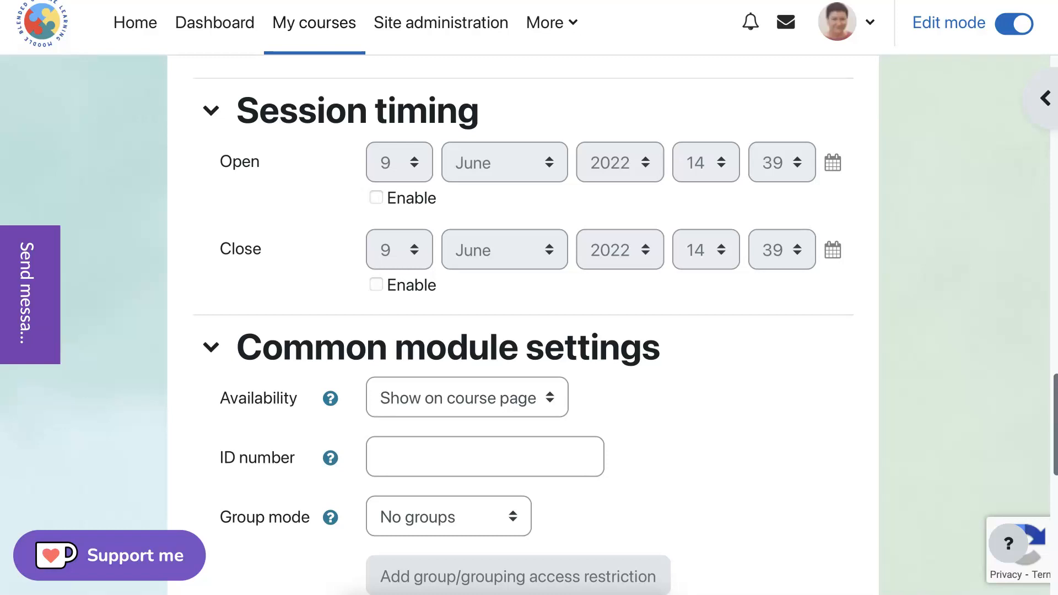
{"action": "left_click", "coordinate": [376, 197]}
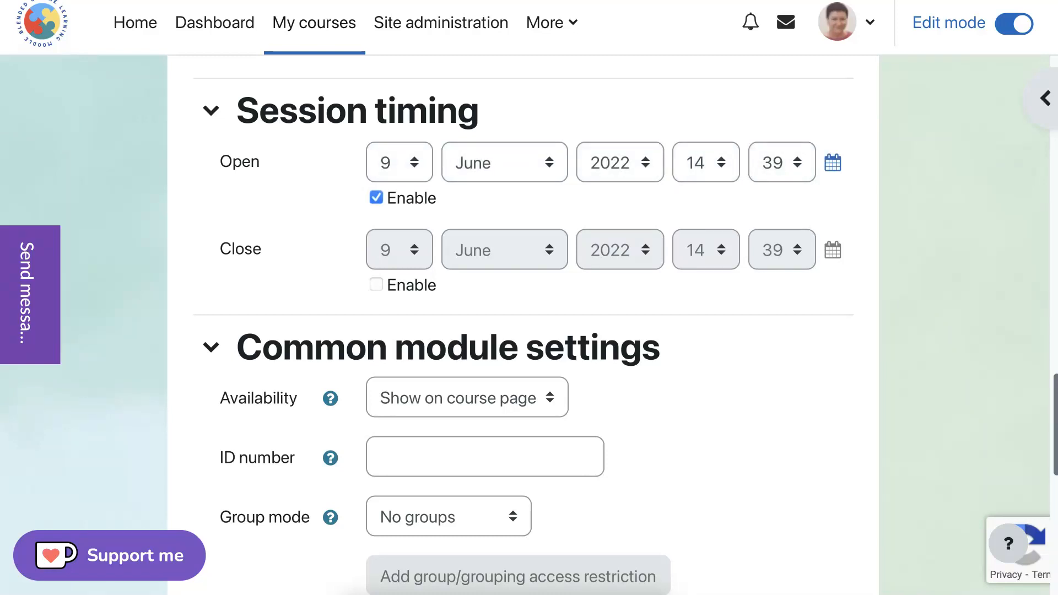
{"action": "left_click", "coordinate": [376, 284]}
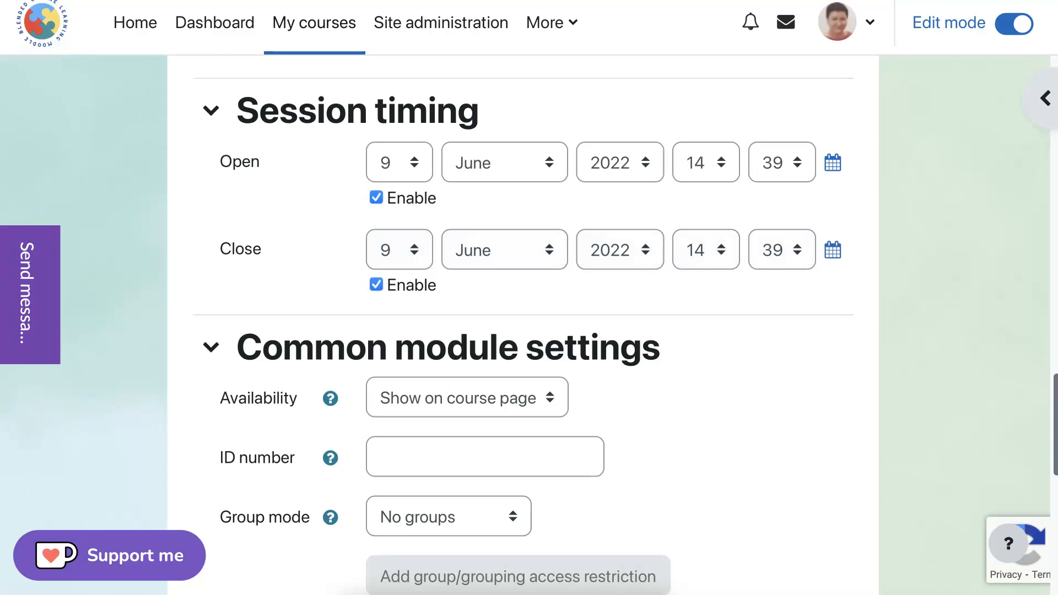
{"action": "left_click", "coordinate": [705, 249]}
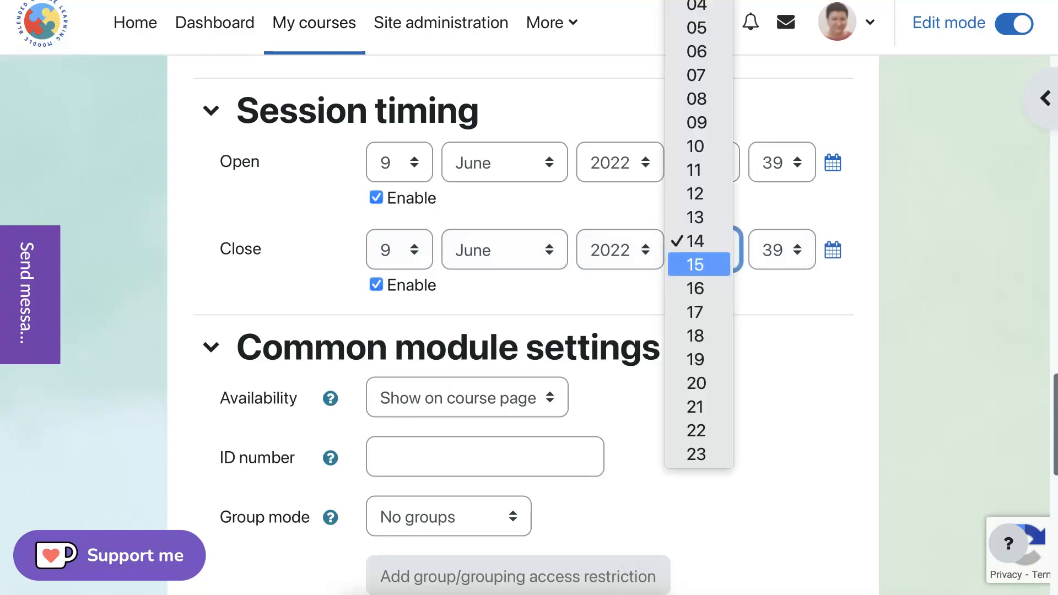
{"action": "left_click", "coordinate": [696, 263]}
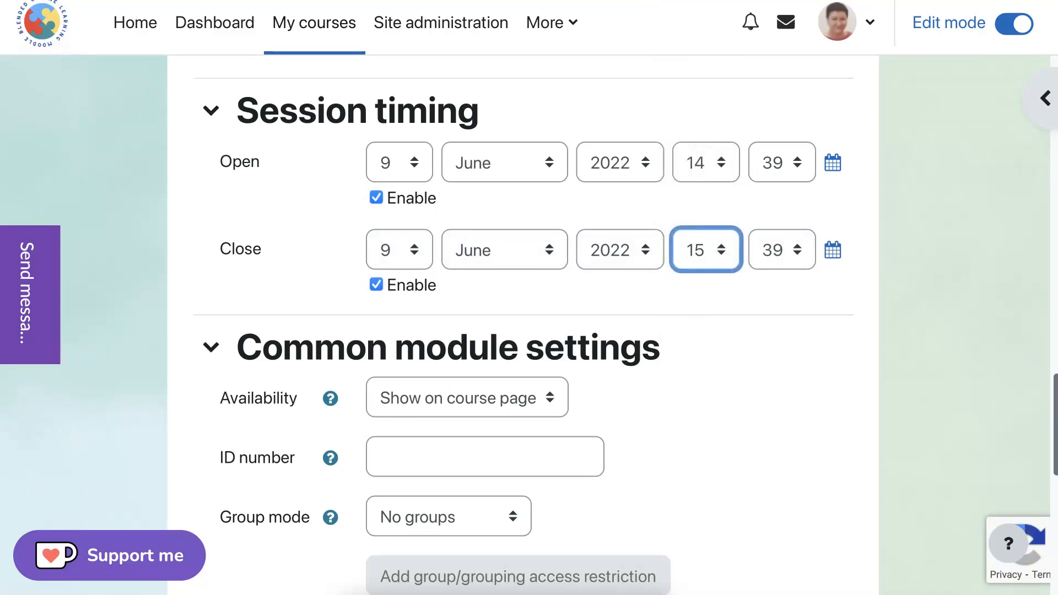
{"action": "scroll", "scroll_direction": "down", "scroll_amount": 3}
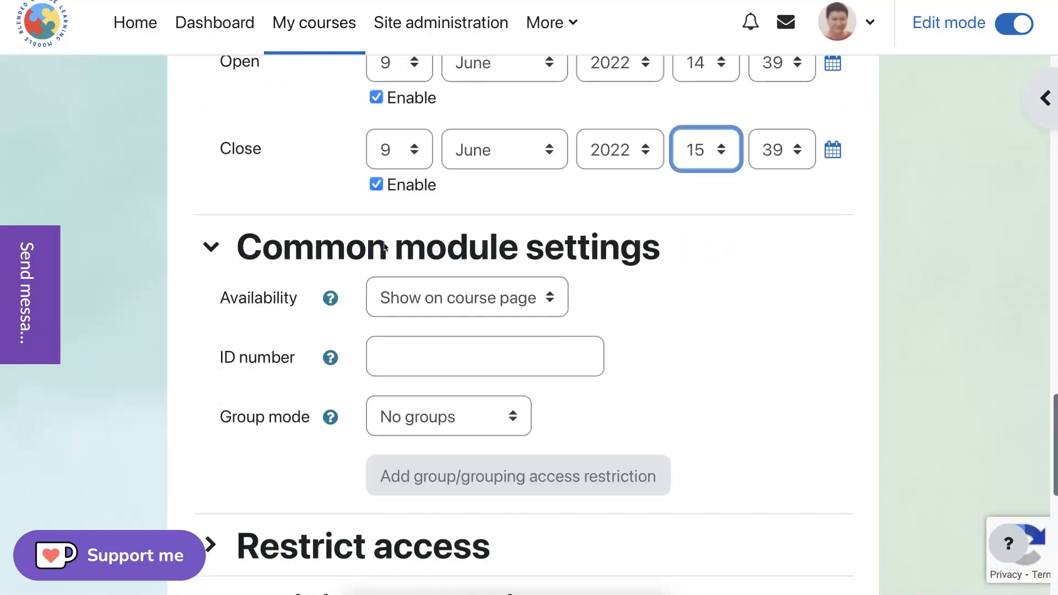
{"action": "scroll", "scroll_direction": "down", "scroll_amount": 3}
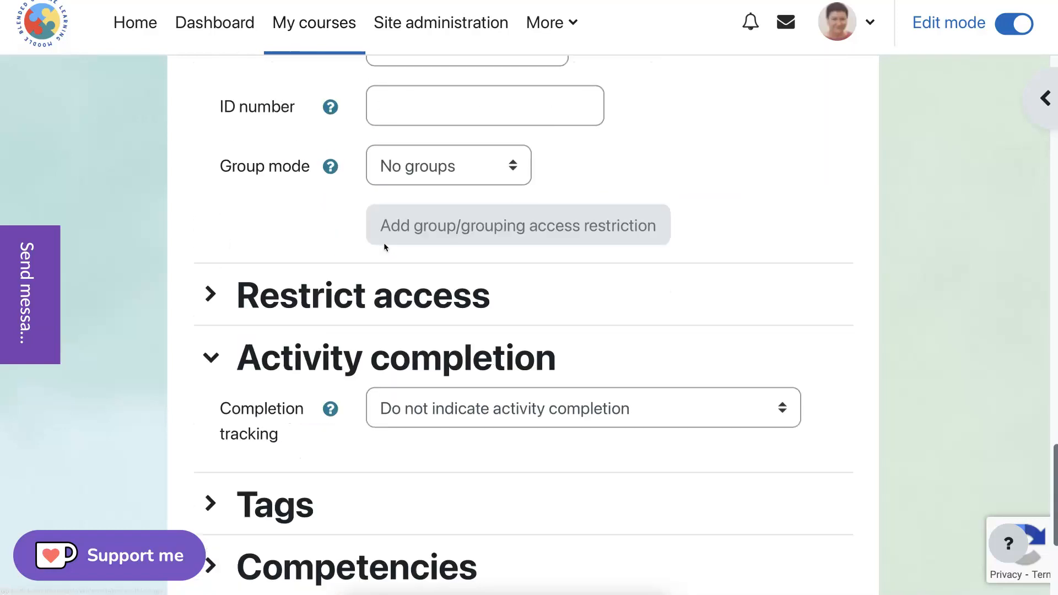
{"action": "scroll", "scroll_direction": "down", "scroll_amount": 3}
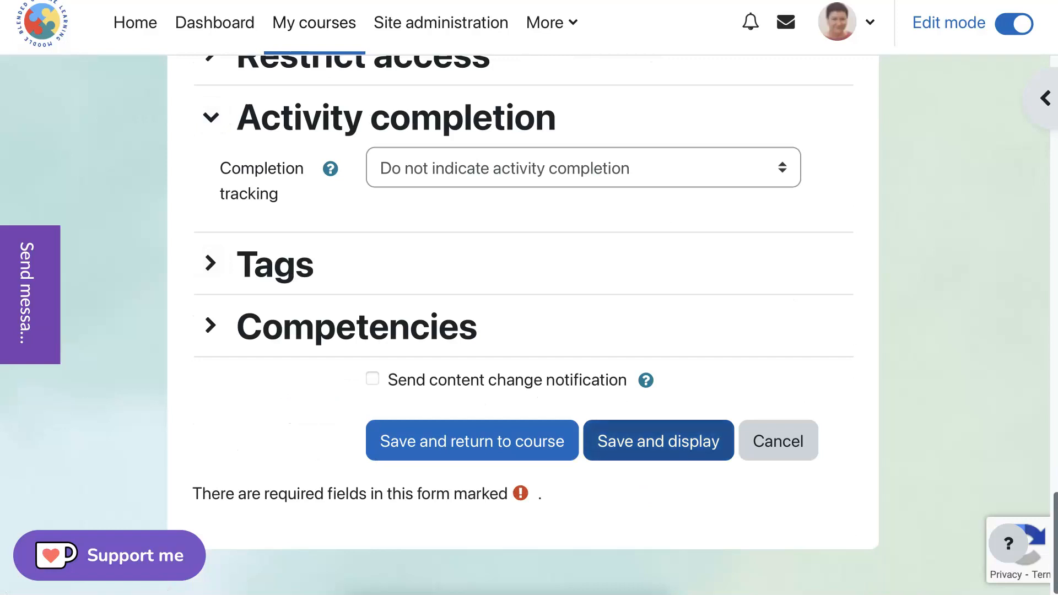
{"action": "mouse_move", "coordinate": [644, 289]}
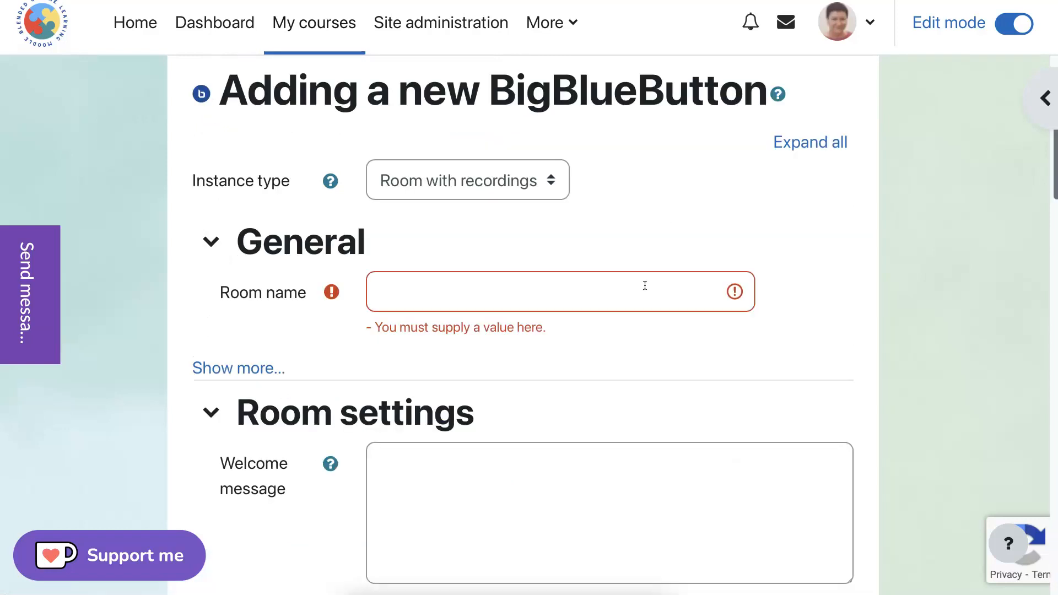
Enter the room name Test and save the activity with Save and display
{"action": "left_click", "coordinate": [560, 291]}
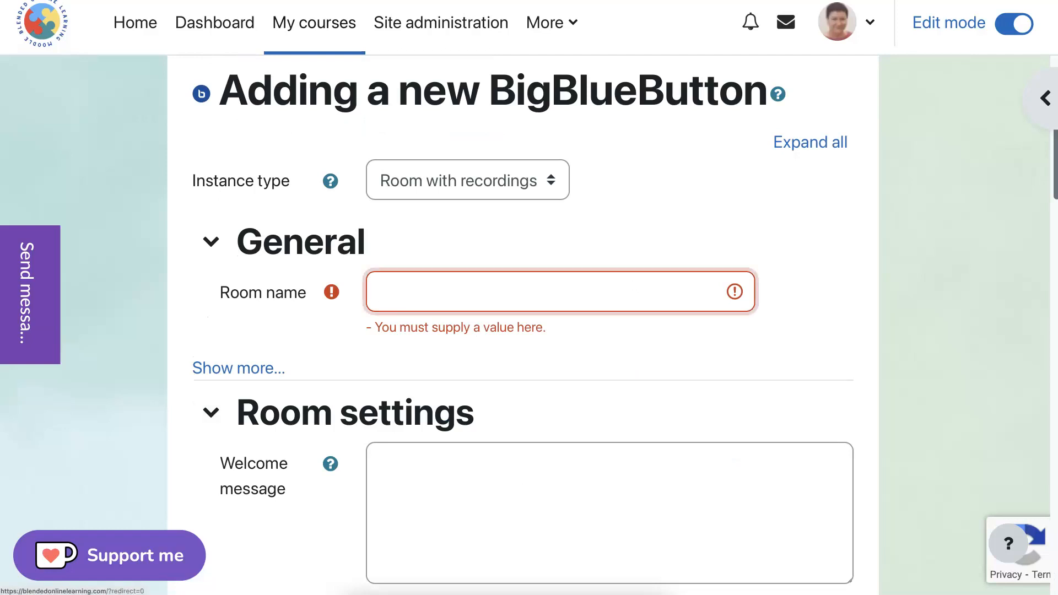
{"action": "type", "text": "Testt"}
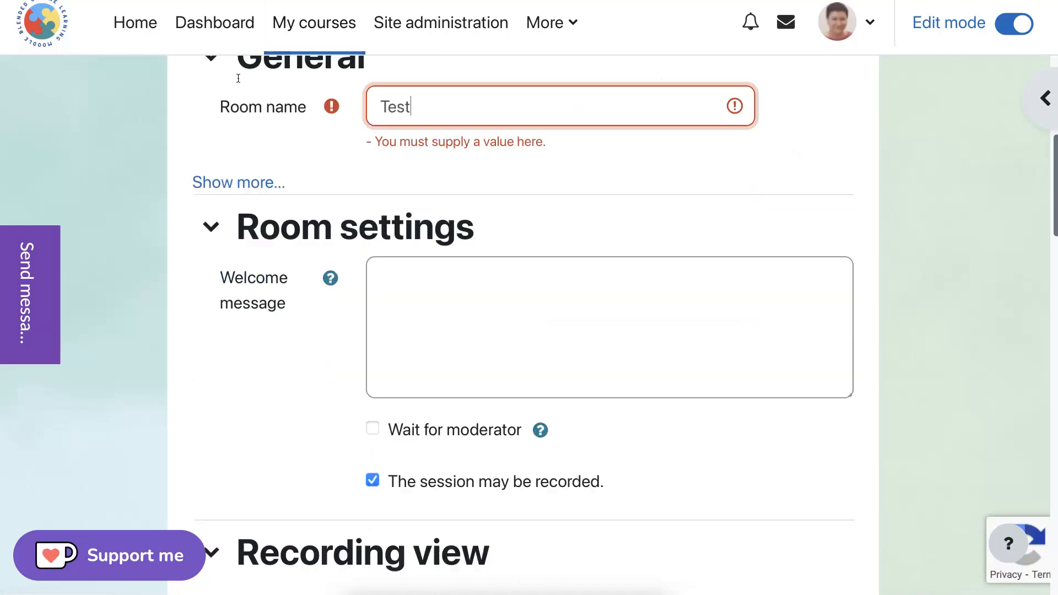
{"action": "scroll", "scroll_direction": "down", "scroll_amount": 3}
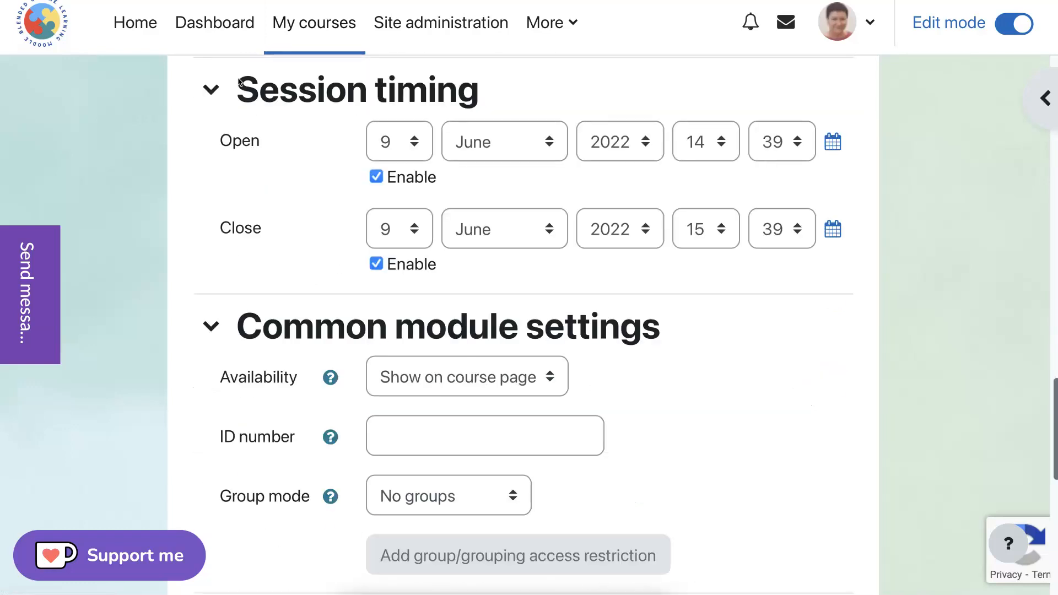
{"action": "scroll", "scroll_direction": "down", "scroll_amount": 3}
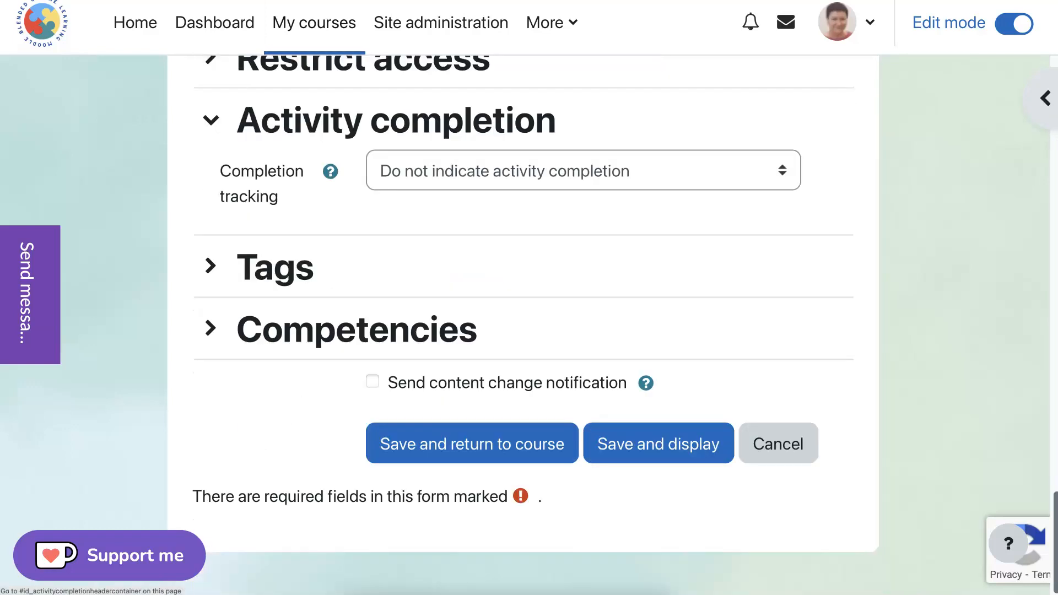
{"action": "scroll", "scroll_direction": "down", "scroll_amount": 3}
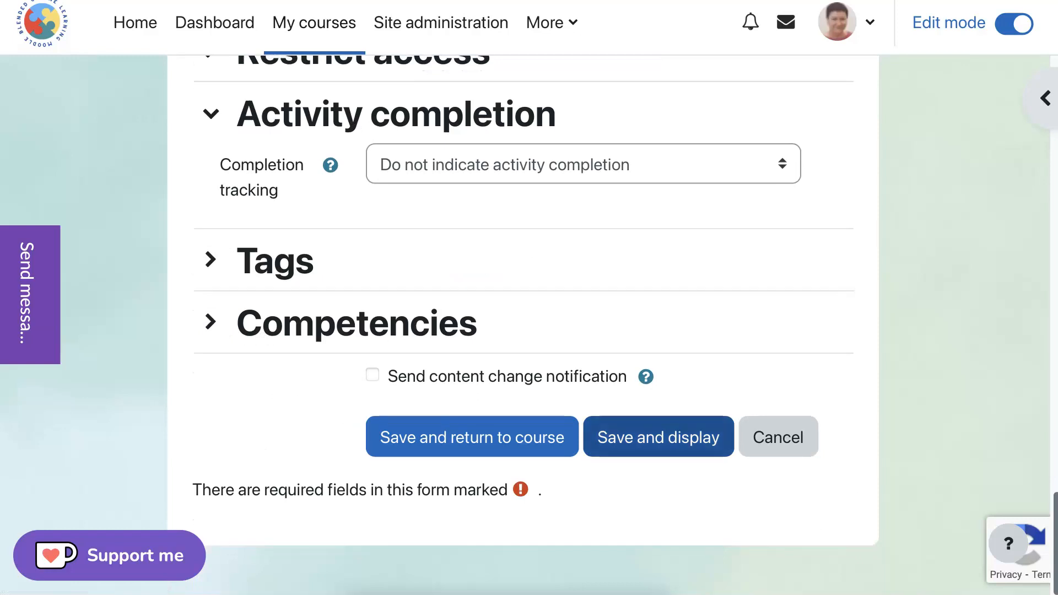
{"action": "left_click", "coordinate": [472, 436]}
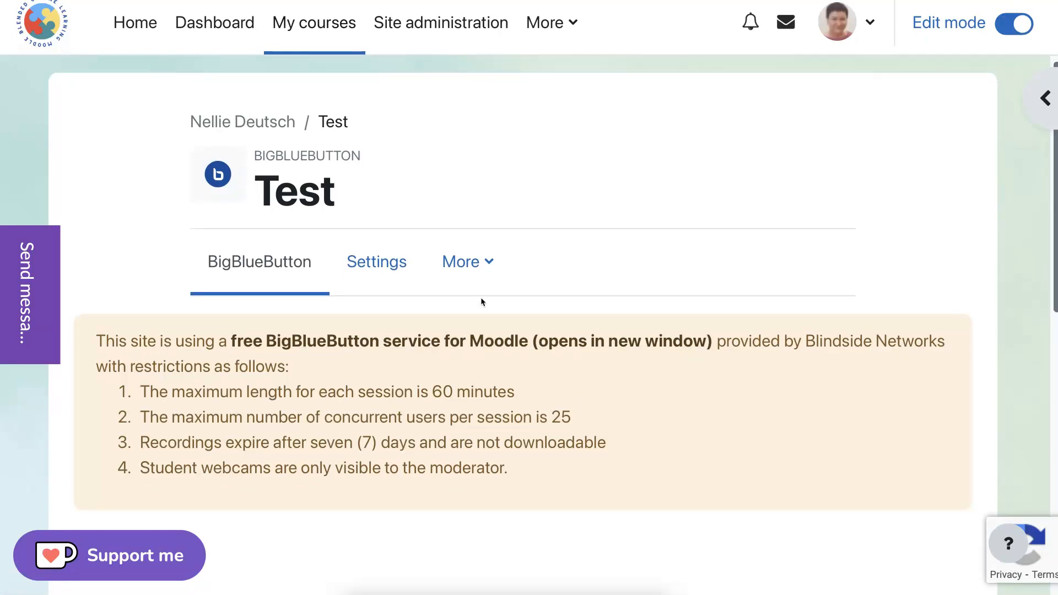
Join the Test room's live session from its activity page
{"action": "scroll", "scroll_direction": "down", "scroll_amount": 3}
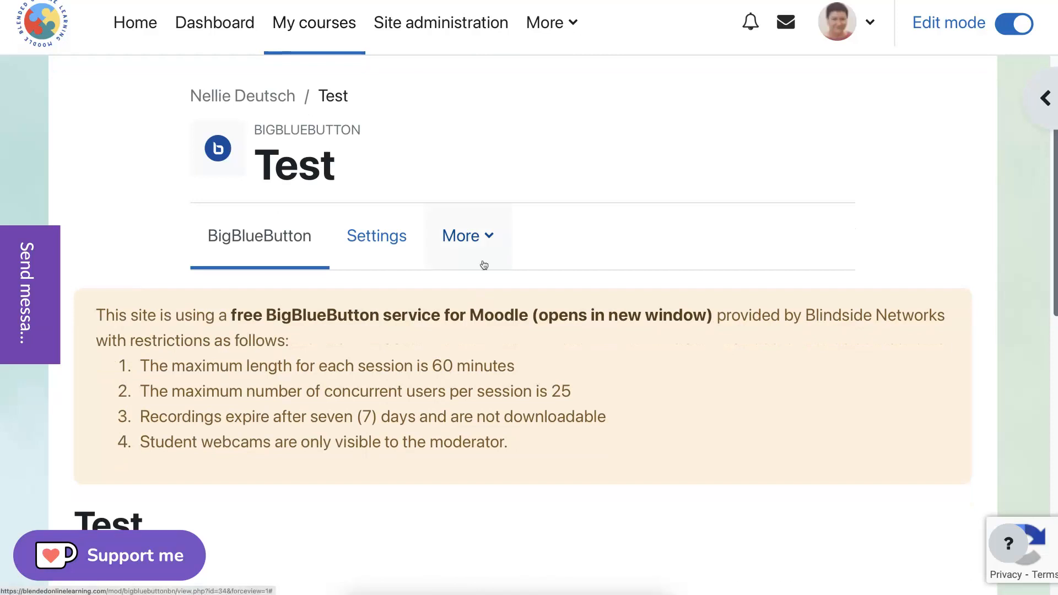
{"action": "scroll", "scroll_direction": "down", "scroll_amount": 3}
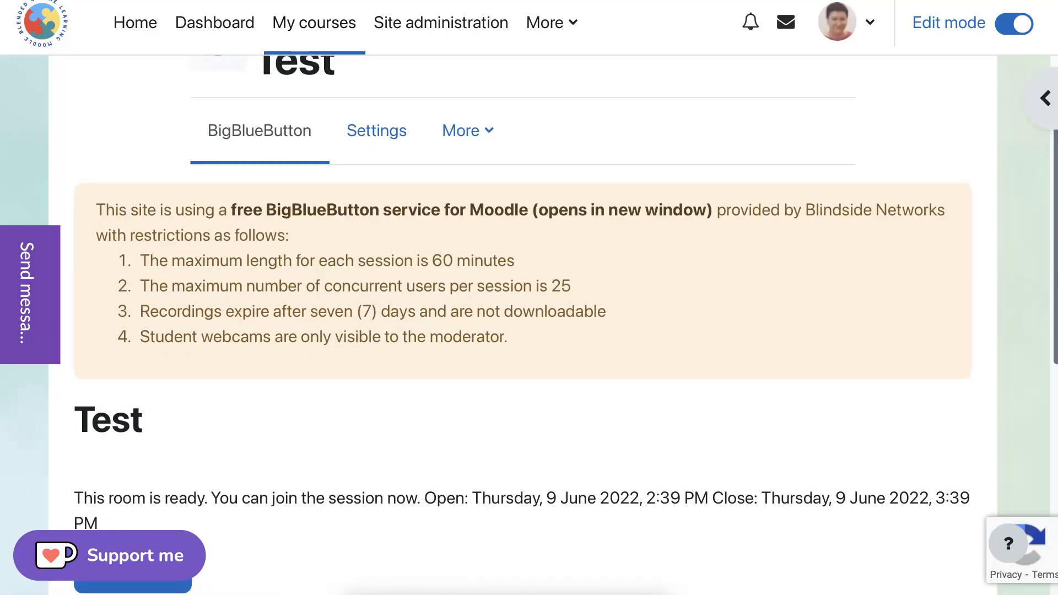
{"action": "scroll", "scroll_direction": "down", "scroll_amount": 3}
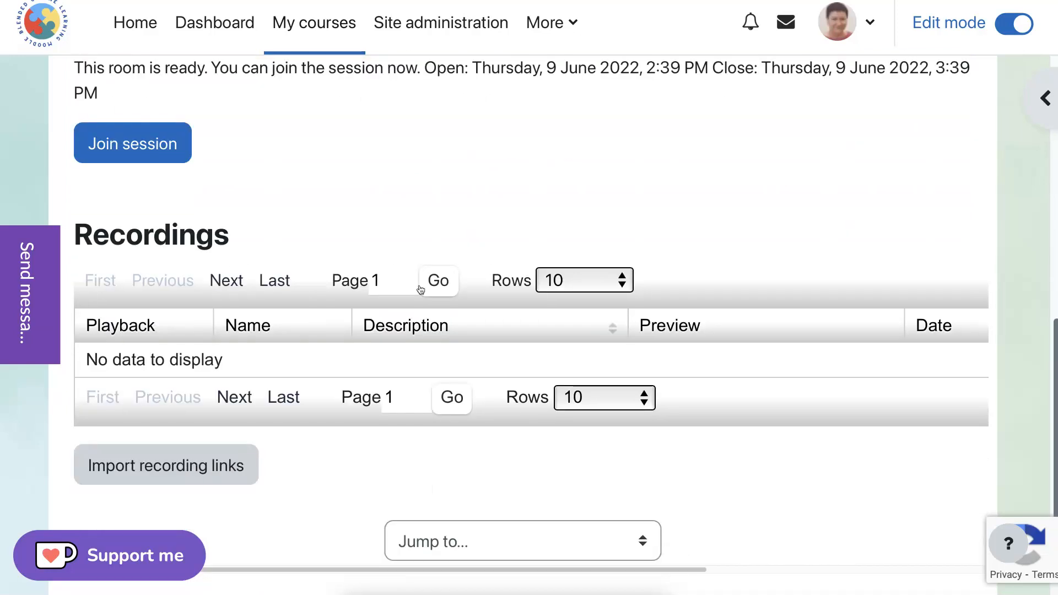
{"action": "mouse_move", "coordinate": [132, 140]}
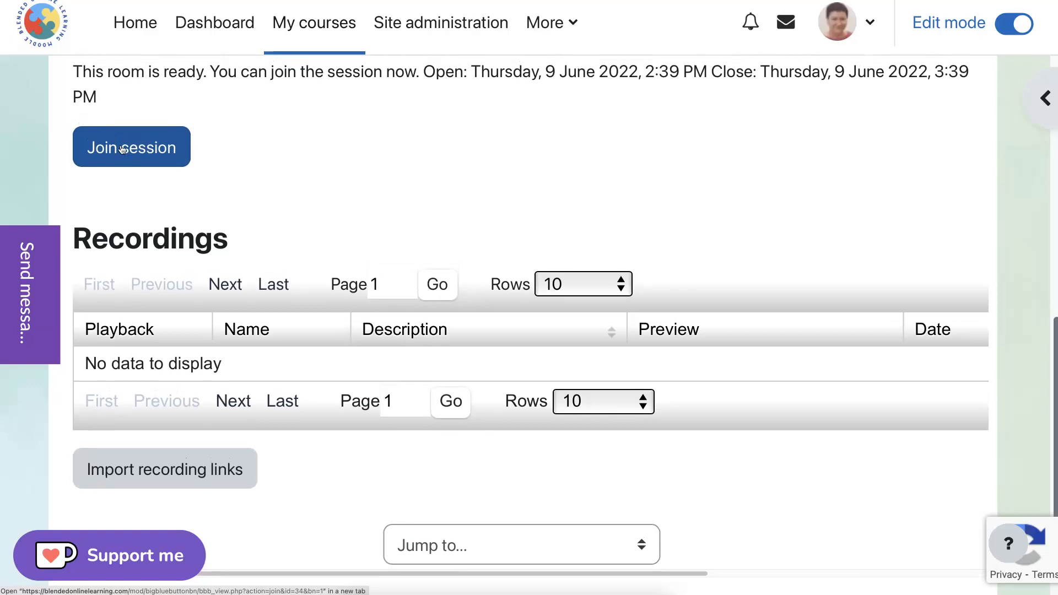
{"action": "left_click", "coordinate": [131, 146]}
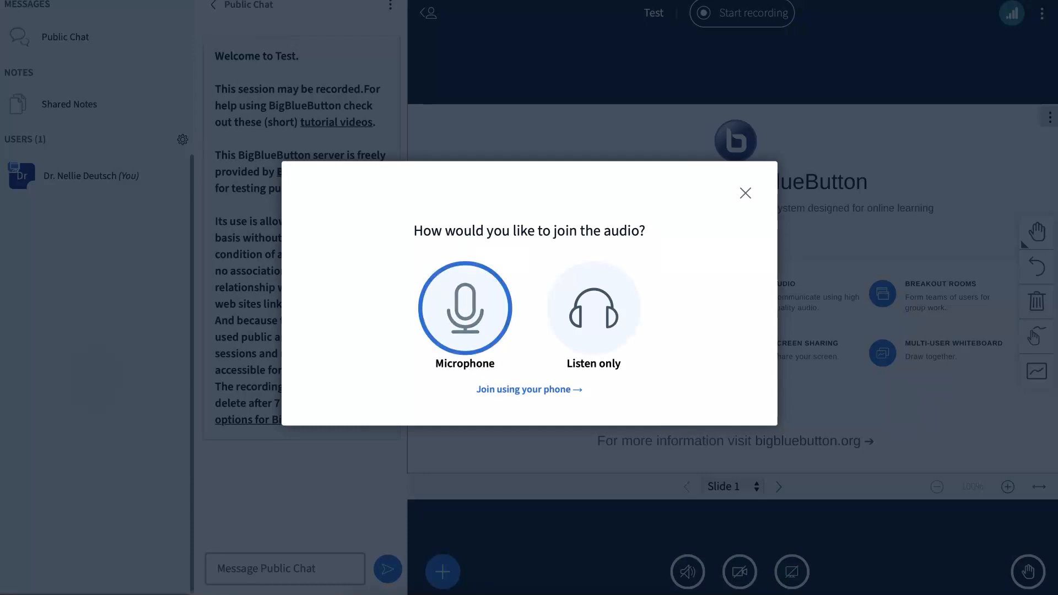
Join audio with the microphone, allow Safari access and confirm the echo test
{"action": "left_click", "coordinate": [464, 307]}
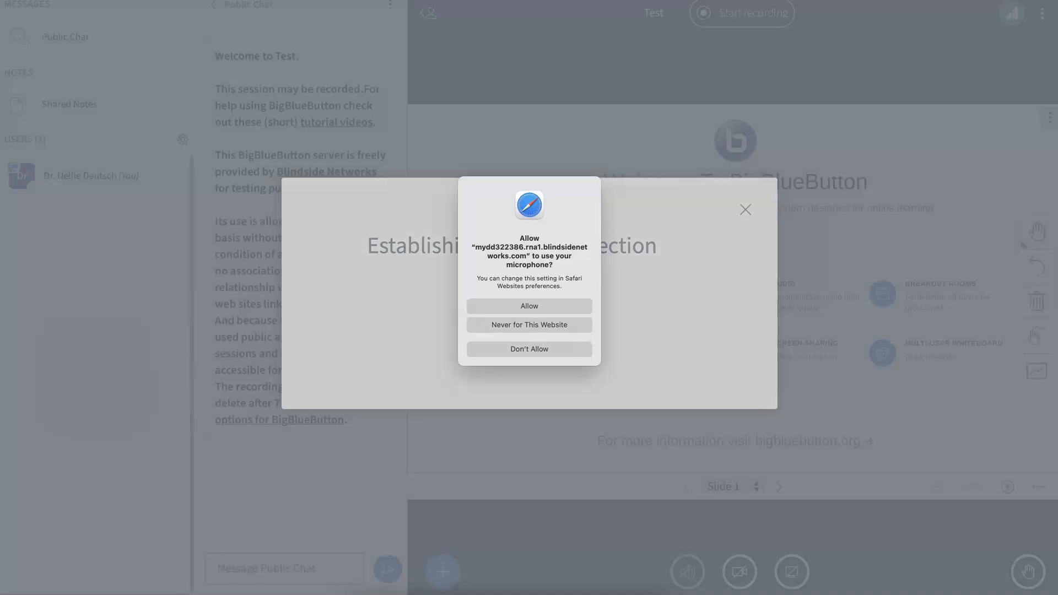
{"action": "left_click", "coordinate": [528, 305]}
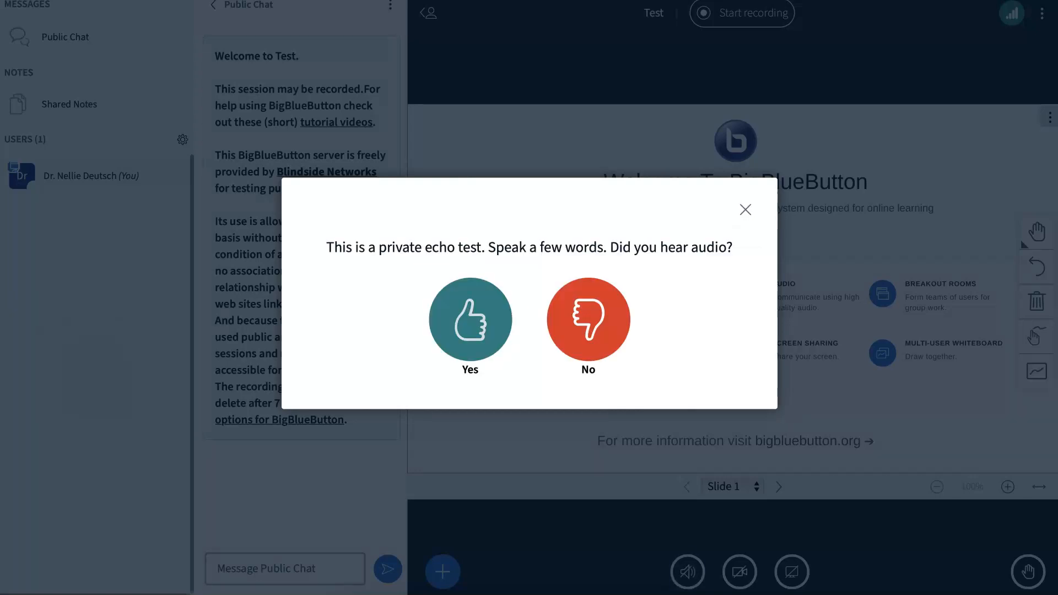
{"action": "left_click", "coordinate": [470, 318]}
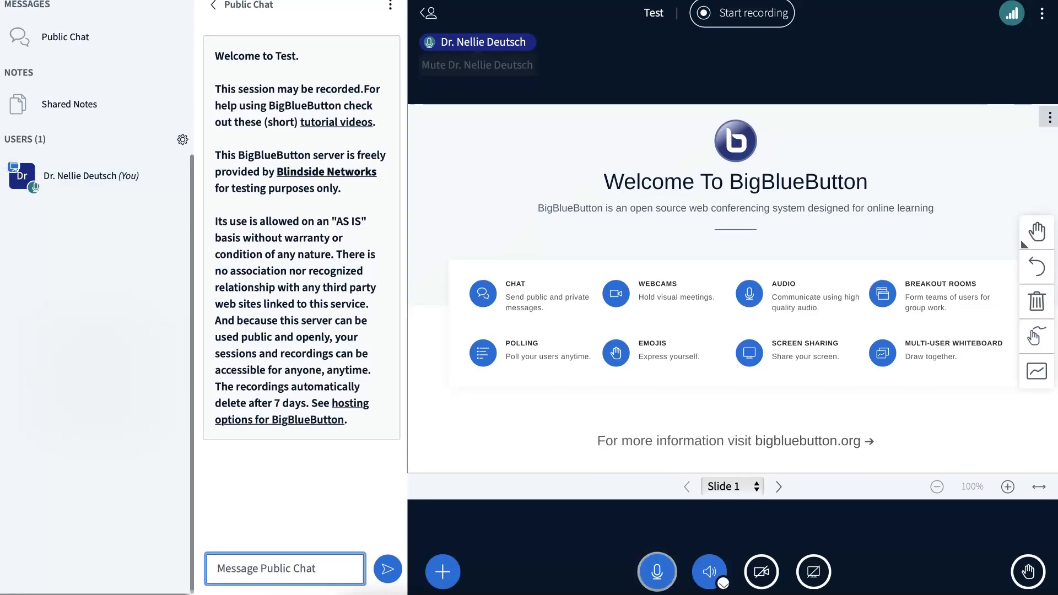
{"action": "left_click", "coordinate": [390, 7]}
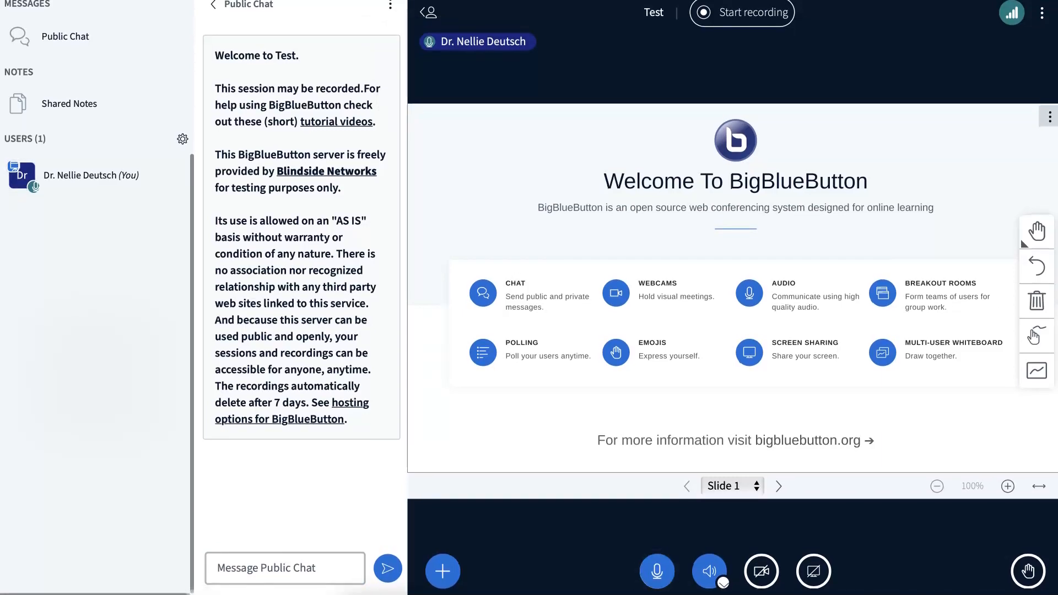
{"action": "left_click_drag", "start_coordinate": [215, 74], "coordinate": [347, 419]}
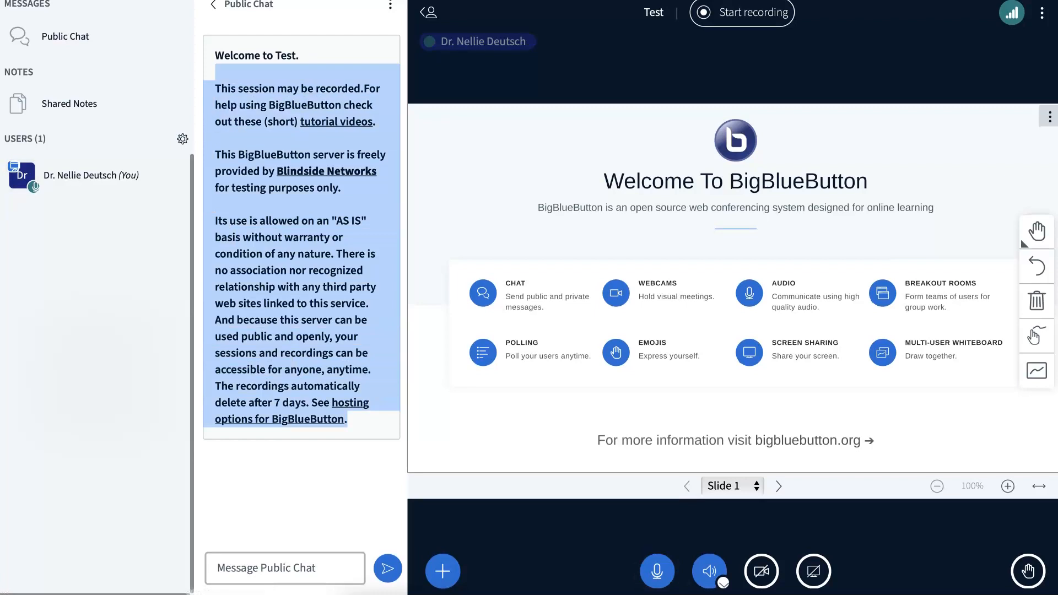
{"action": "mouse_move", "coordinate": [390, 6]}
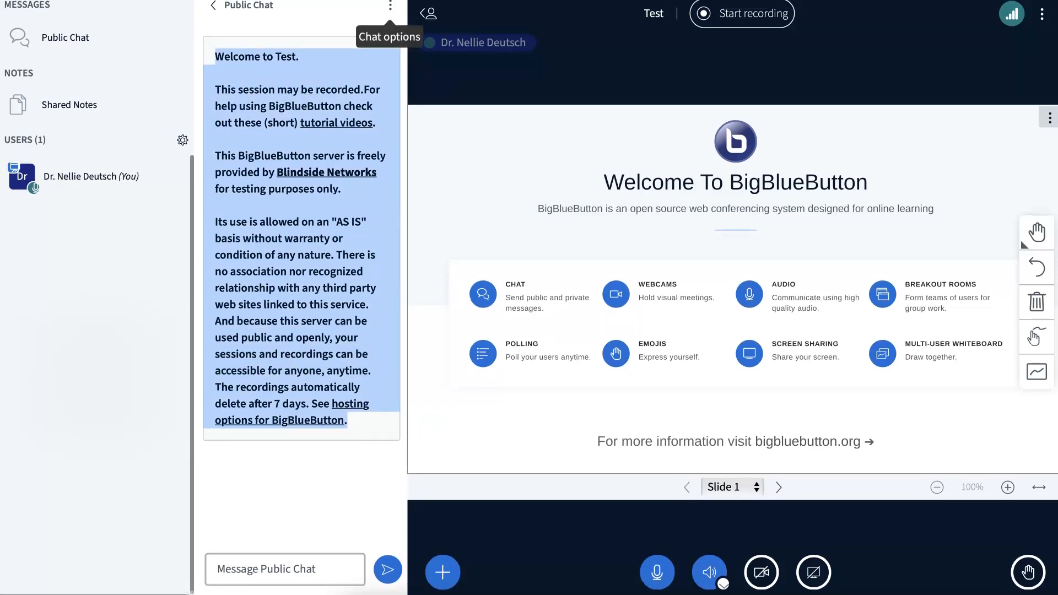
{"action": "left_click", "coordinate": [390, 6]}
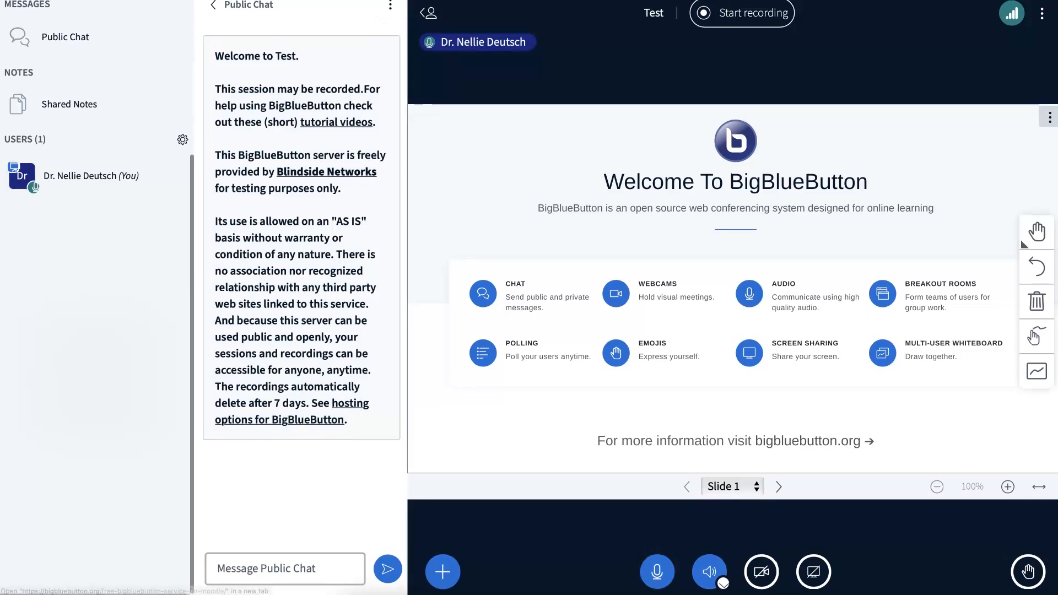
{"action": "mouse_move", "coordinate": [442, 572]}
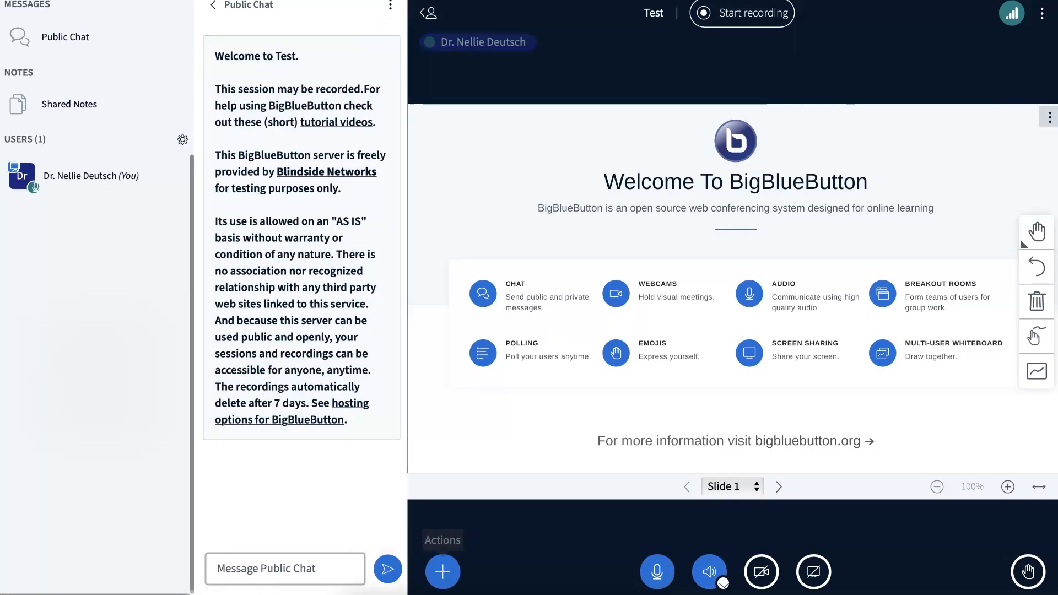
{"action": "left_click", "coordinate": [442, 572]}
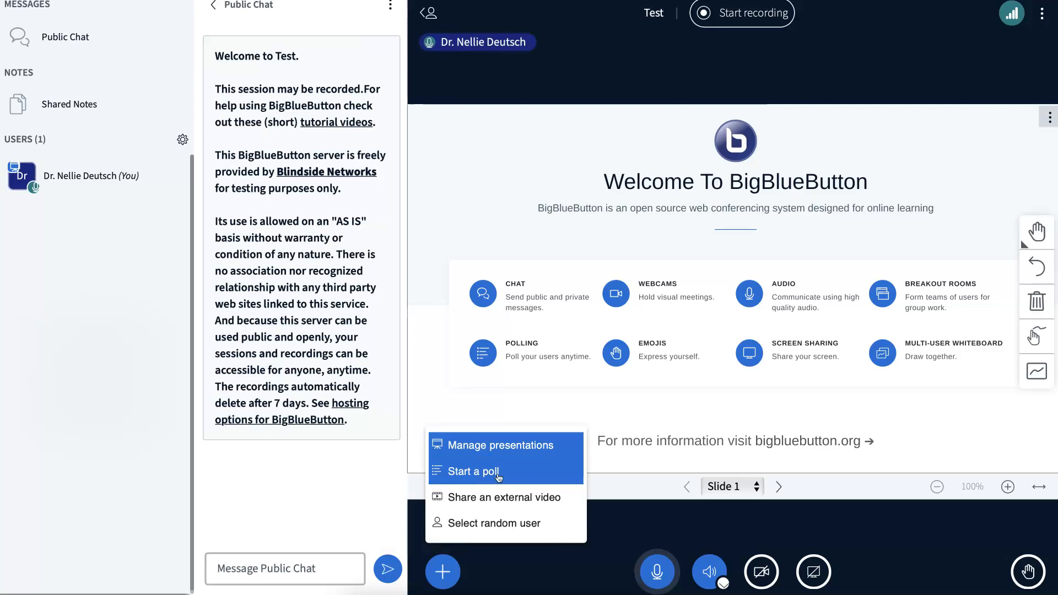
{"action": "mouse_move", "coordinate": [498, 444]}
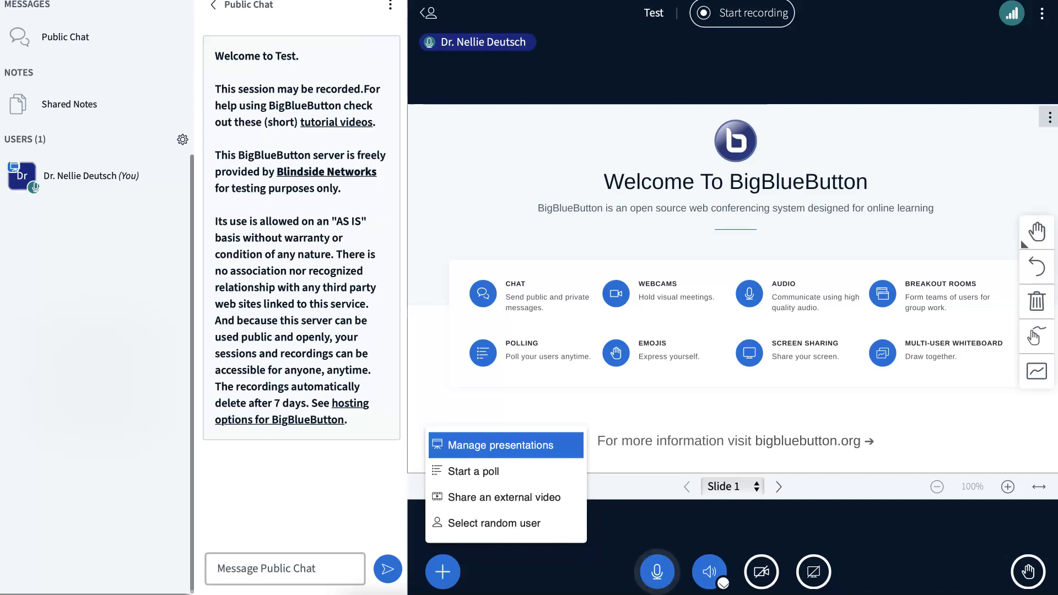
{"action": "left_click", "coordinate": [1042, 13]}
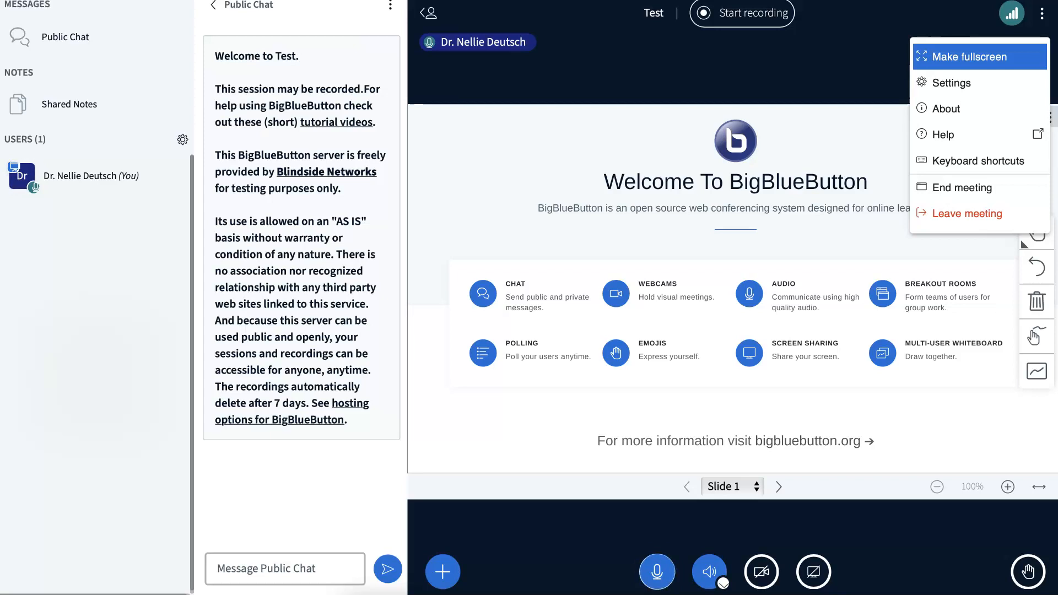
{"action": "left_click", "coordinate": [742, 13]}
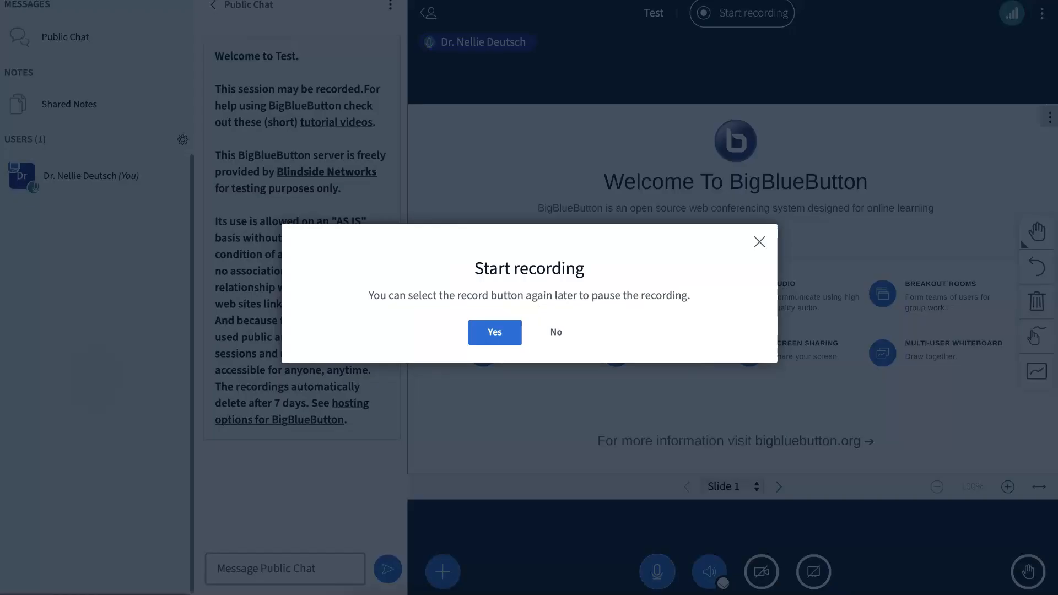
{"action": "left_click", "coordinate": [494, 332]}
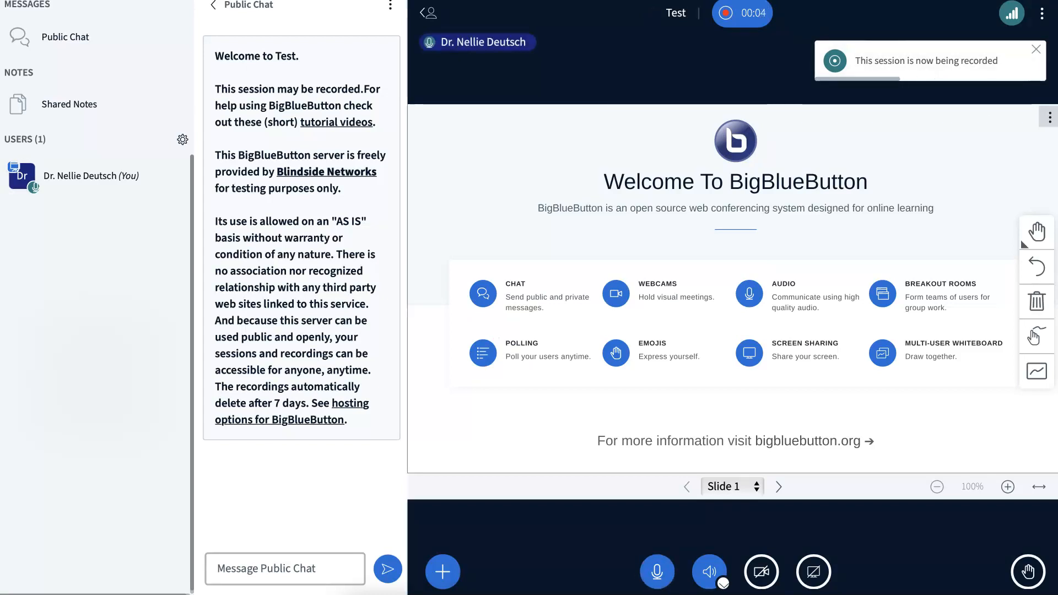
{"action": "left_click", "coordinate": [390, 5]}
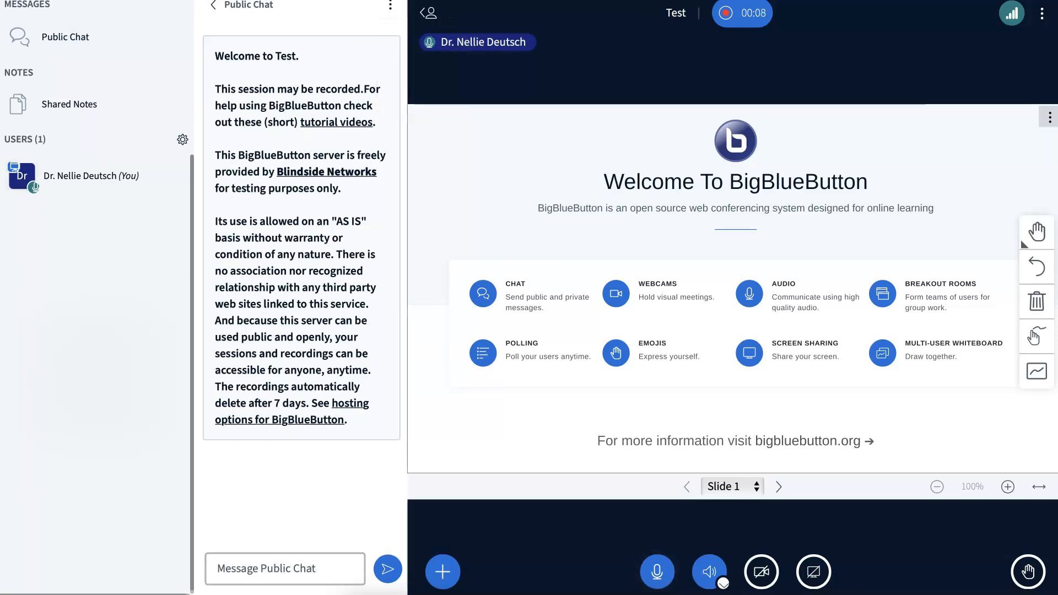
{"action": "mouse_move", "coordinate": [182, 140]}
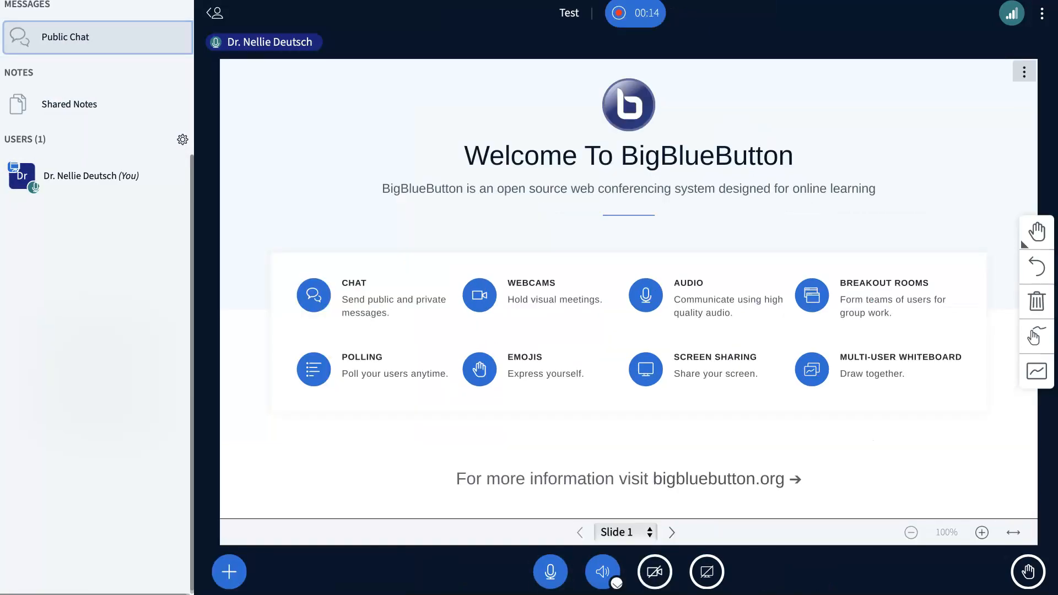
Close the public chat, explore presentation options and bring up the presenter actions list
{"action": "left_click", "coordinate": [69, 103]}
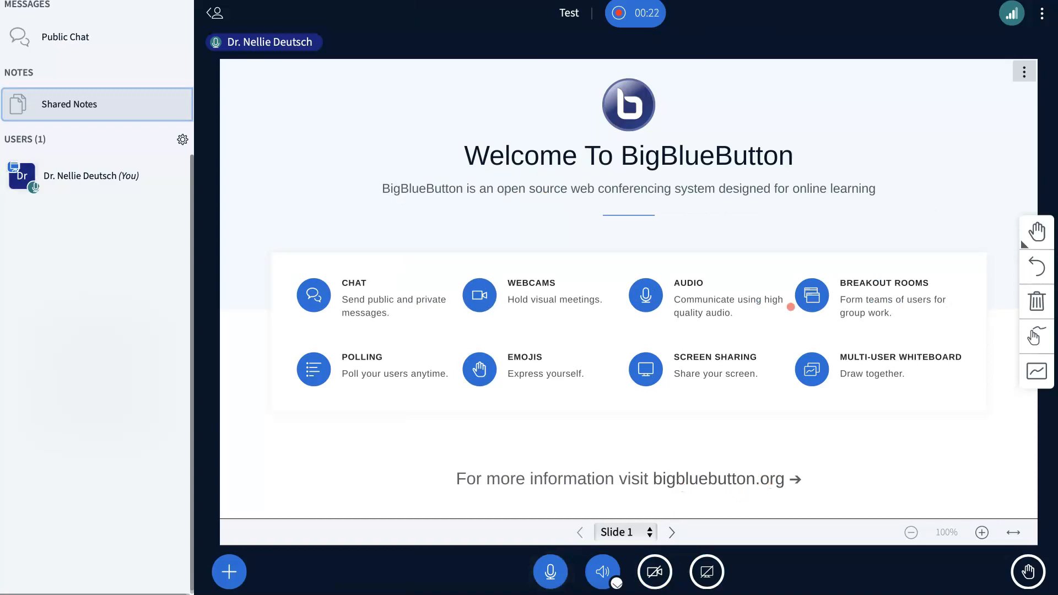
{"action": "left_click", "coordinate": [1023, 71]}
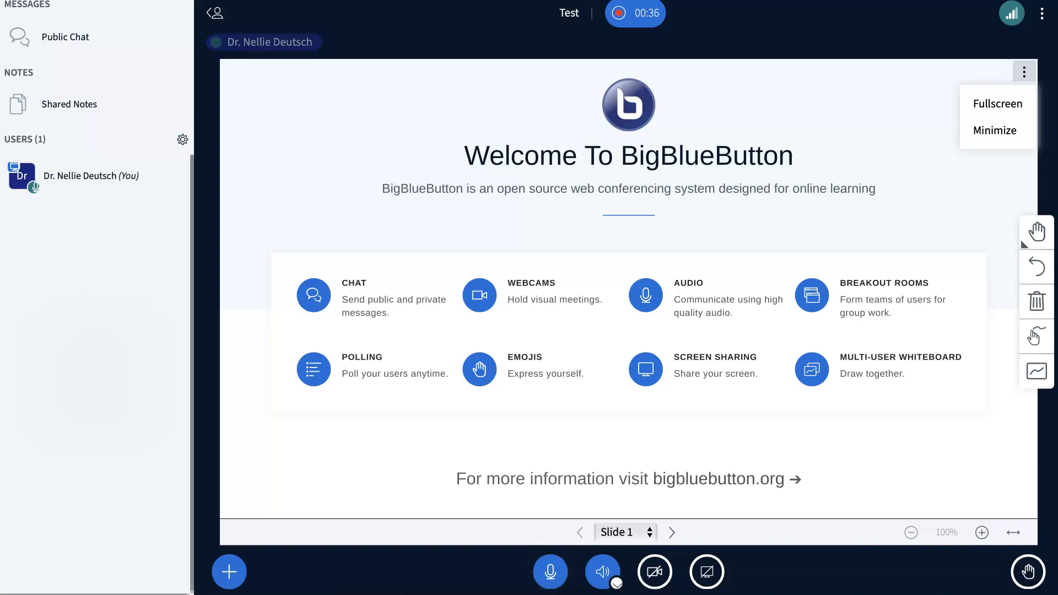
{"action": "left_click", "coordinate": [551, 572]}
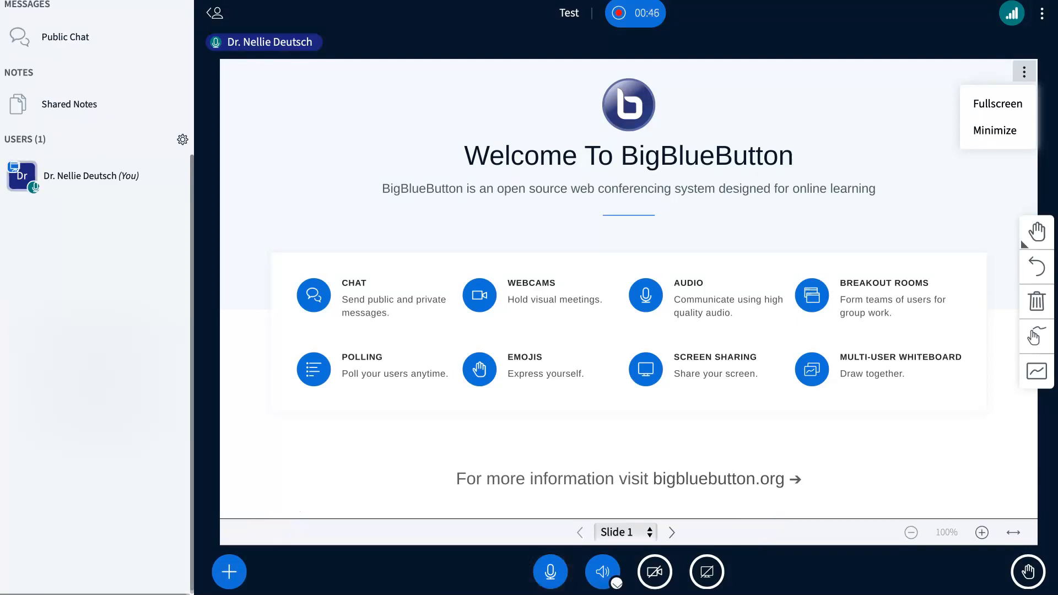
{"action": "left_click", "coordinate": [228, 572]}
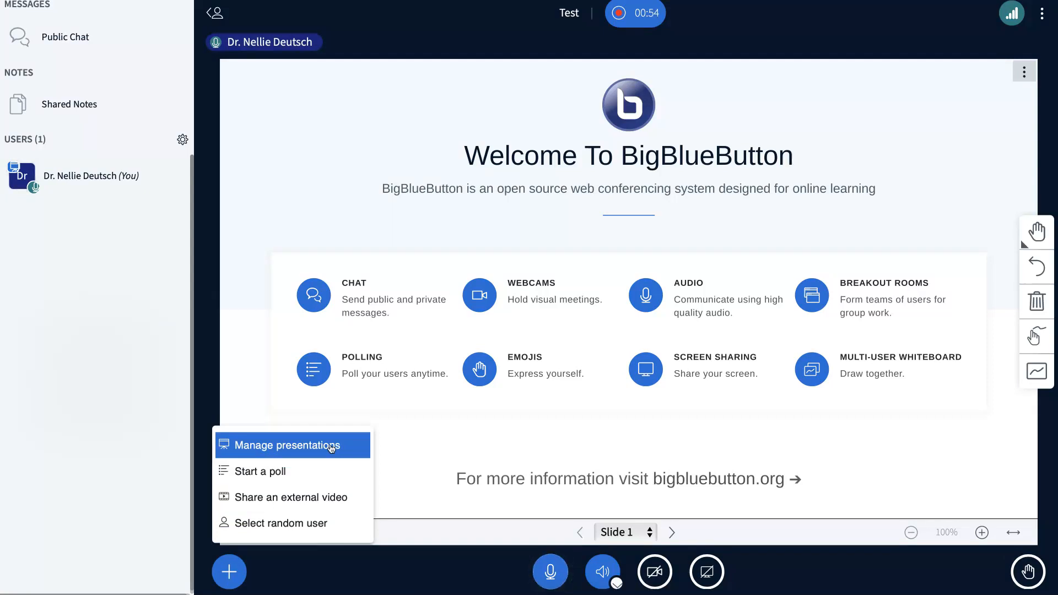
Upload Nellie.ARP.Final.Presentation.pptx through Manage presentations
{"action": "left_click", "coordinate": [283, 444]}
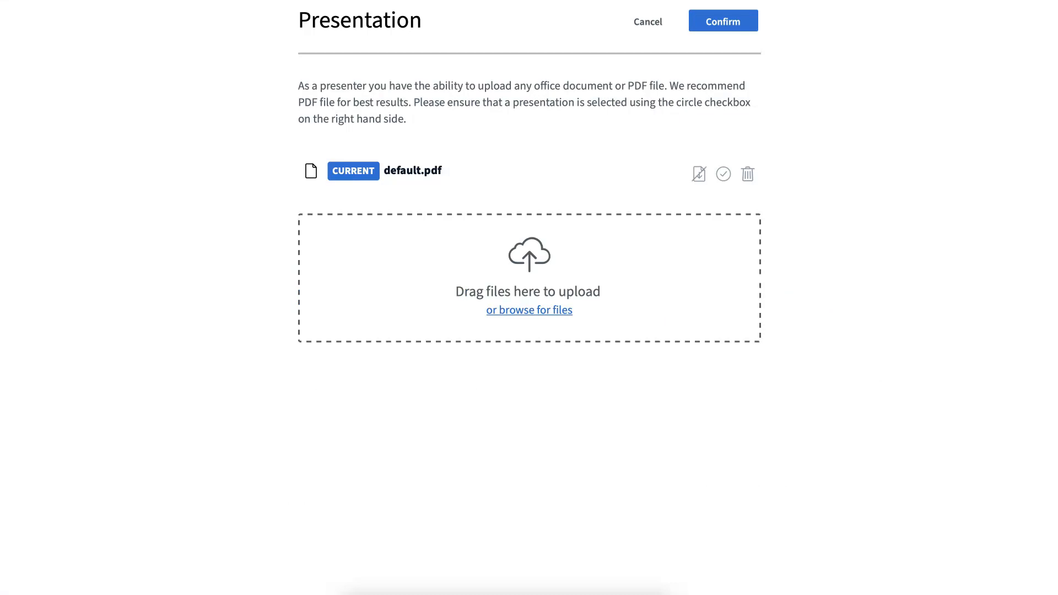
{"action": "left_click", "coordinate": [528, 310]}
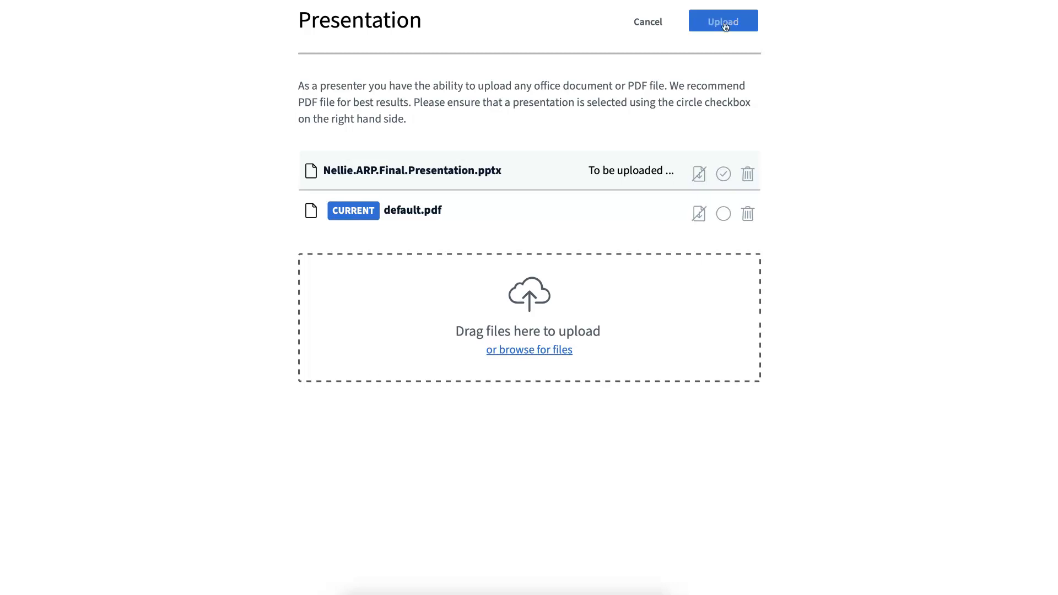
{"action": "left_click", "coordinate": [722, 21]}
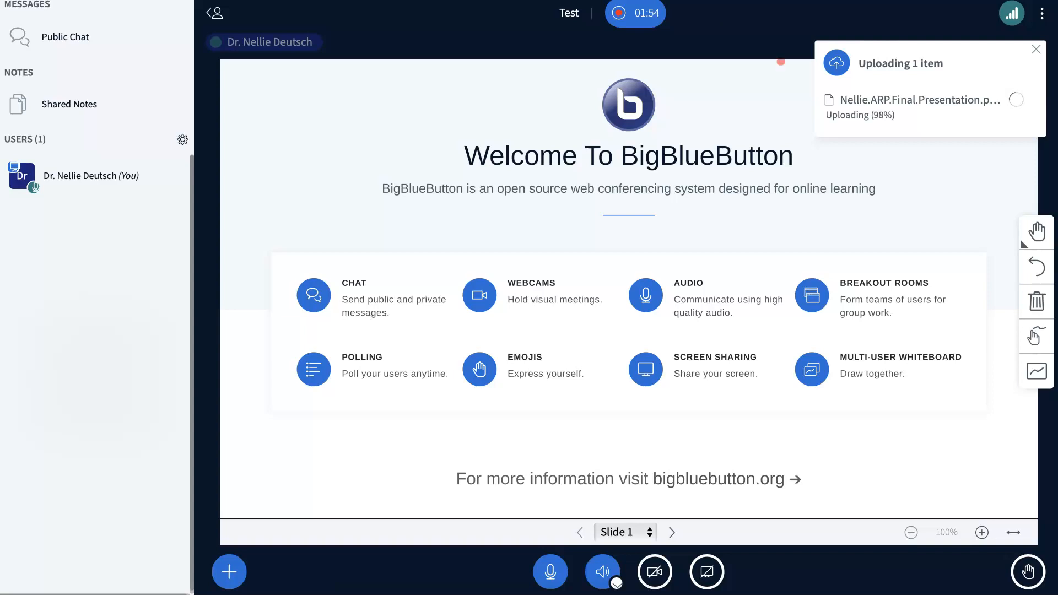
{"action": "left_click", "coordinate": [550, 571]}
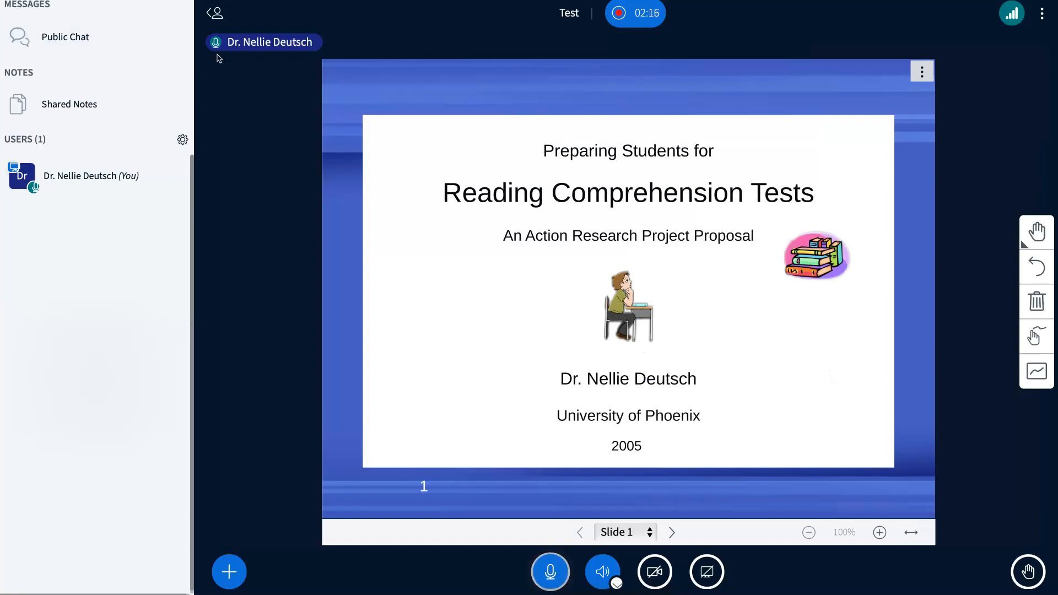
{"action": "mouse_move", "coordinate": [264, 42]}
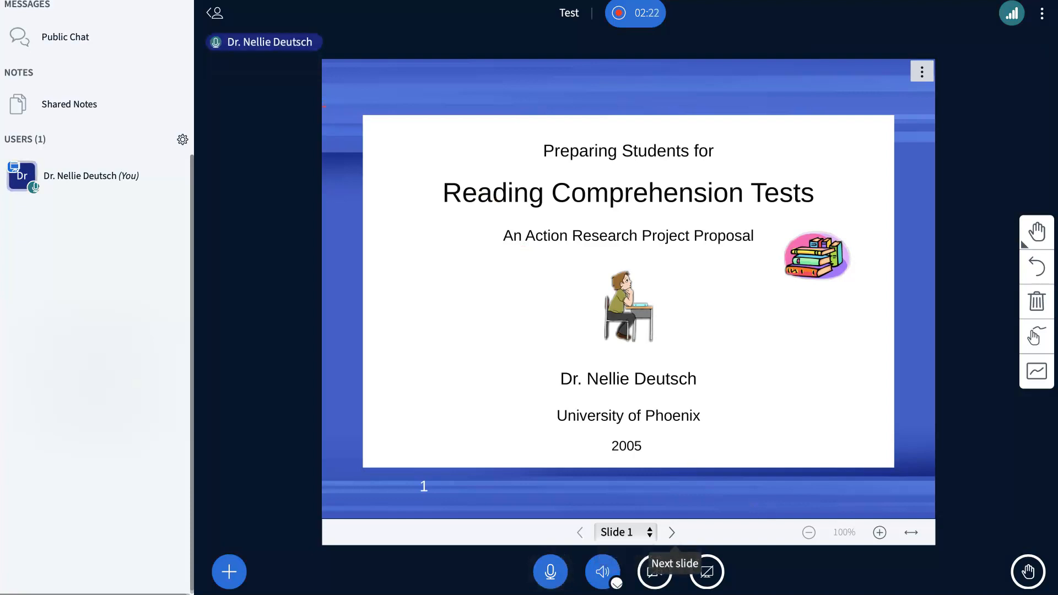
Advance the presentation to slide 4, Background Description, and reopen the public chat
{"action": "left_click", "coordinate": [618, 532]}
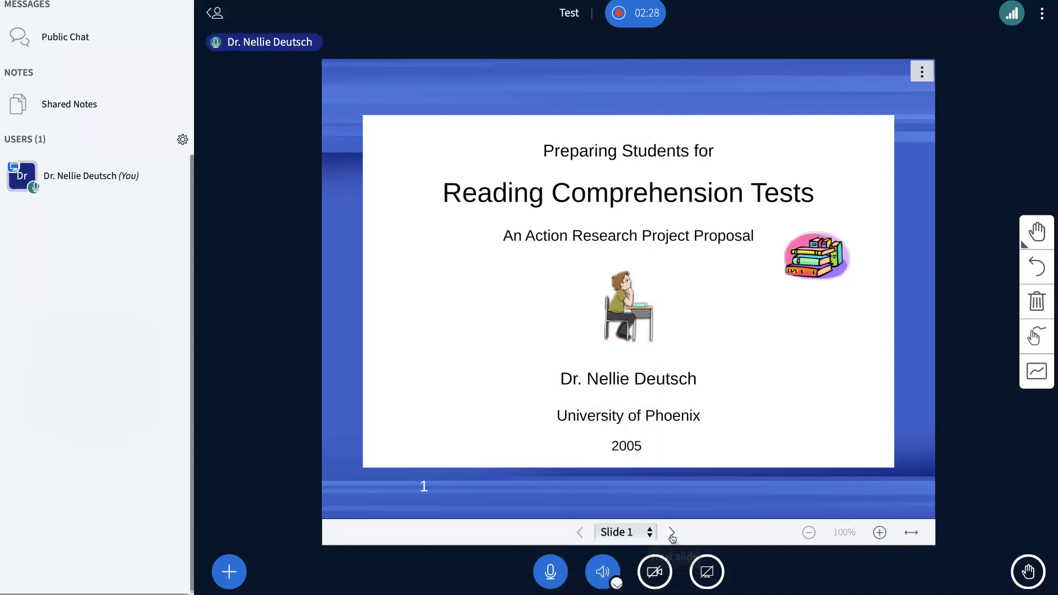
{"action": "left_click", "coordinate": [672, 533]}
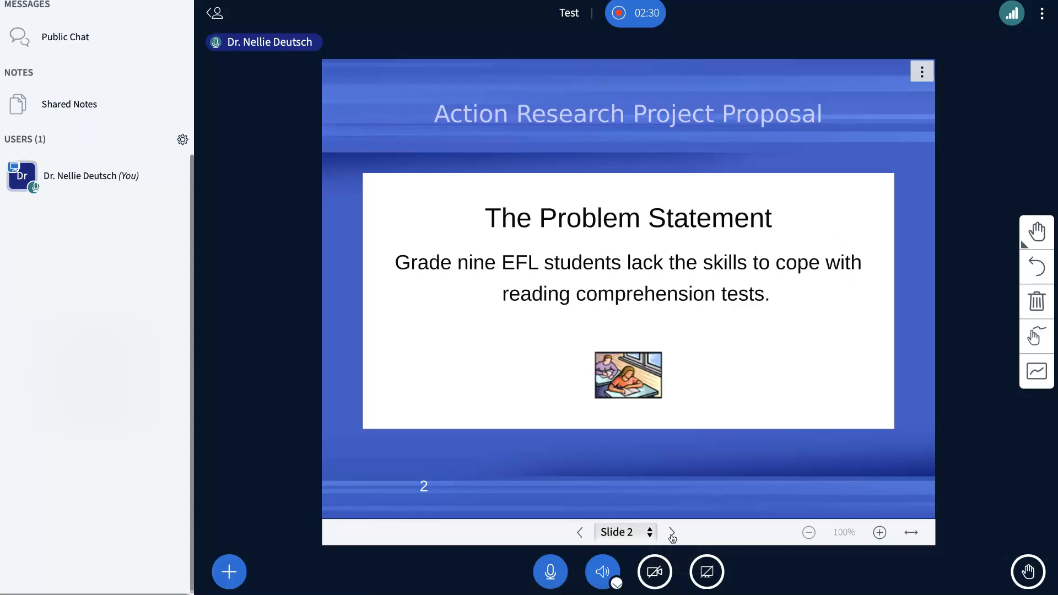
{"action": "left_click", "coordinate": [671, 532]}
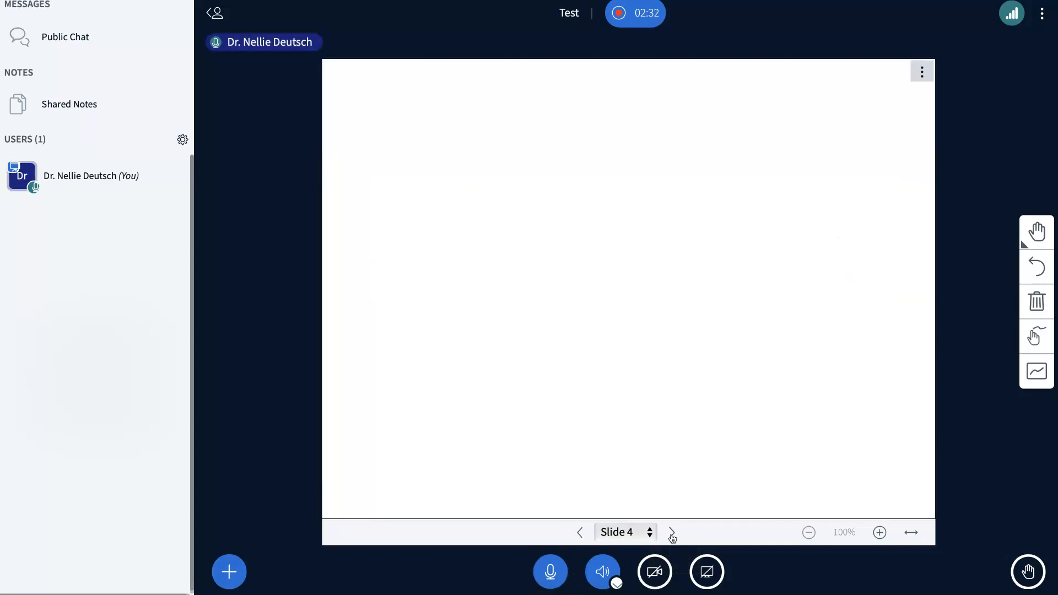
{"action": "left_click", "coordinate": [672, 532]}
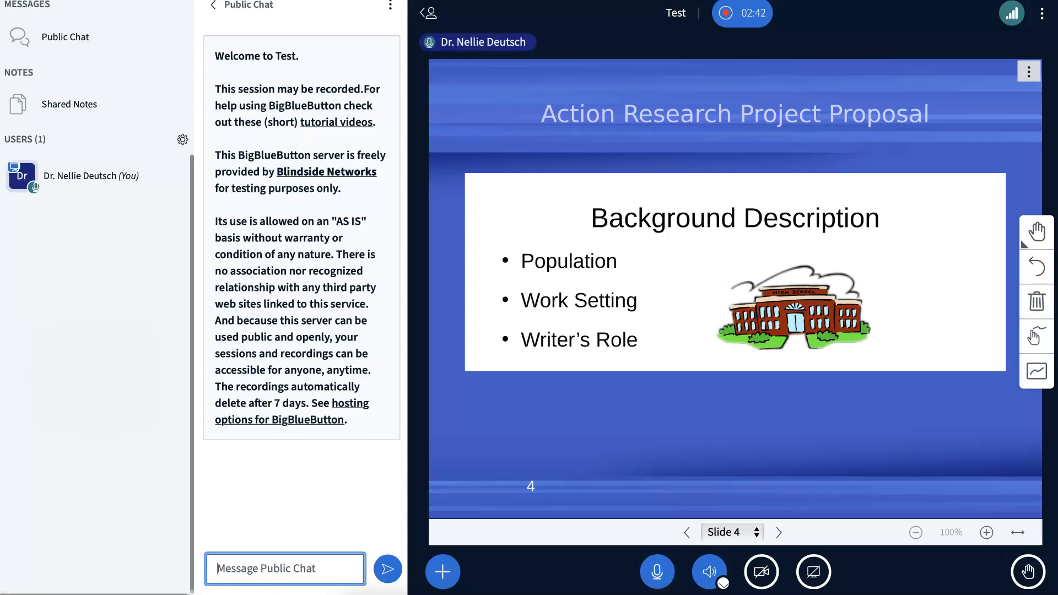
Write 'hi' in the public chat
{"action": "type", "text": "hi"}
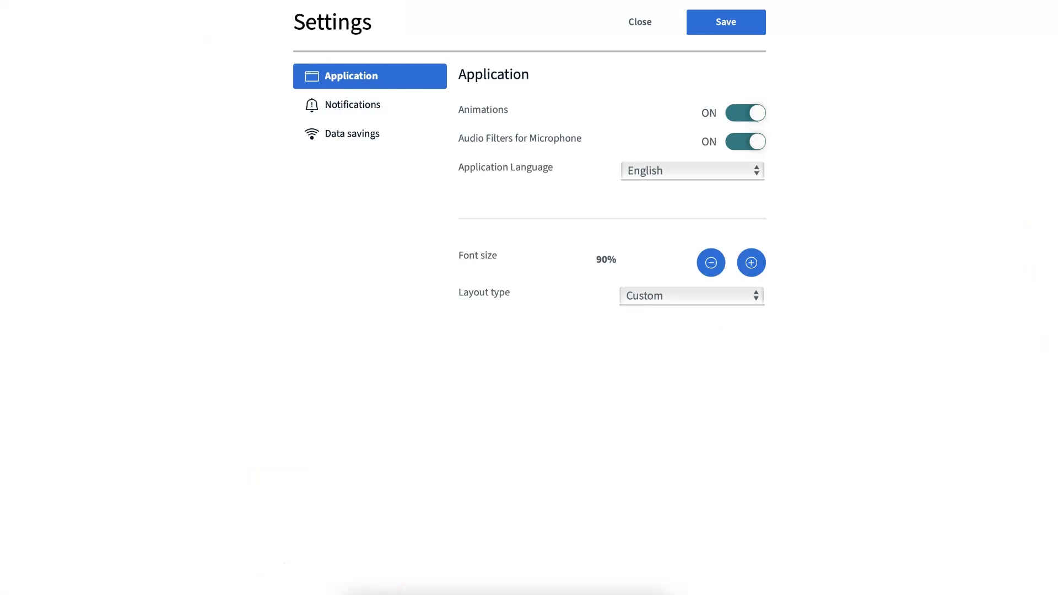
In Notifications, turn on popup alerts for chat and user joins, disable the raise-hand sound, and save
{"action": "left_click", "coordinate": [352, 133]}
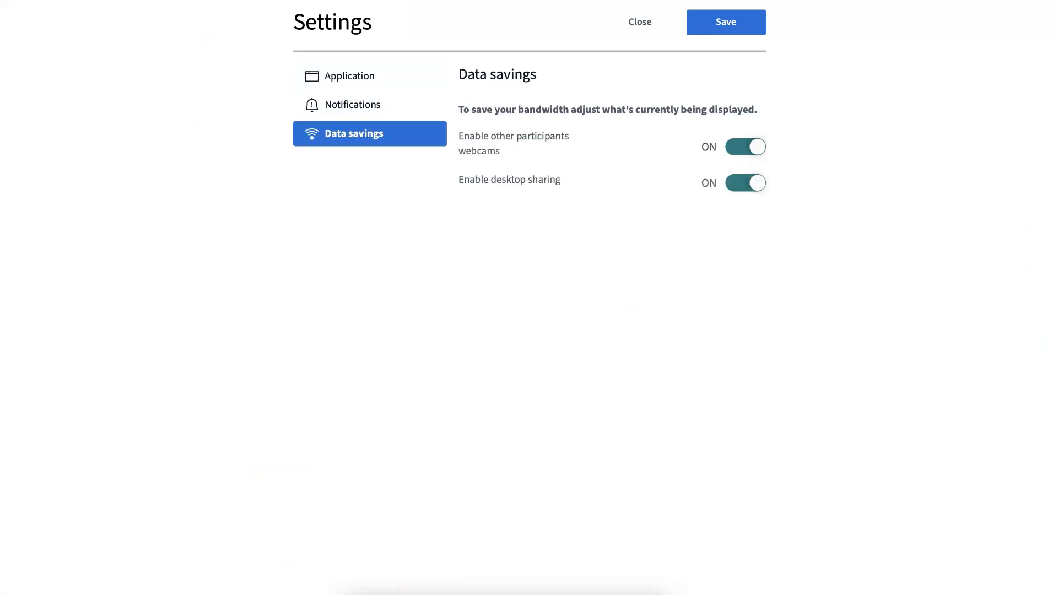
{"action": "left_click", "coordinate": [353, 105]}
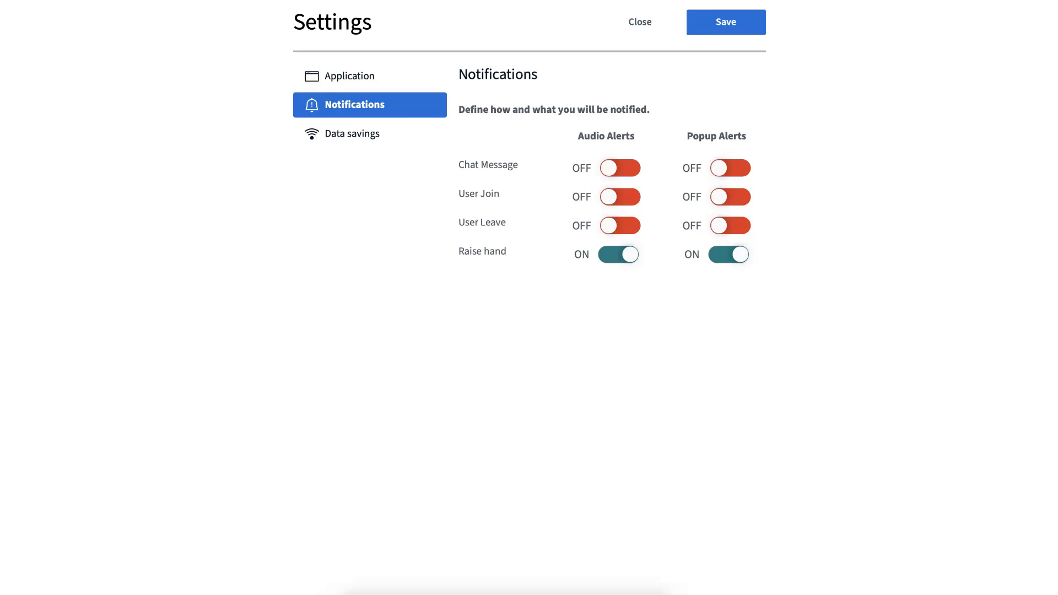
{"action": "left_click", "coordinate": [729, 167]}
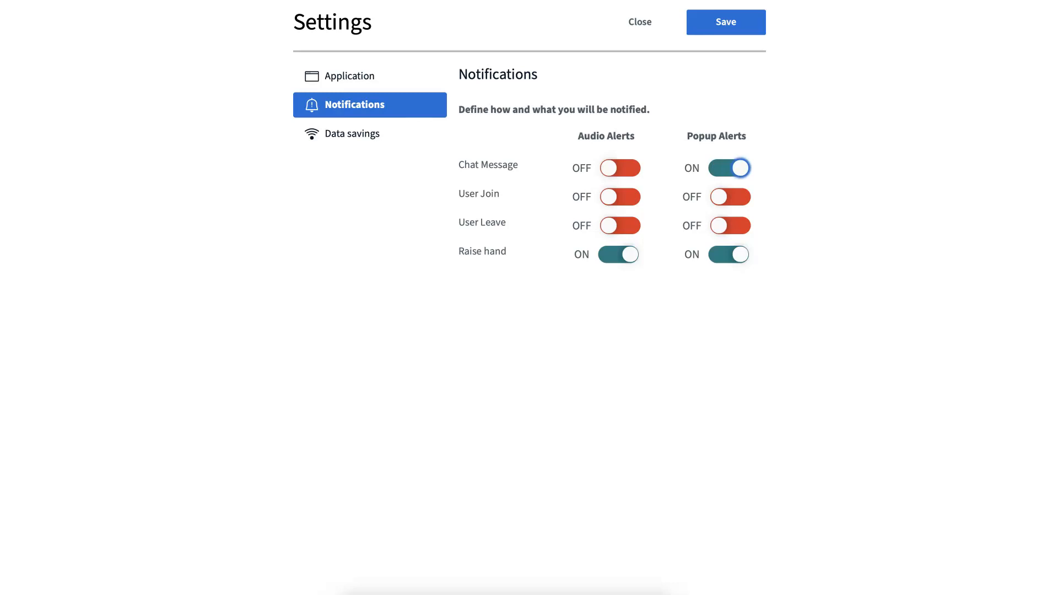
{"action": "left_click", "coordinate": [727, 225]}
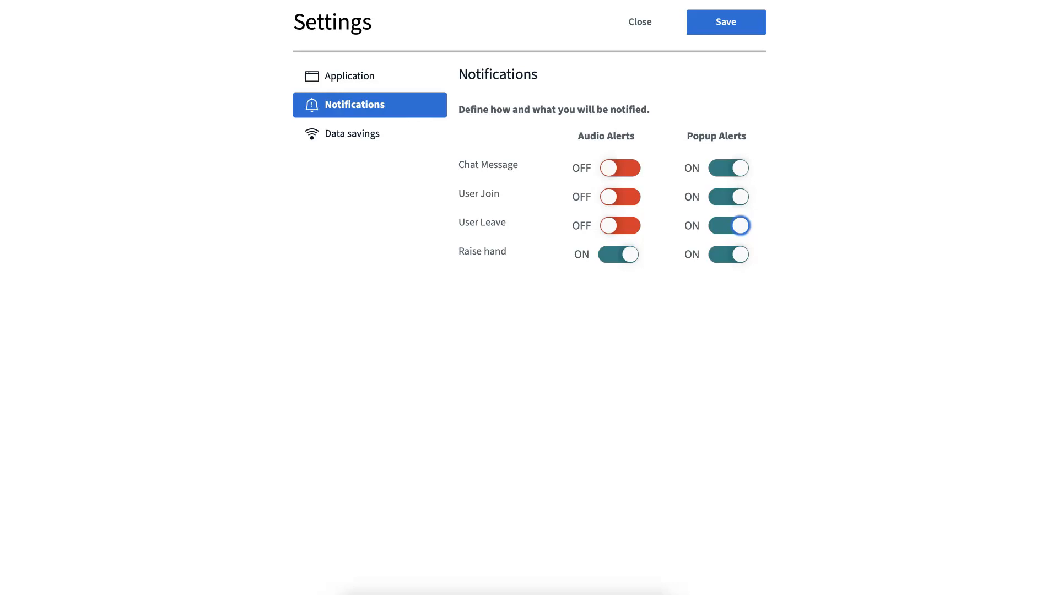
{"action": "mouse_move", "coordinate": [645, 218]}
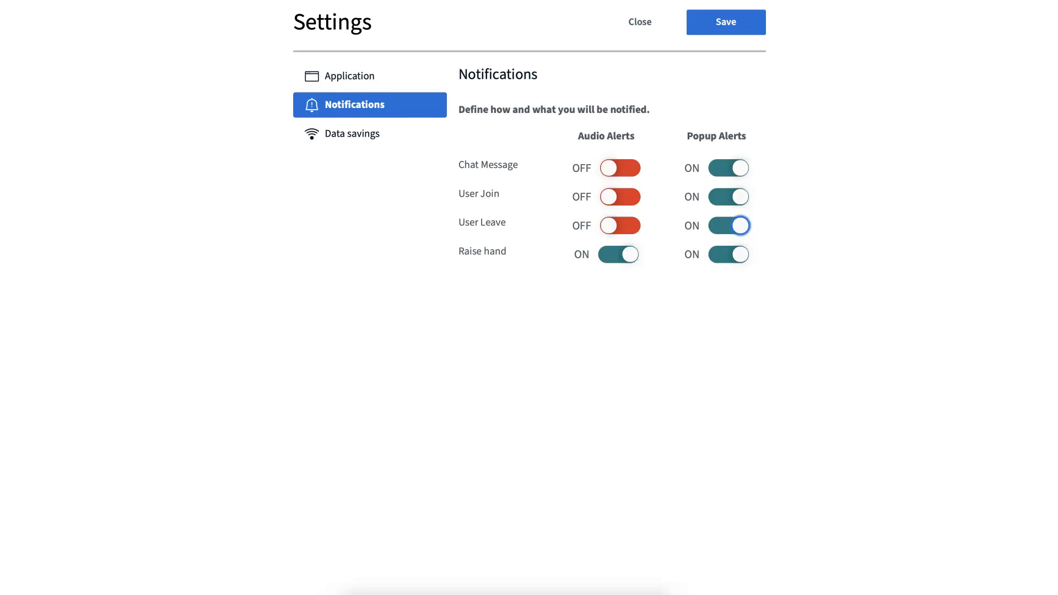
{"action": "left_click", "coordinate": [618, 254]}
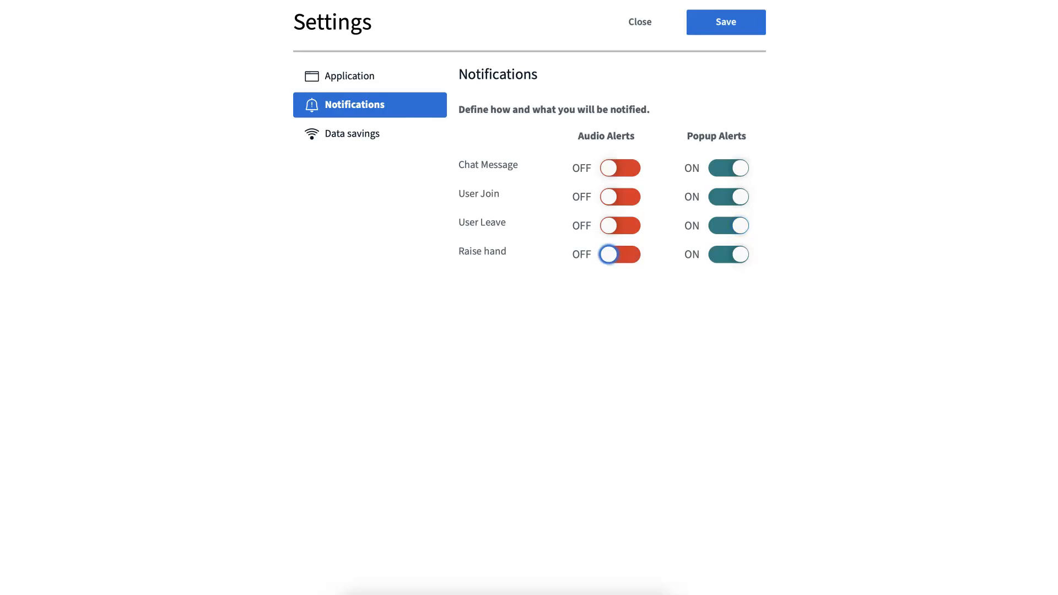
{"action": "left_click", "coordinate": [725, 22]}
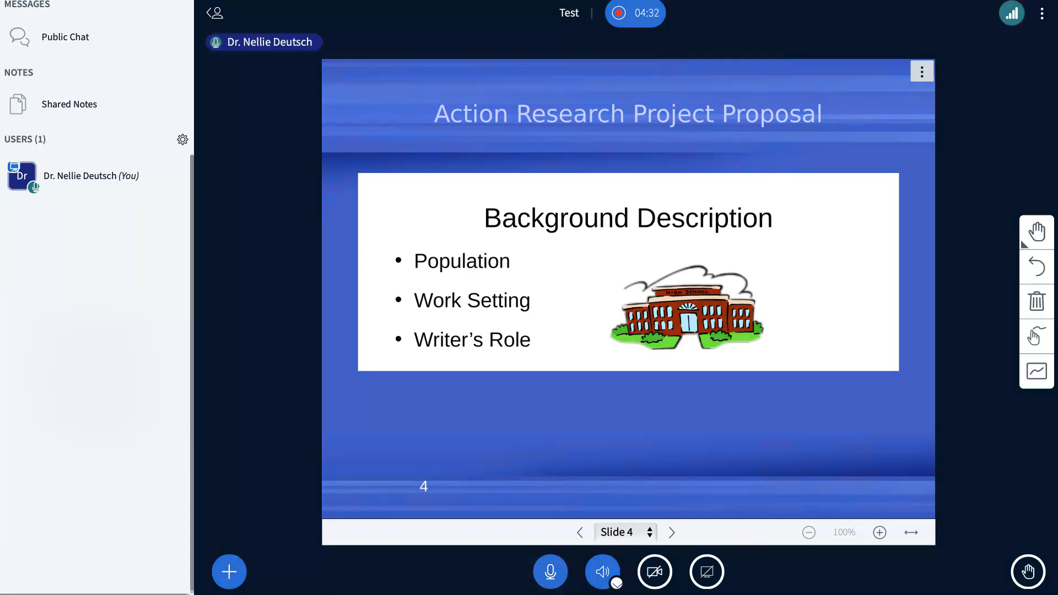
{"action": "mouse_move", "coordinate": [707, 572]}
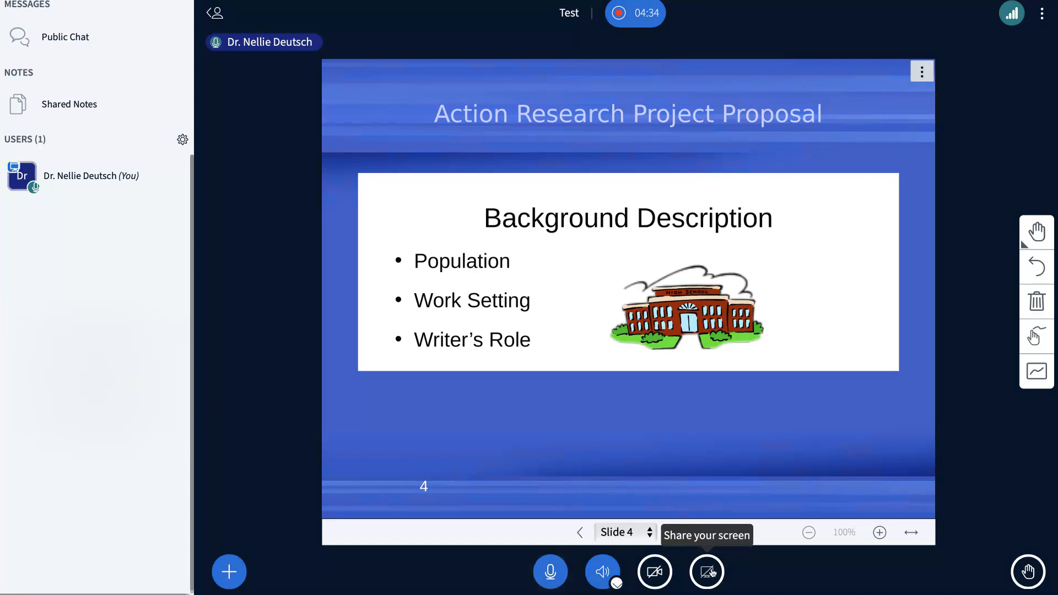
Start screen sharing and allow Safari to observe the screen
{"action": "left_click", "coordinate": [705, 572]}
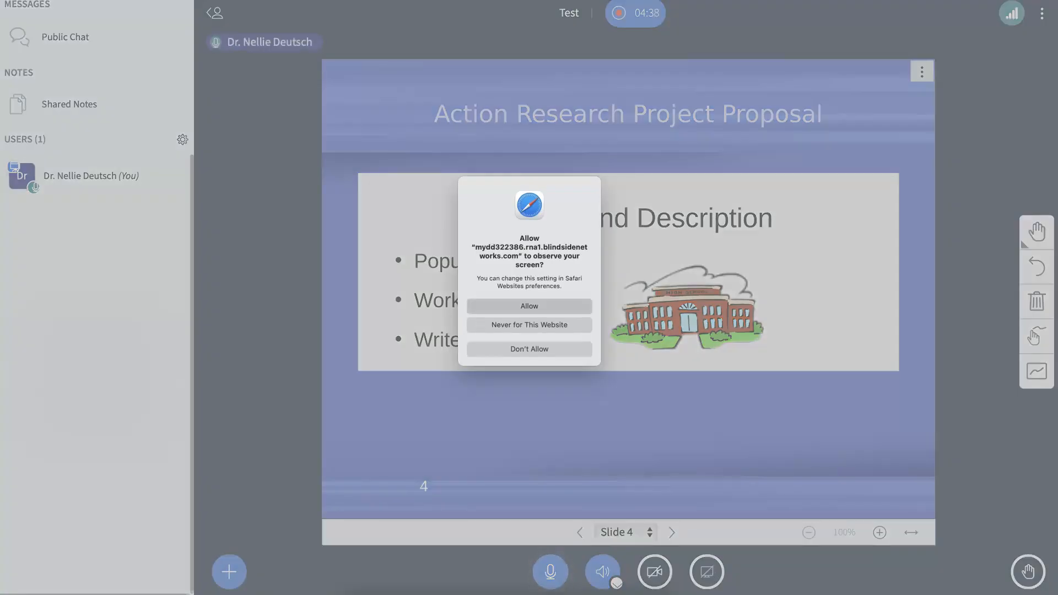
{"action": "left_click", "coordinate": [529, 305]}
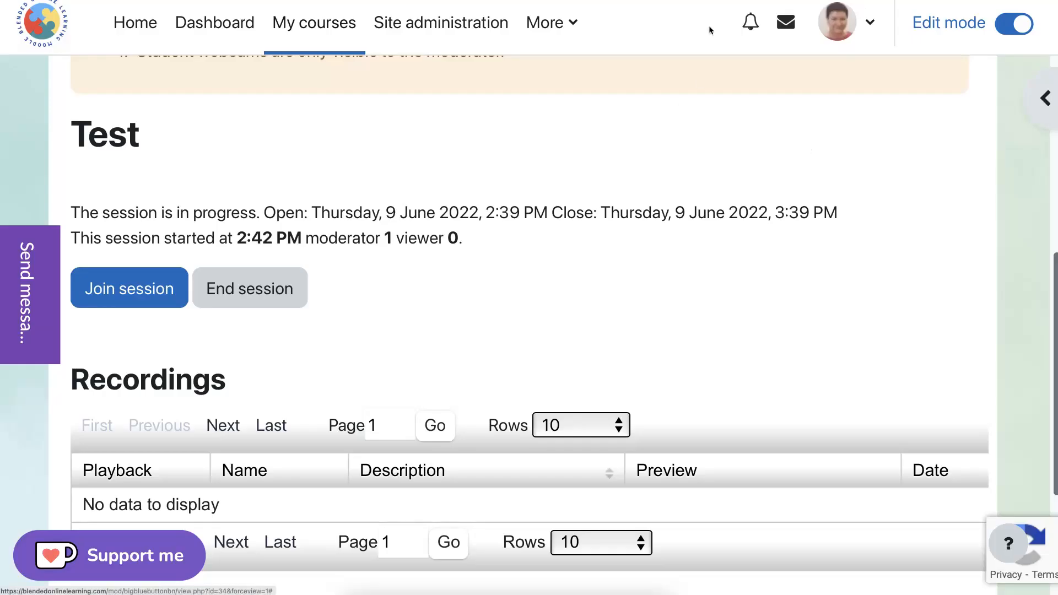
{"action": "mouse_move", "coordinate": [551, 23]}
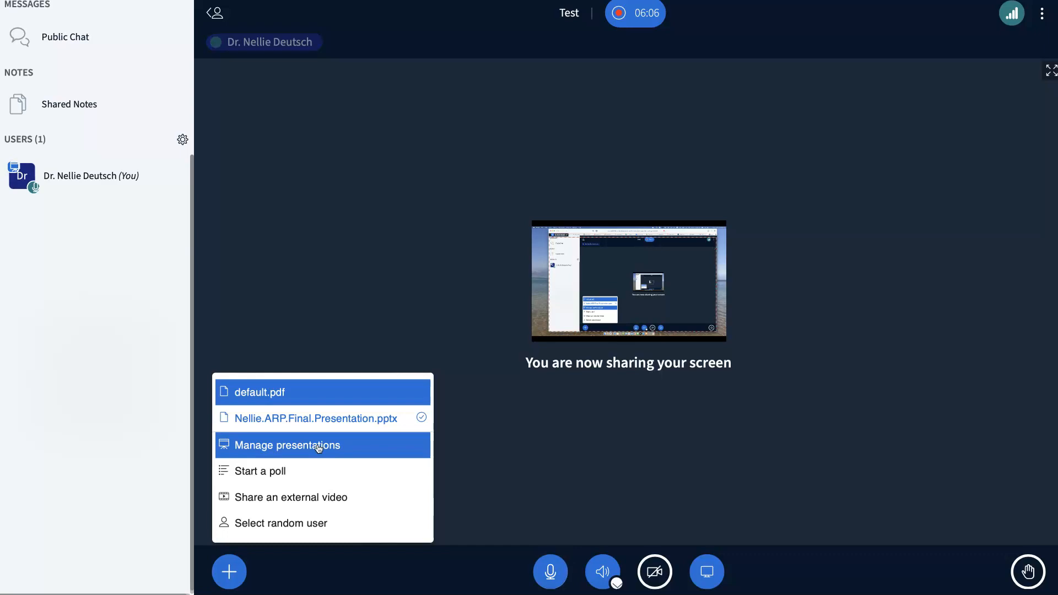
{"action": "left_click", "coordinate": [287, 444]}
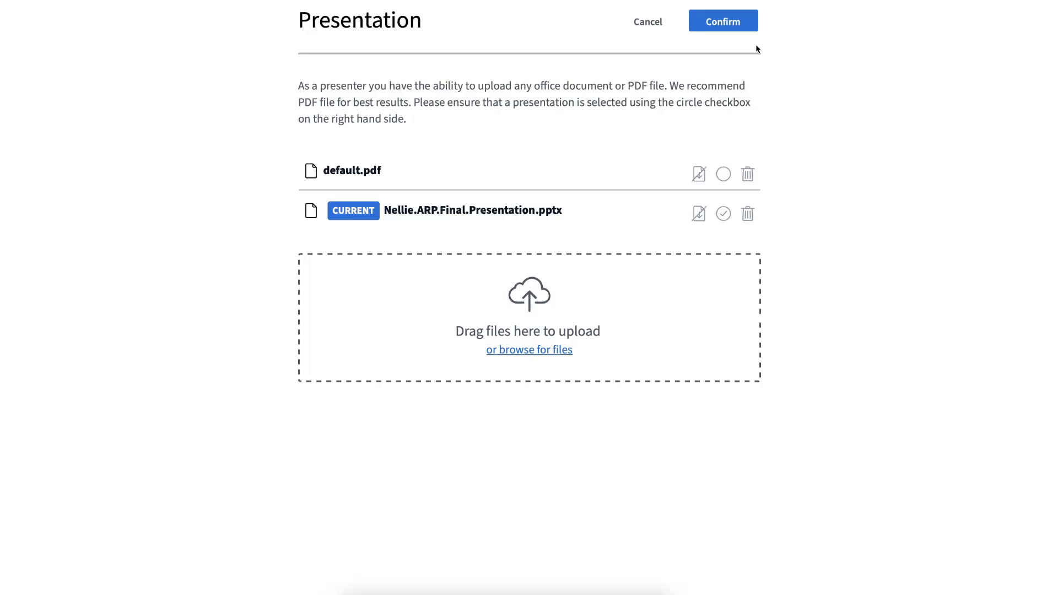
{"action": "mouse_move", "coordinate": [420, 223]}
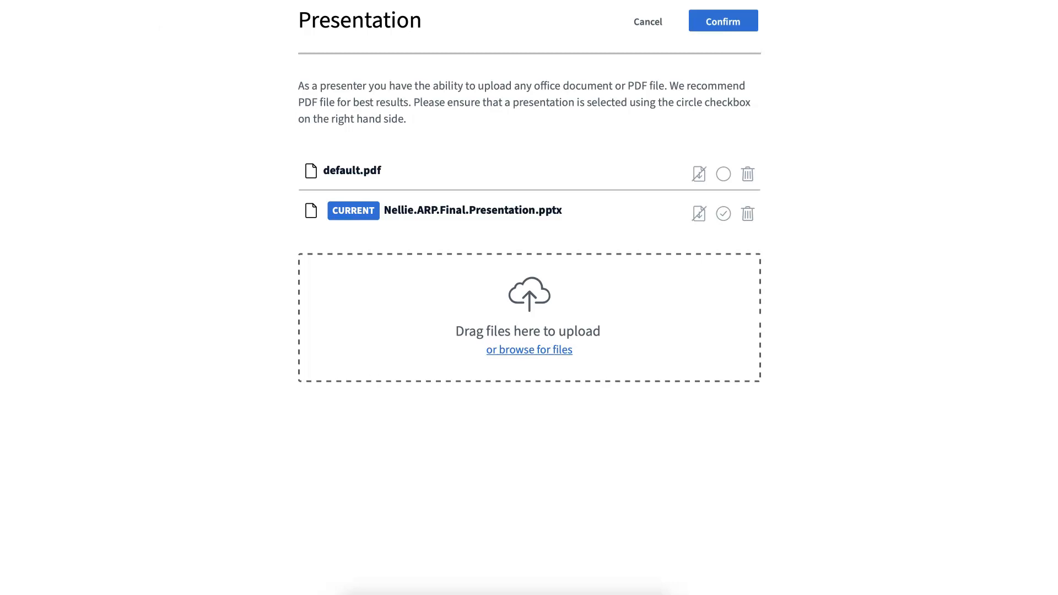
{"action": "mouse_move", "coordinate": [387, 176]}
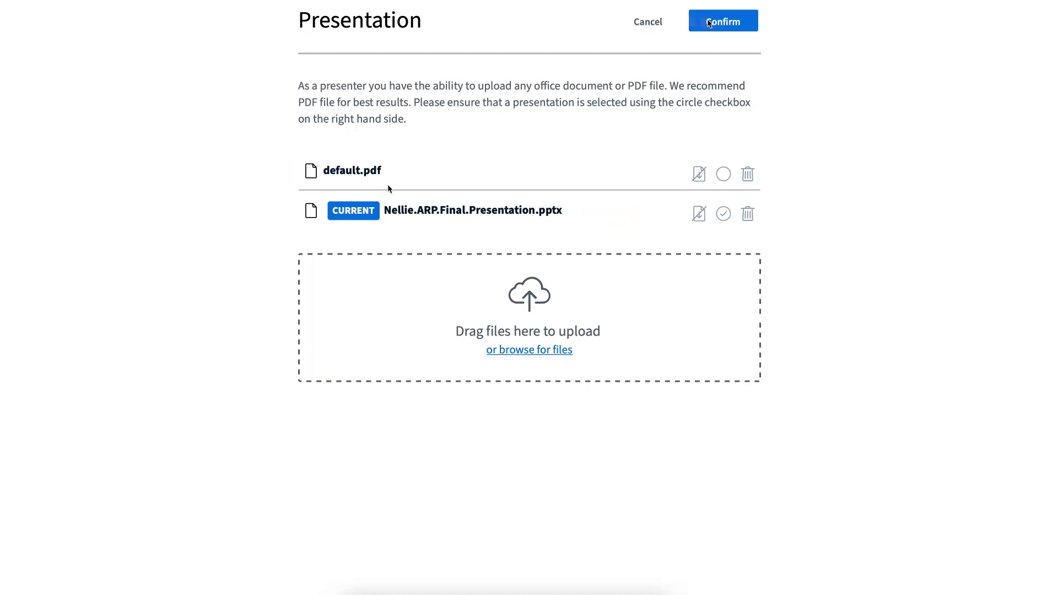
{"action": "left_click", "coordinate": [722, 21]}
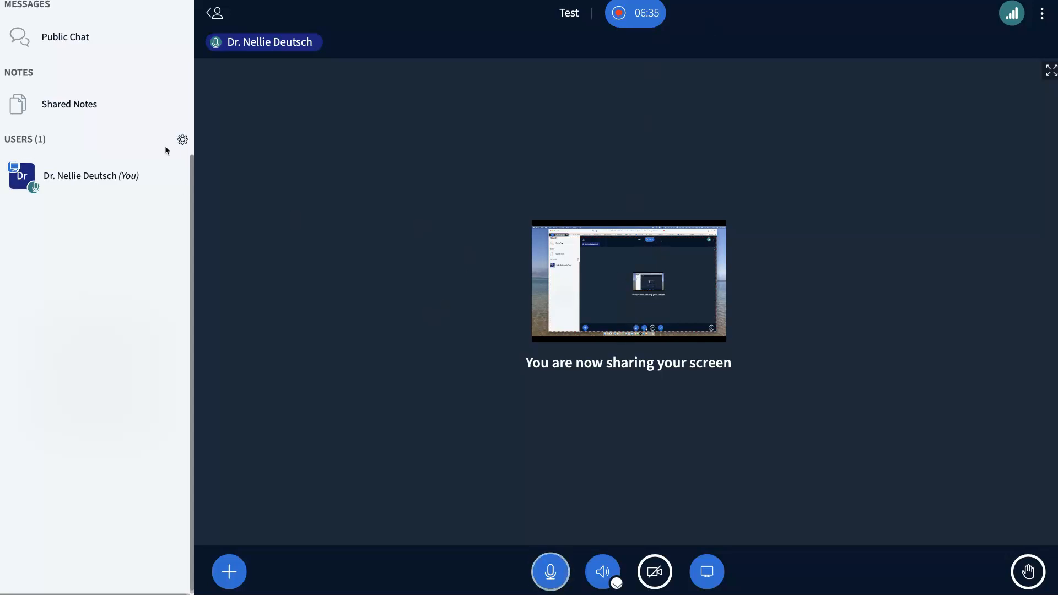
{"action": "mouse_move", "coordinate": [158, 66]}
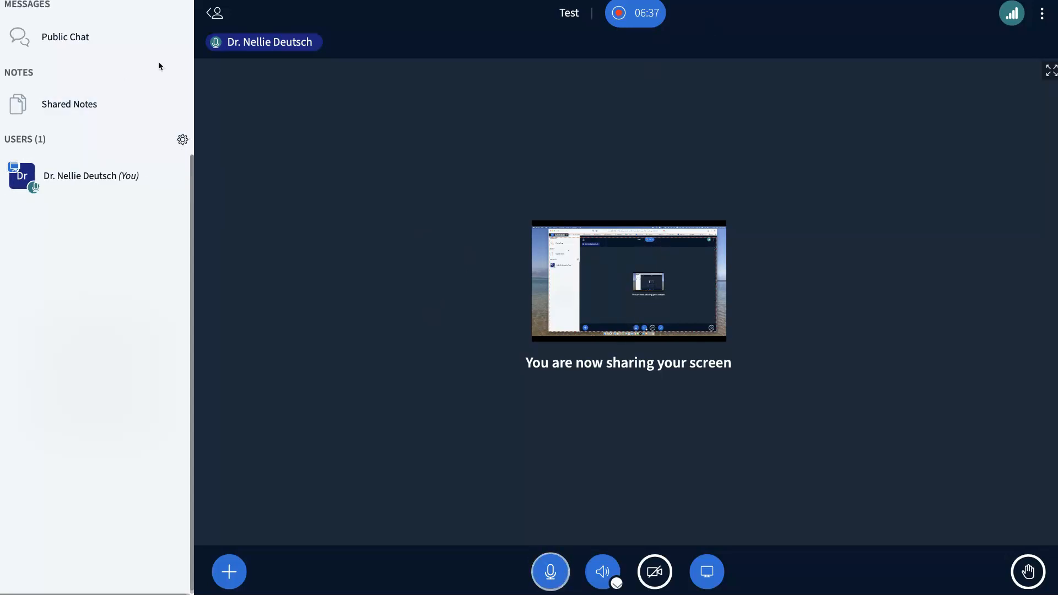